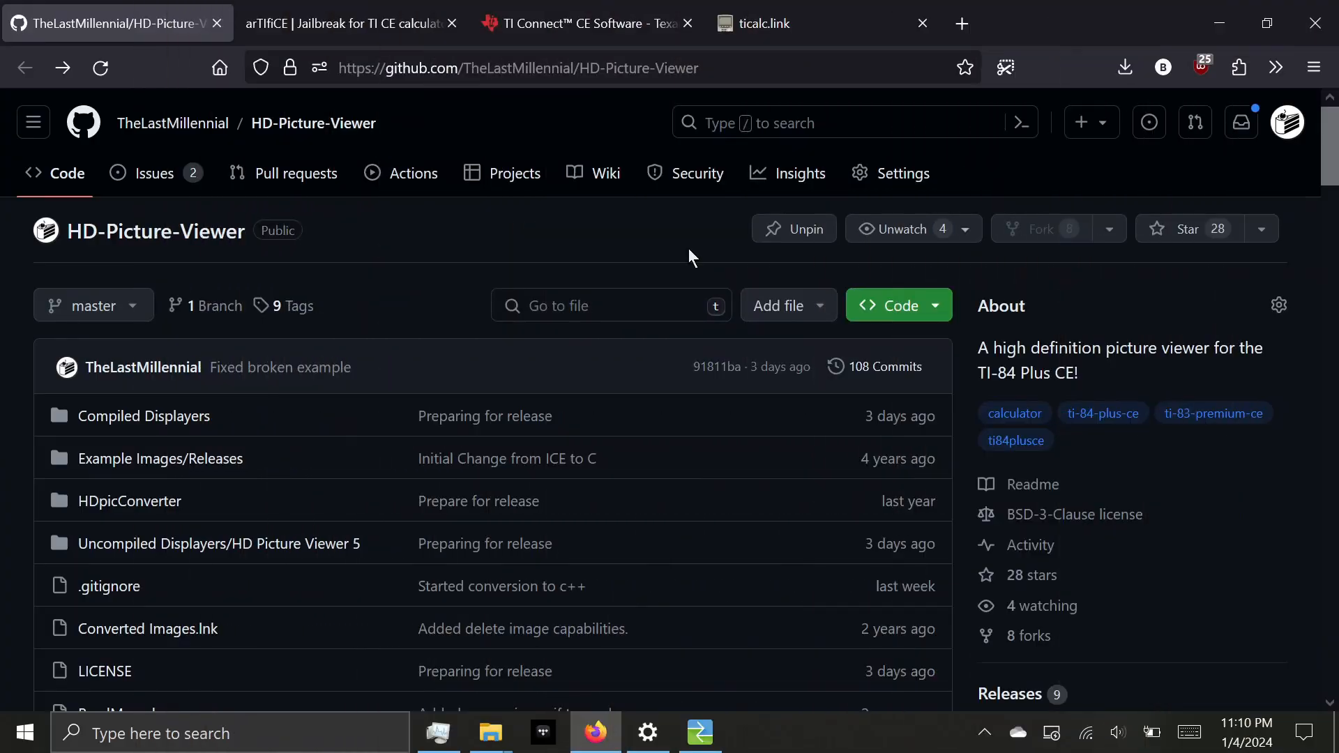
mouse_move(965, 477)
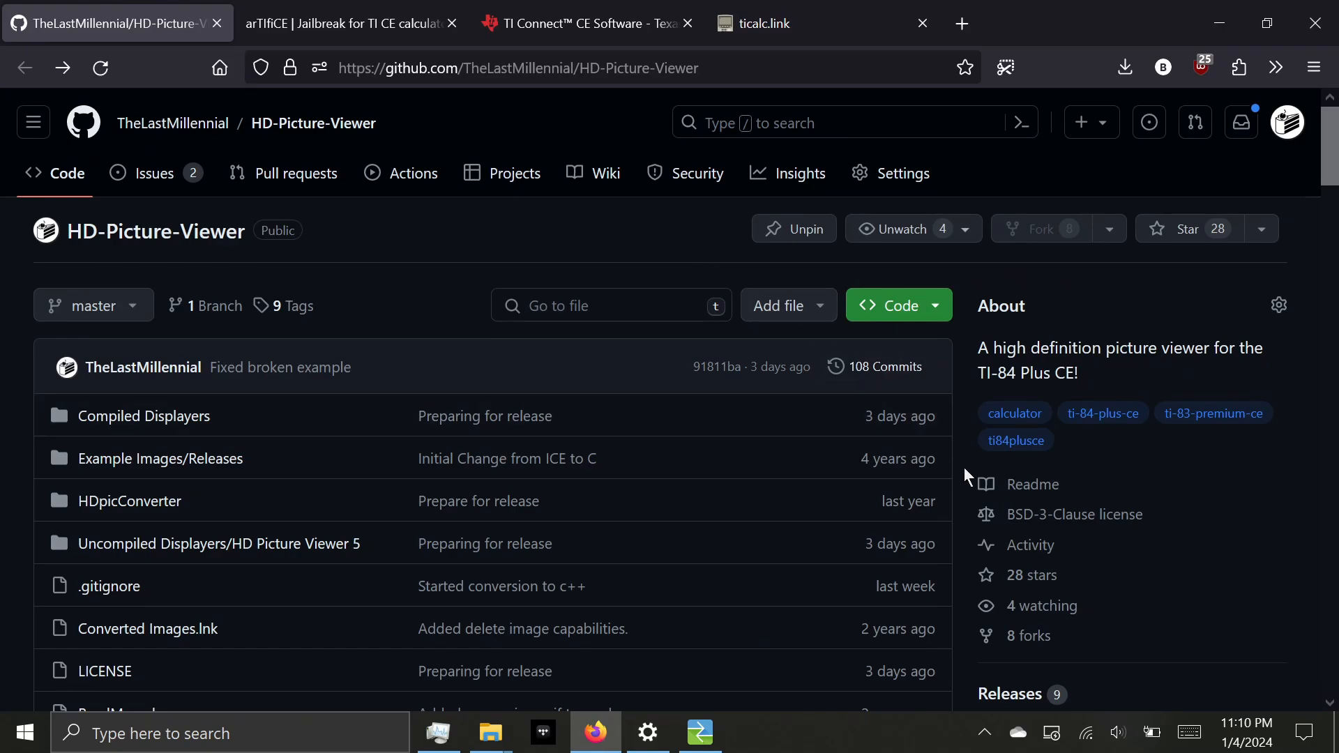
Download HD-Picture-Viewer.zip from the latest release's Assets into the downloads folder
scroll("down", 3)
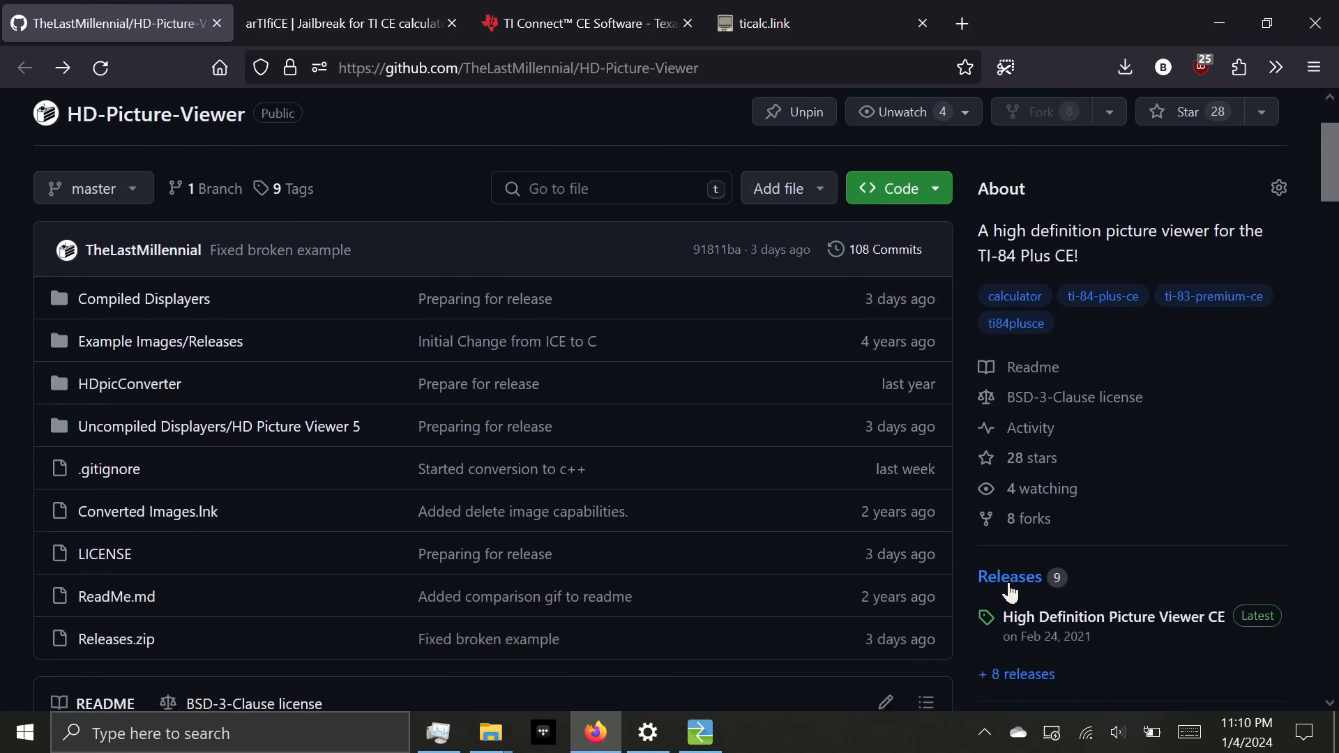
left_click(1010, 576)
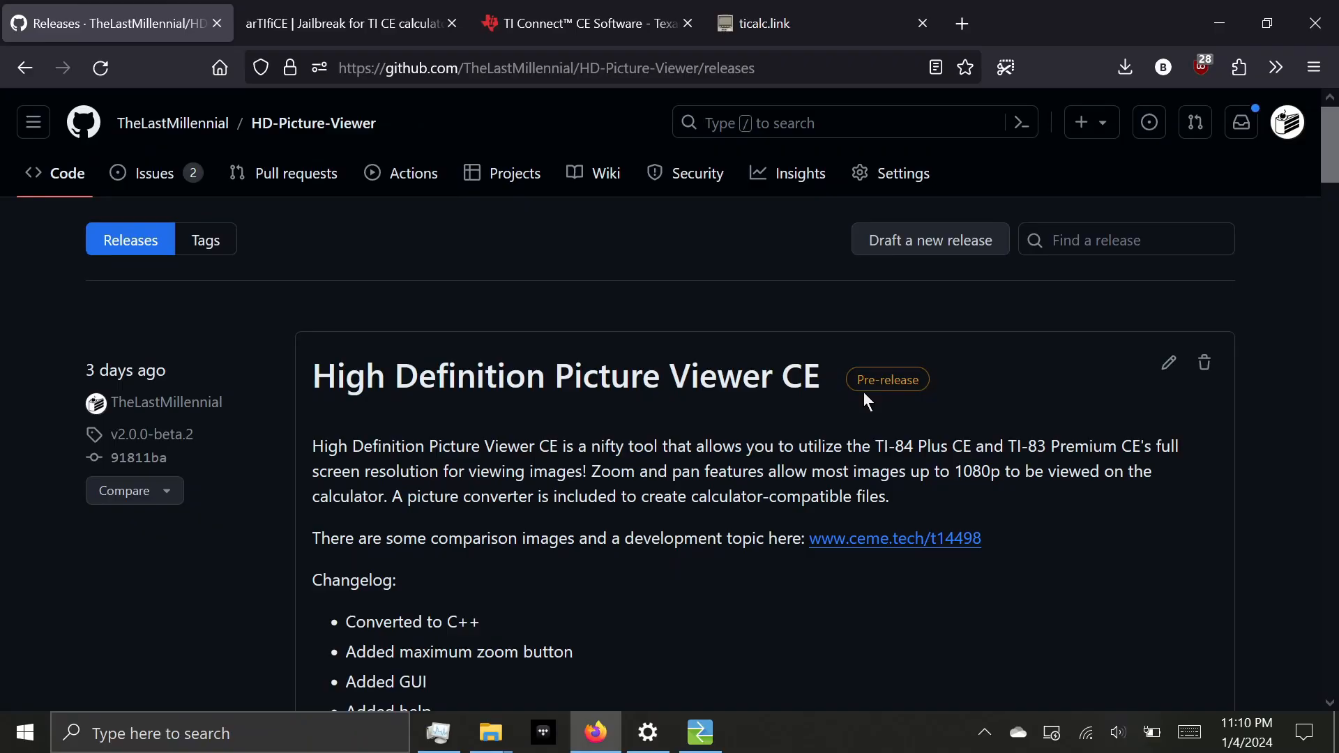
scroll("down", 3)
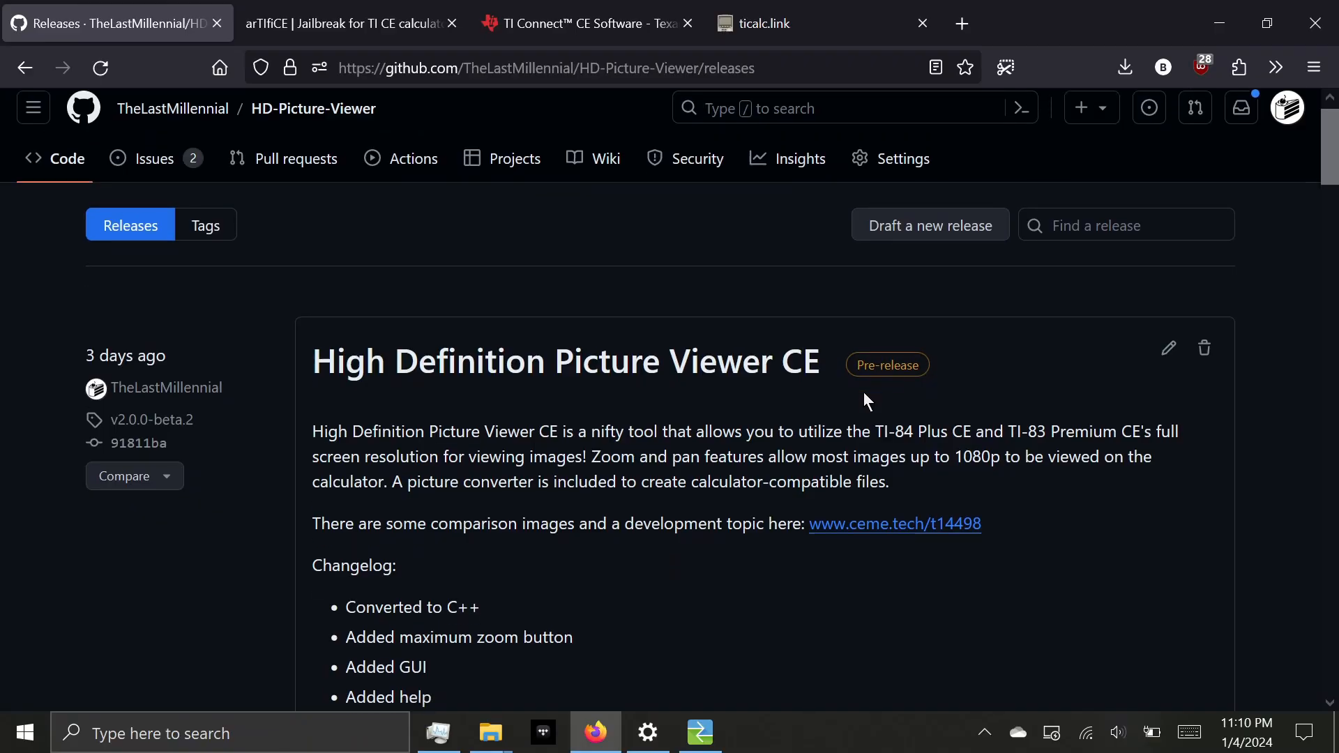
scroll("down", 3)
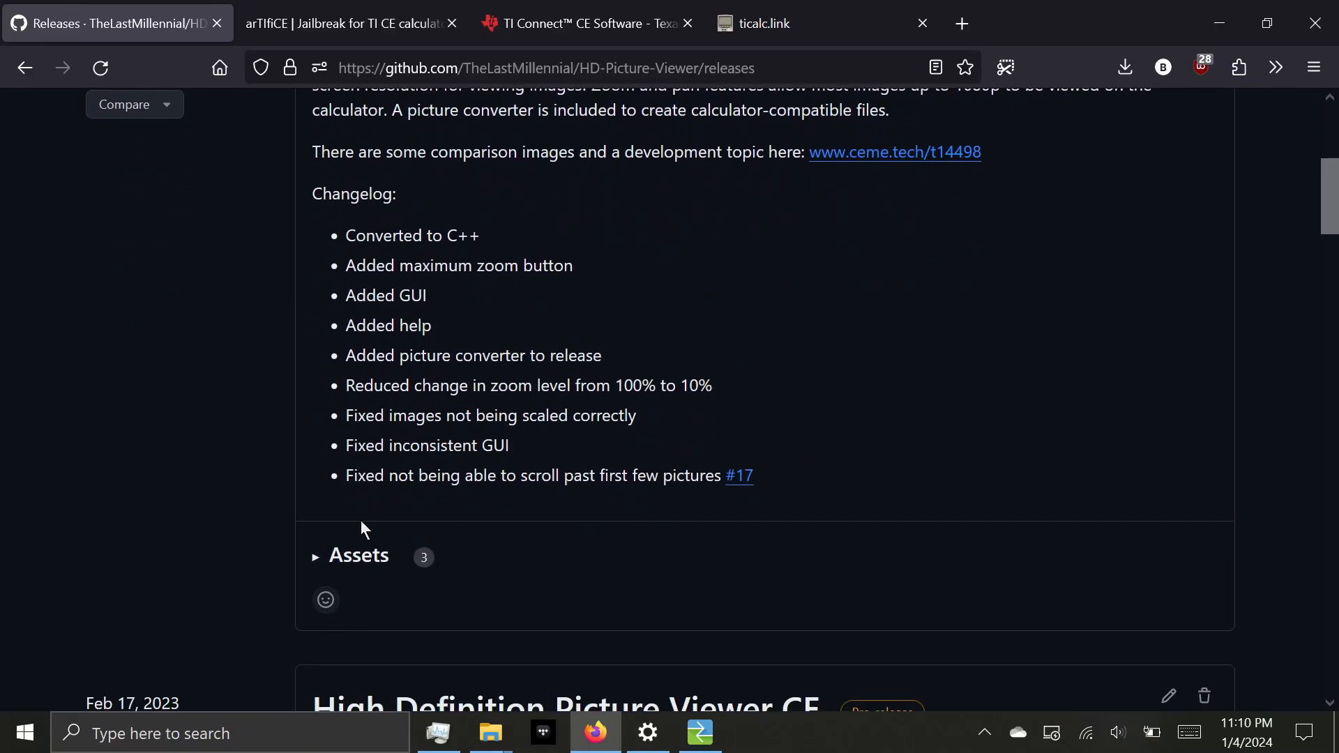
left_click(316, 556)
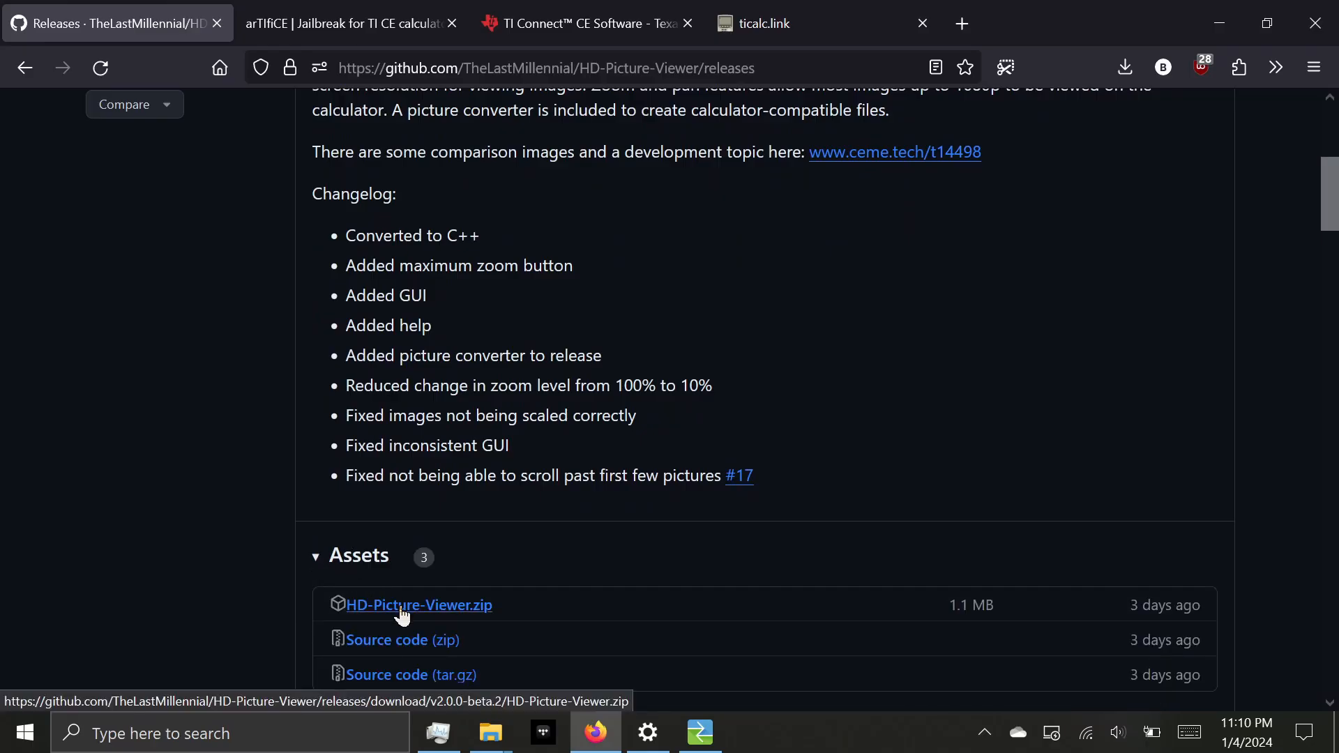
left_click(419, 604)
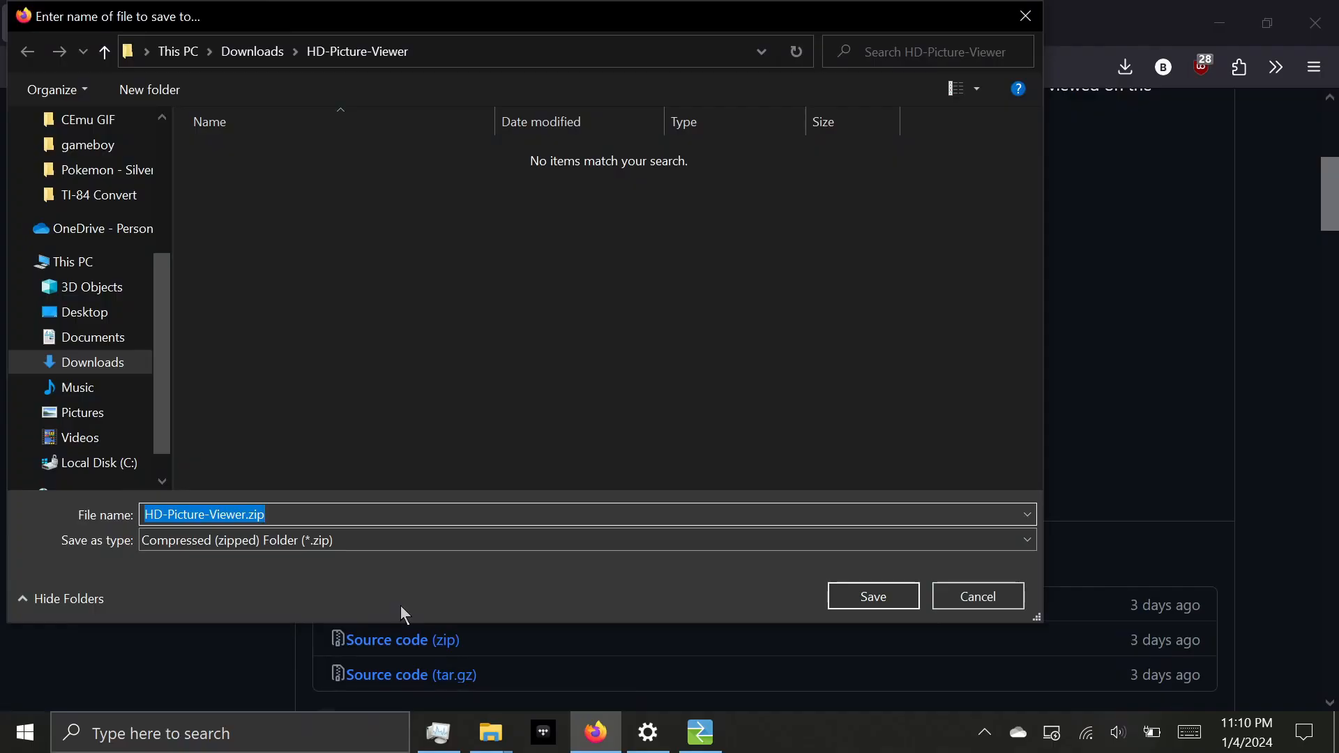
left_click(872, 595)
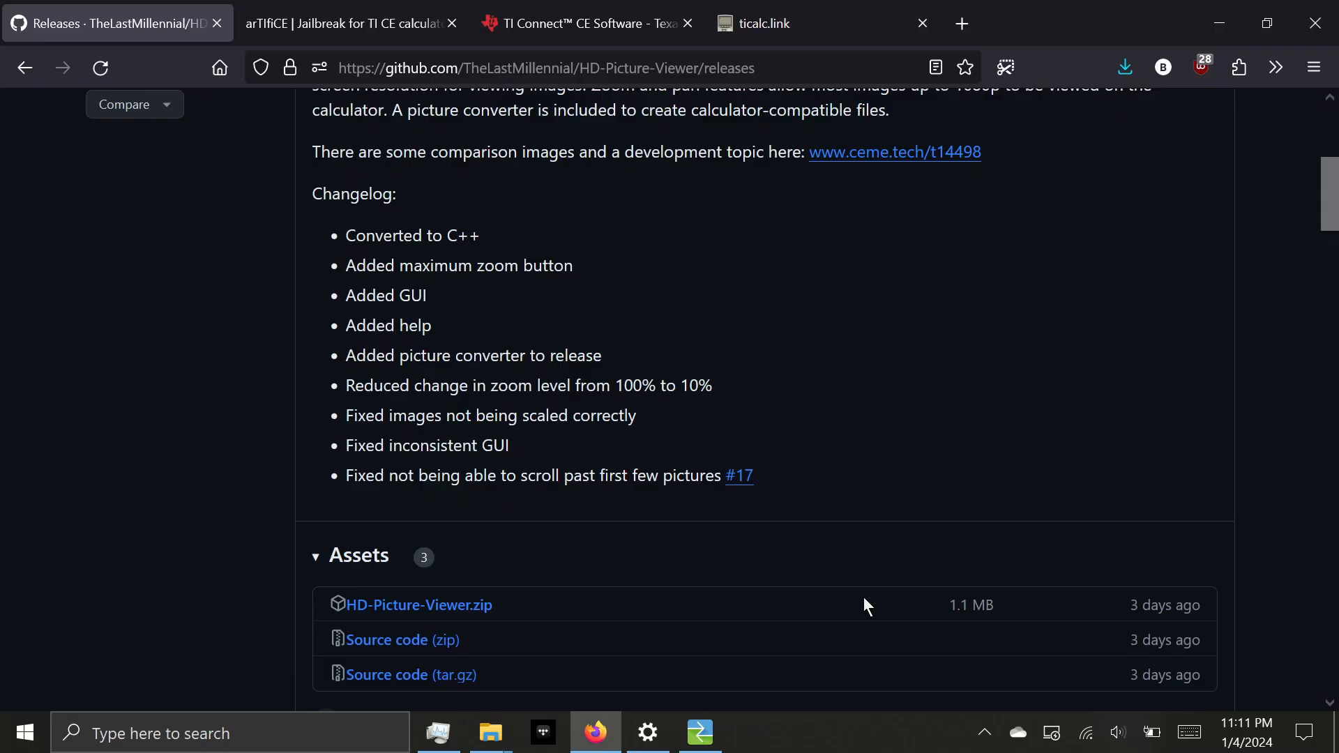
Save the arTIfiCE.8xv jailbreak file from the arTIfiCE page into the downloads folder
left_click(350, 24)
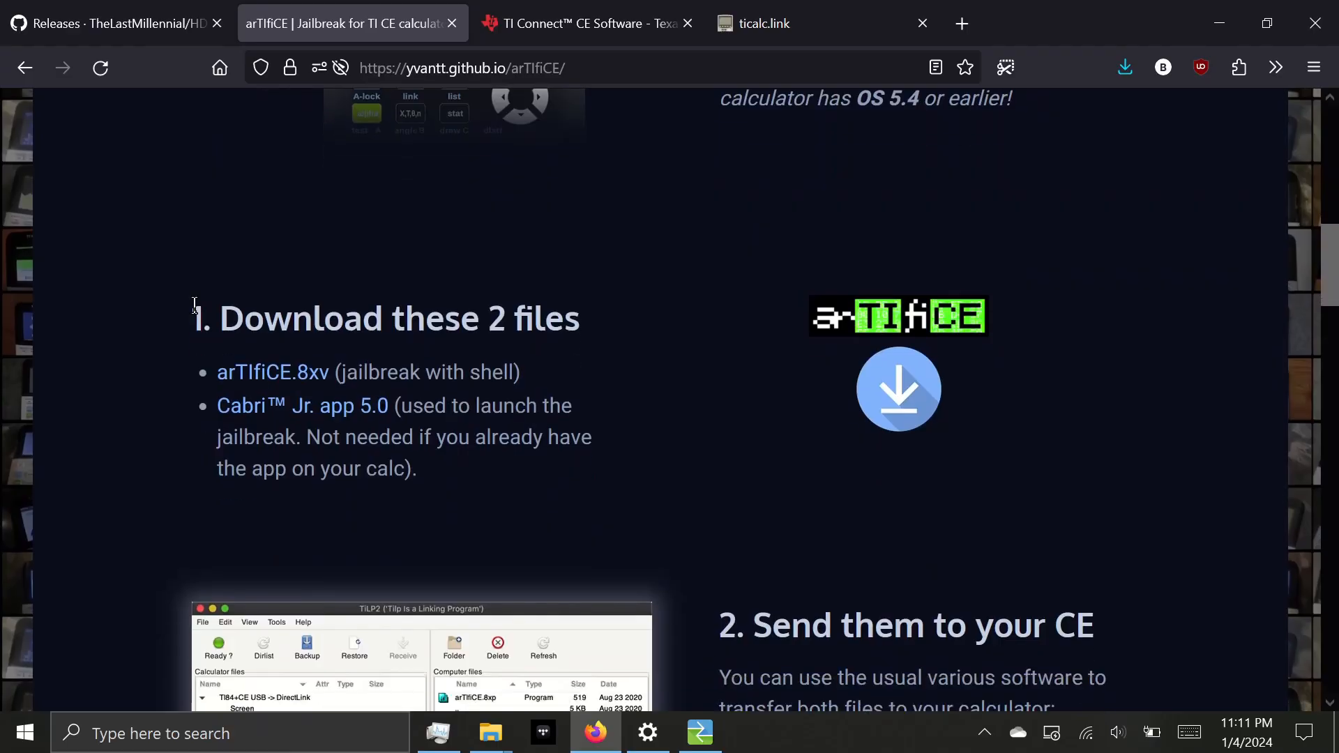
left_click(272, 372)
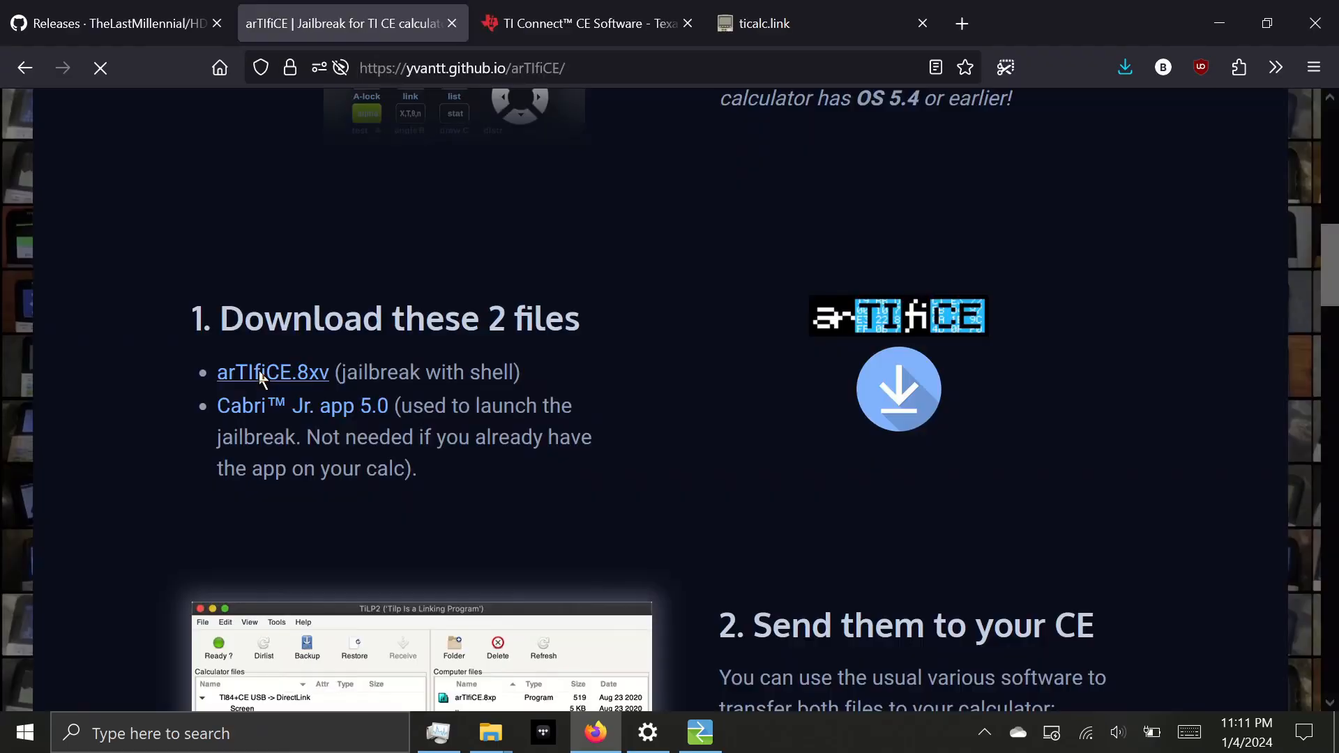
left_click(272, 373)
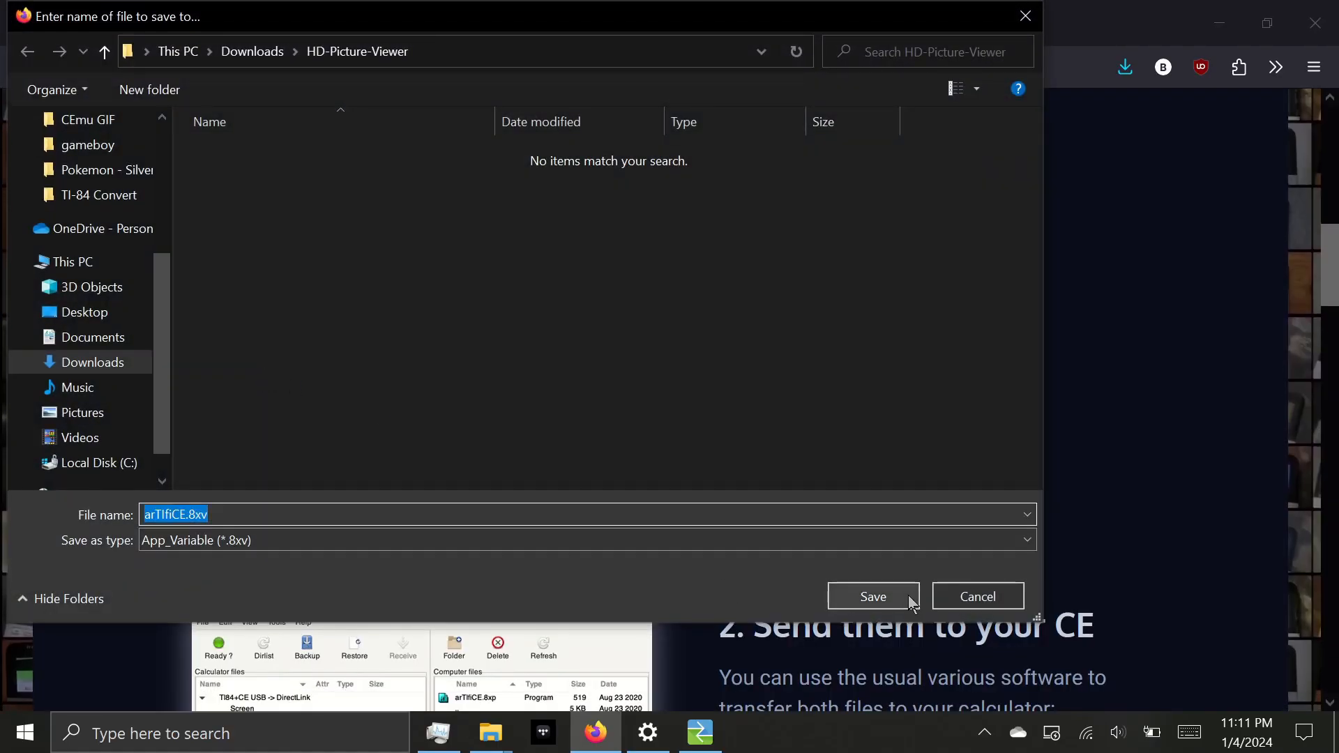
left_click(872, 595)
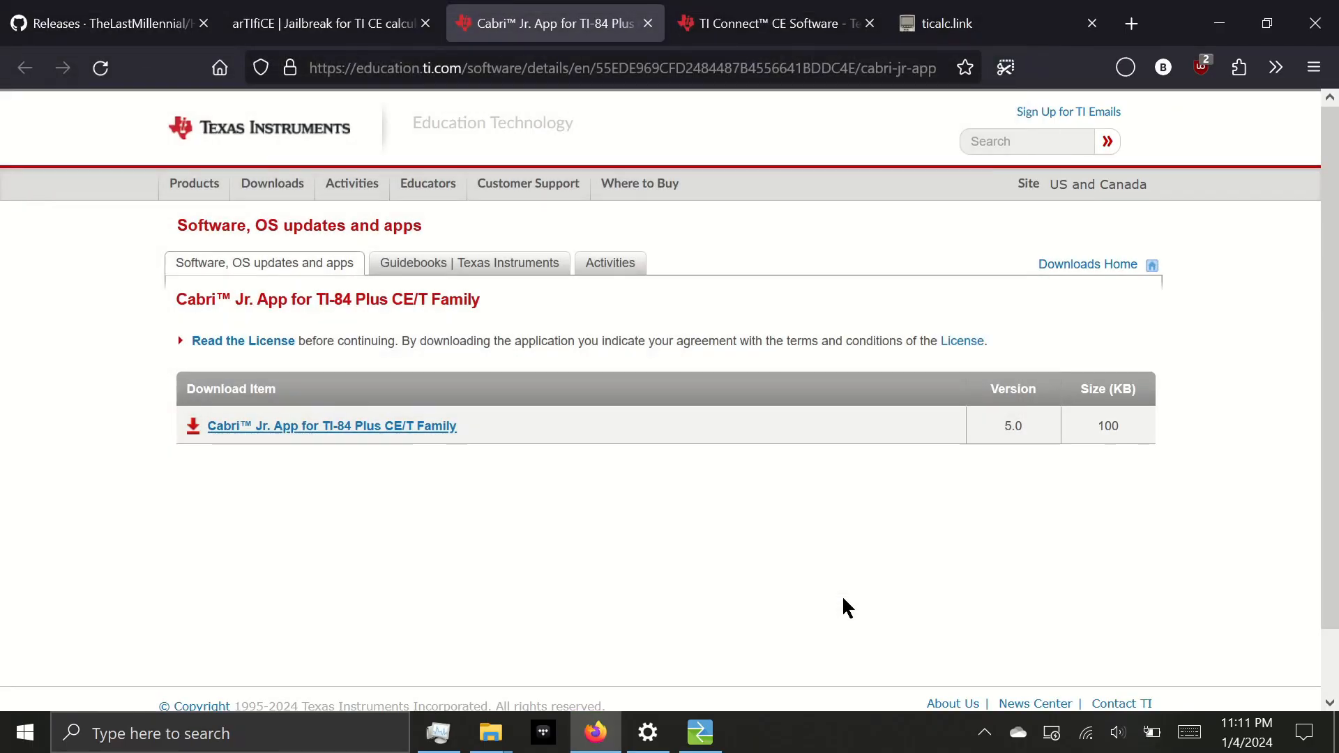
Download clibs.8xg from the CE Libraries v11.2 release assets
left_click(332, 426)
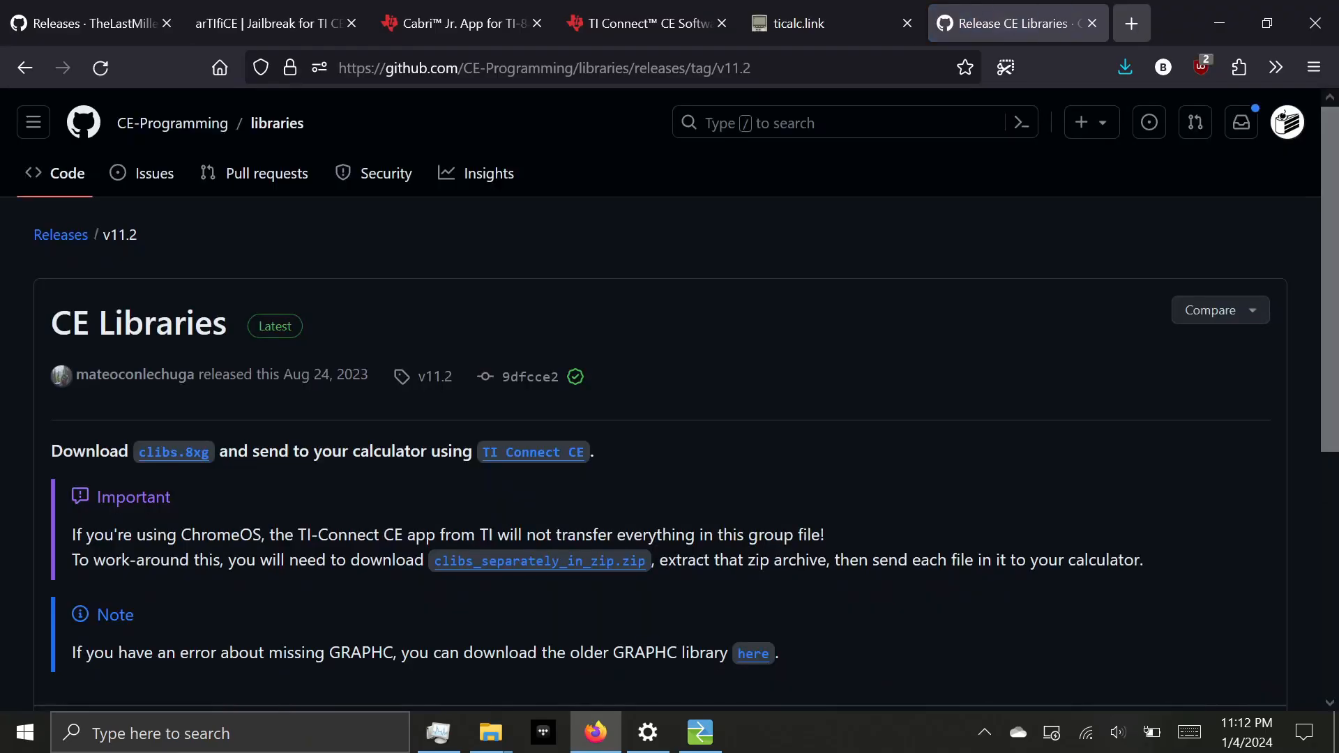
mouse_move(876, 321)
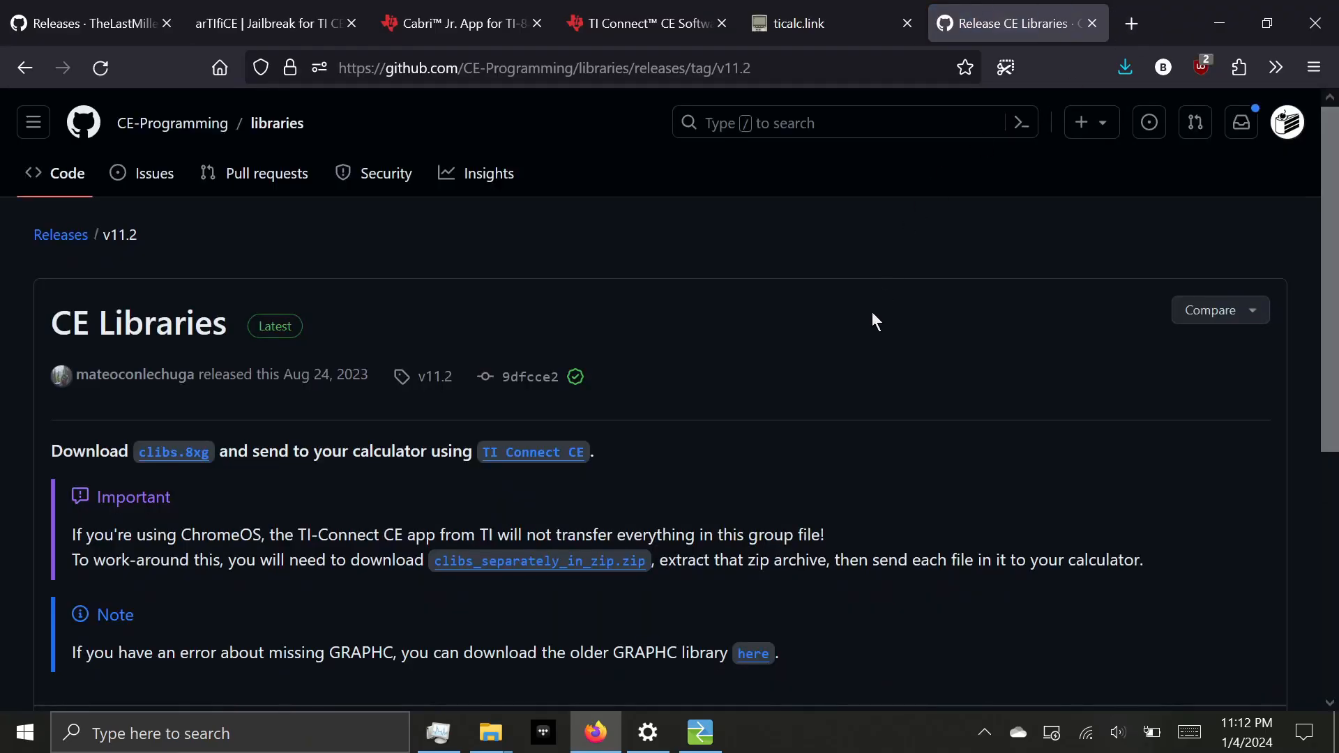
scroll("down", 3)
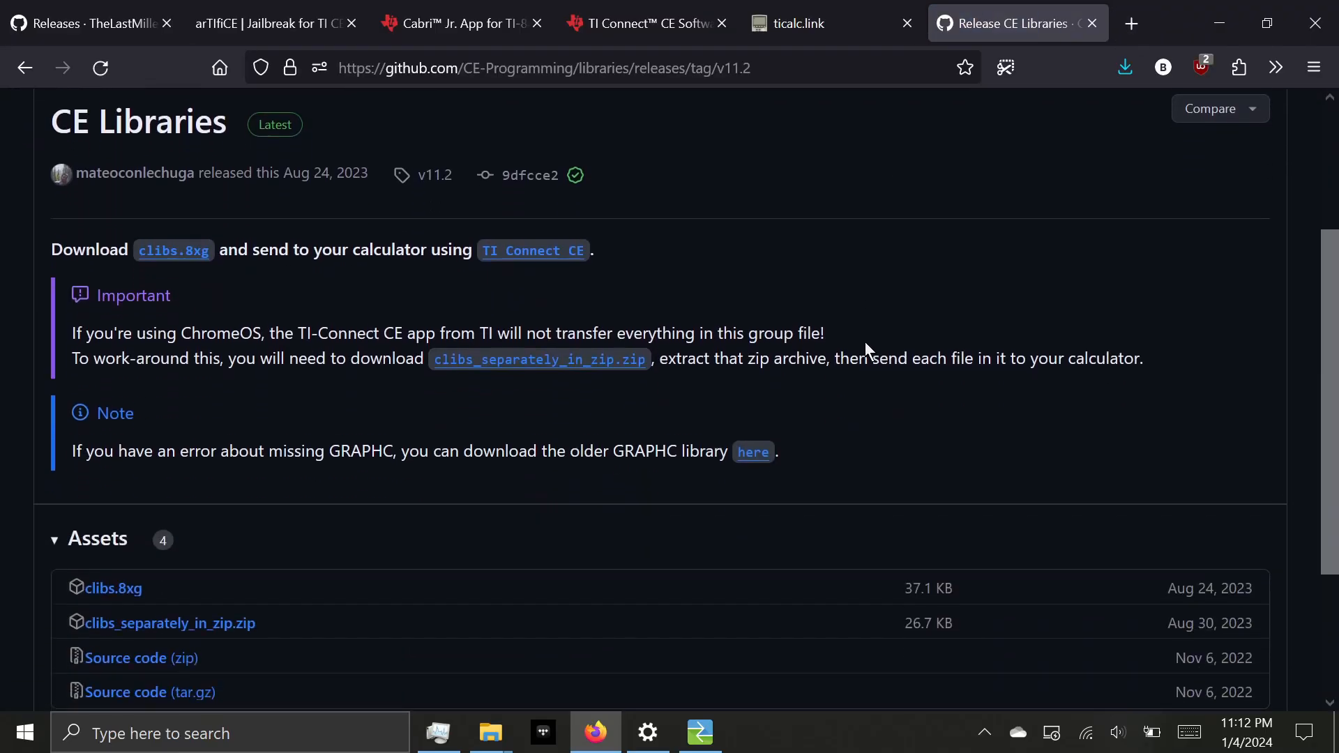
scroll("down", 3)
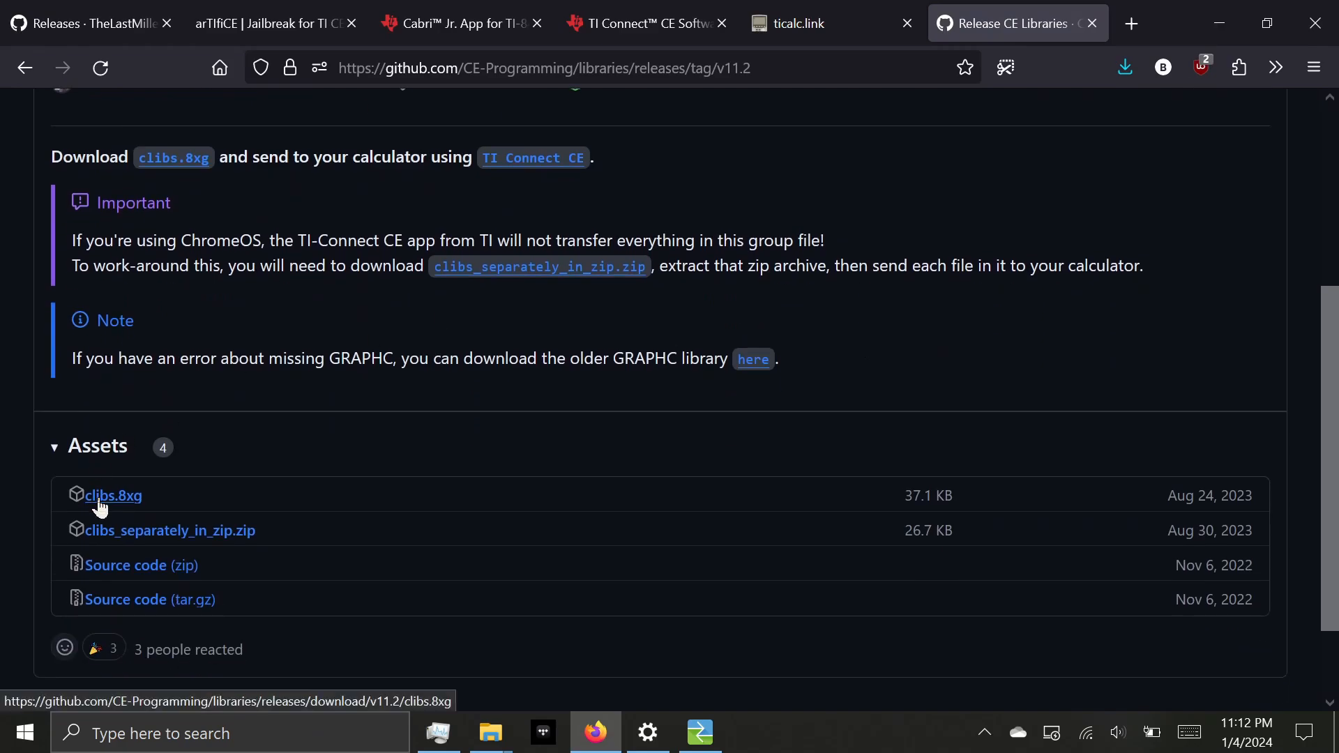
left_click(113, 496)
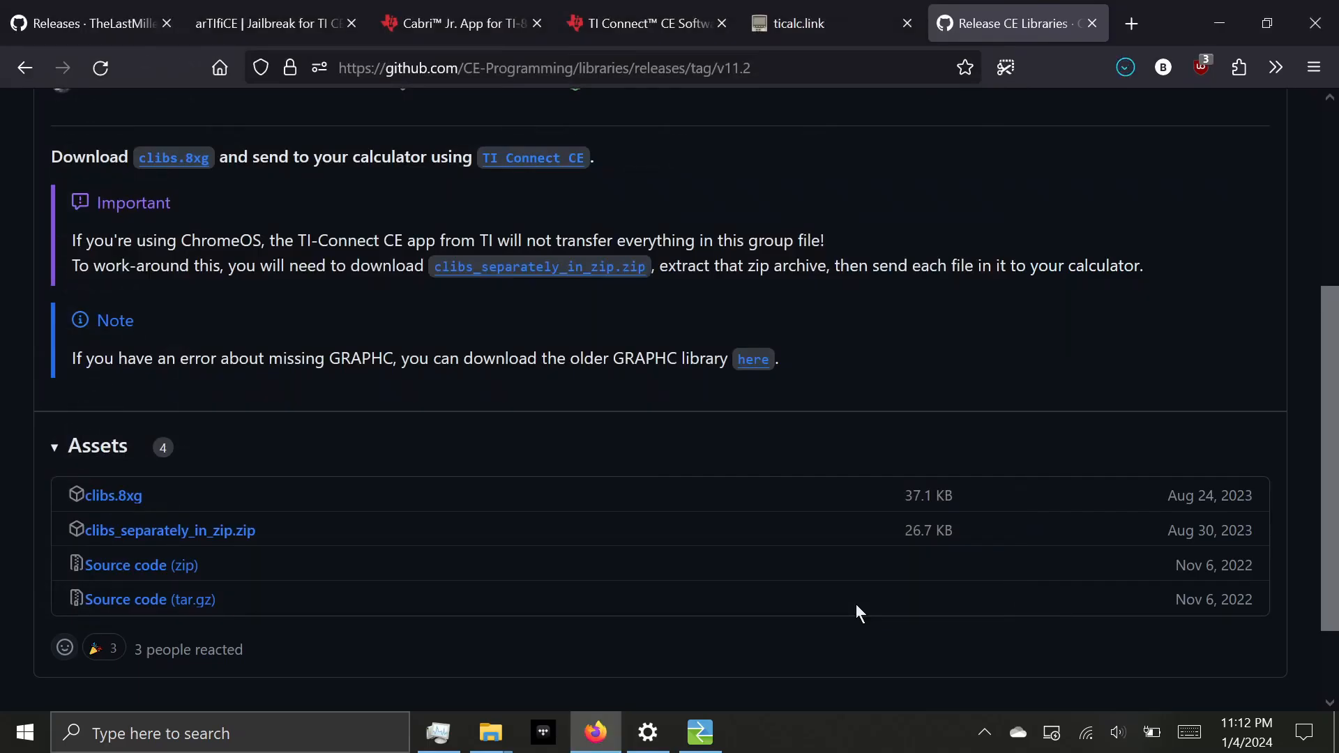
left_click(112, 495)
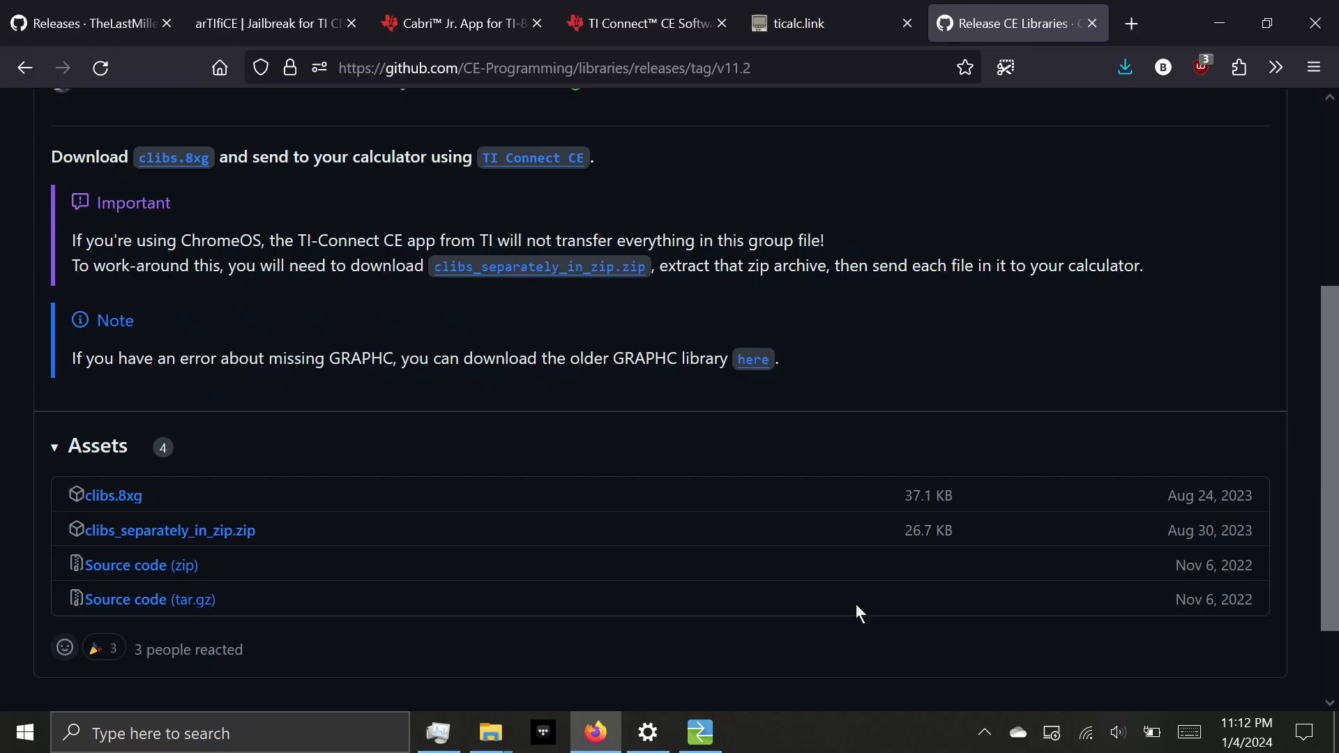
mouse_move(812, 23)
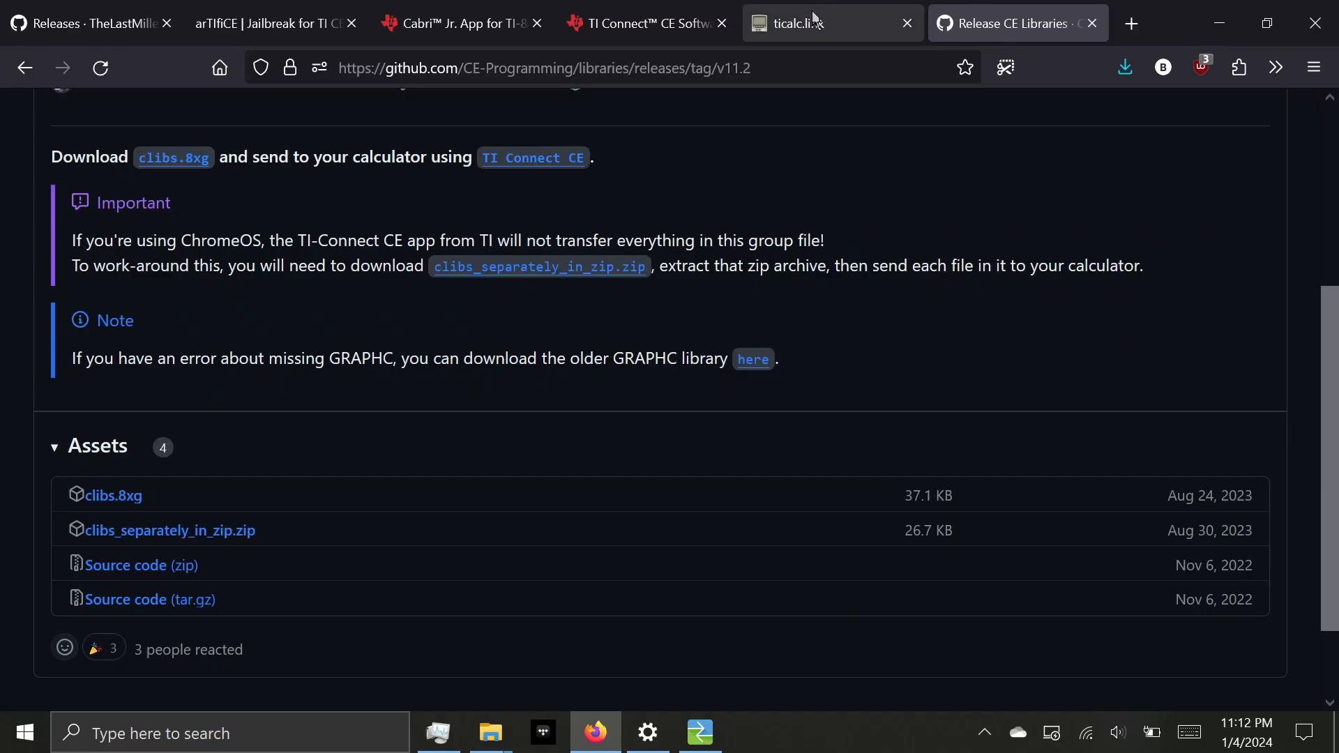
Download the TI Connect CE Software for Windows (EXE) installer into the downloads folder
left_click(804, 24)
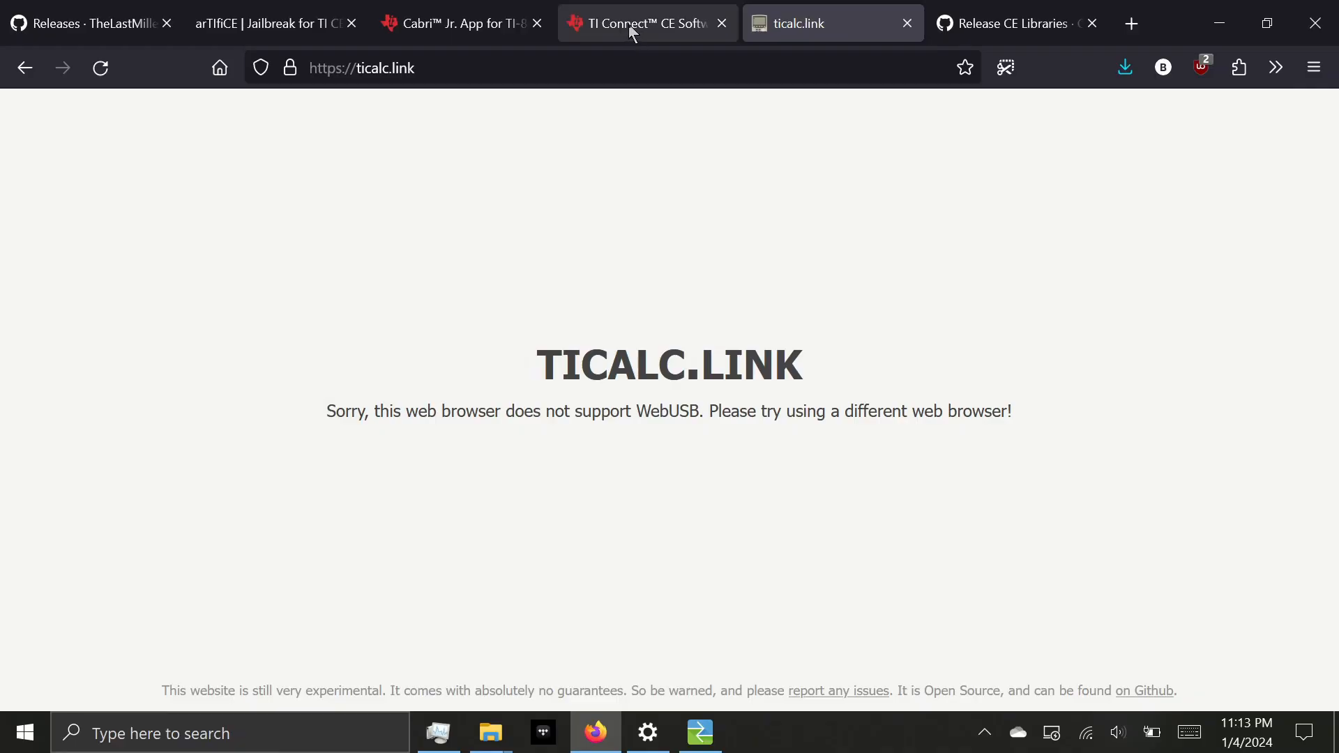
left_click(644, 24)
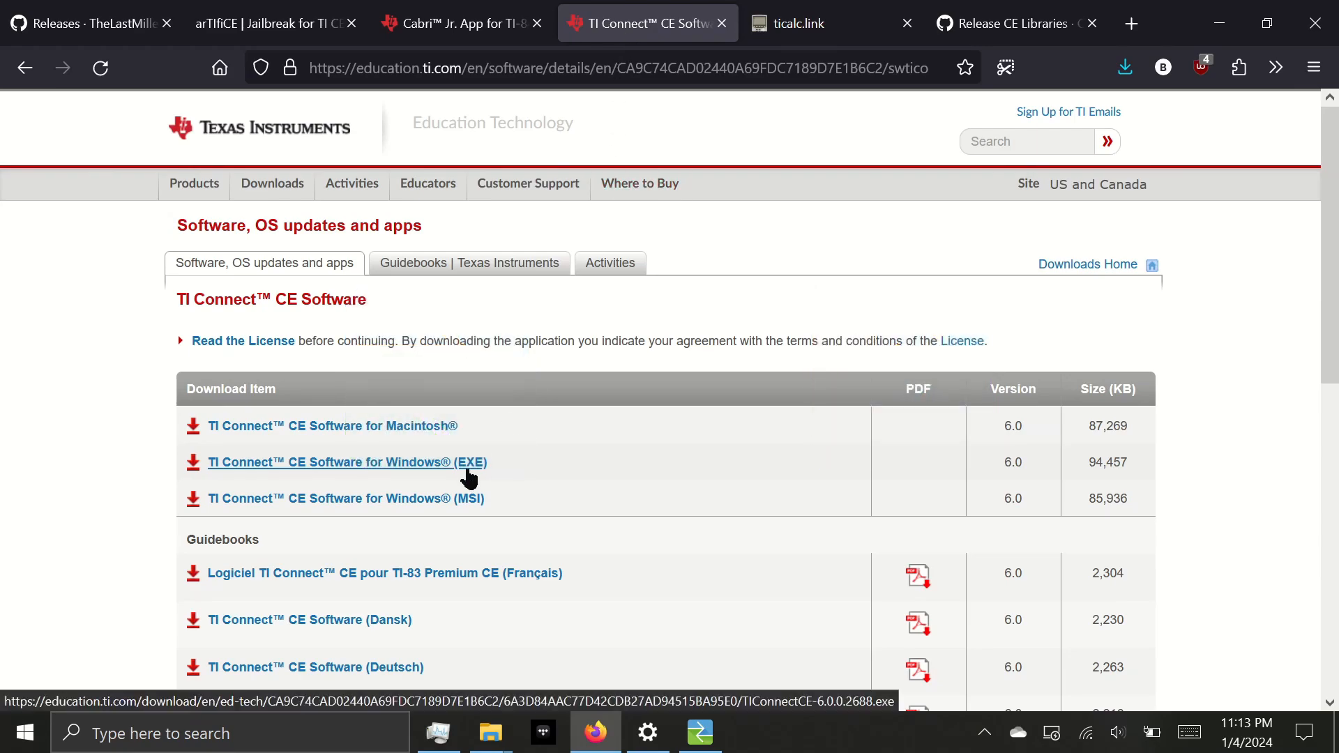
left_click(346, 462)
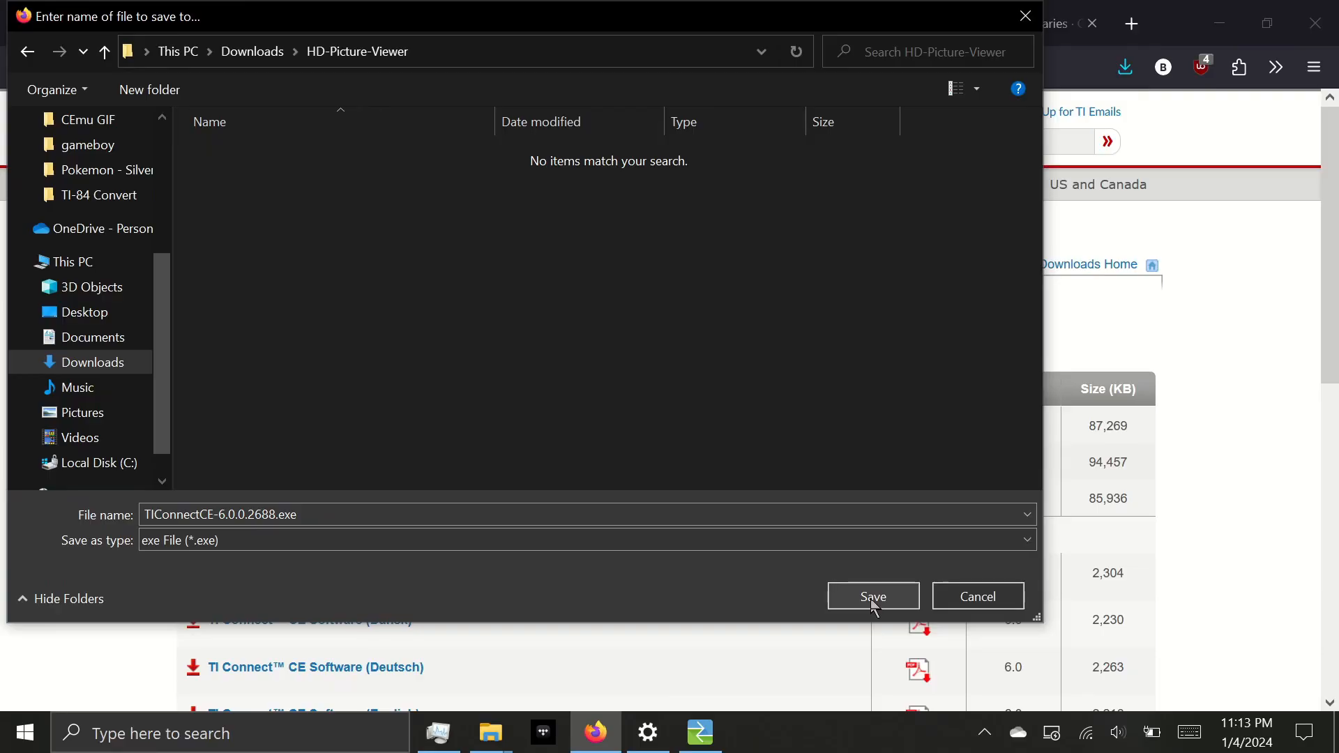
left_click(872, 596)
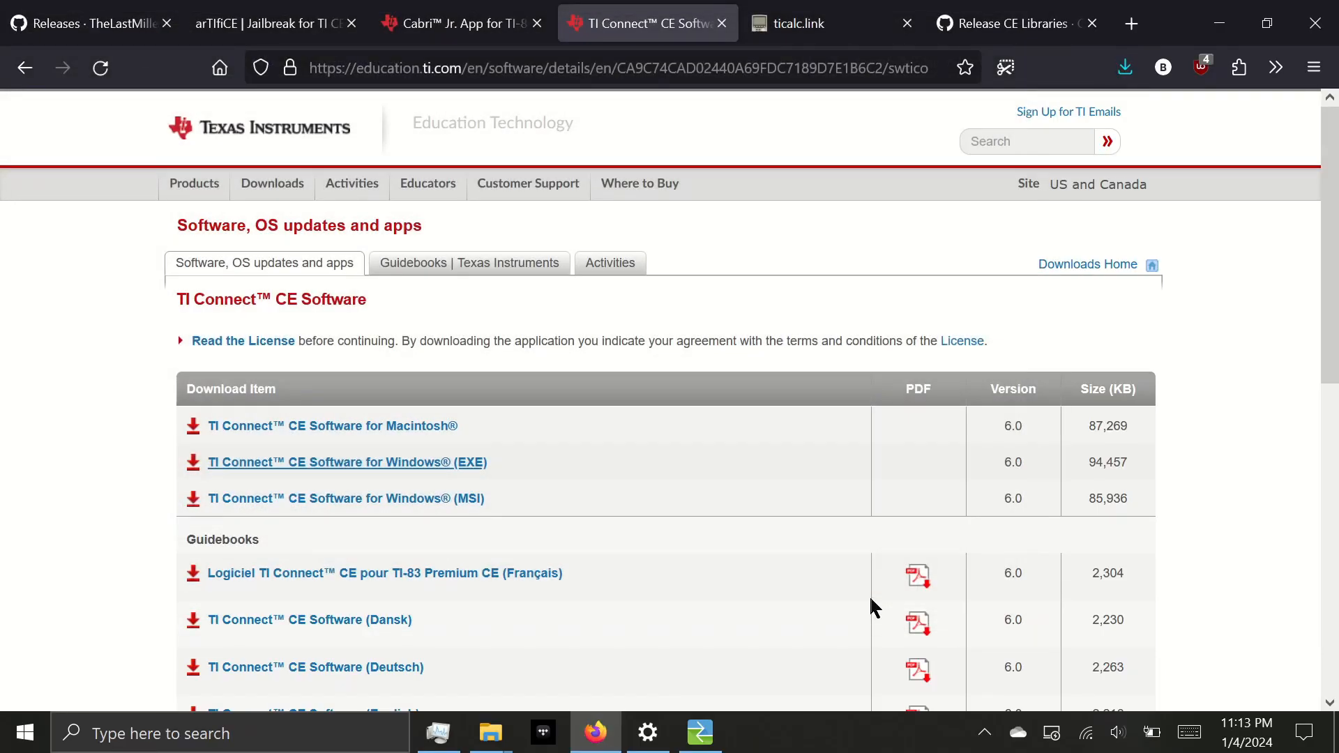
left_click(1124, 67)
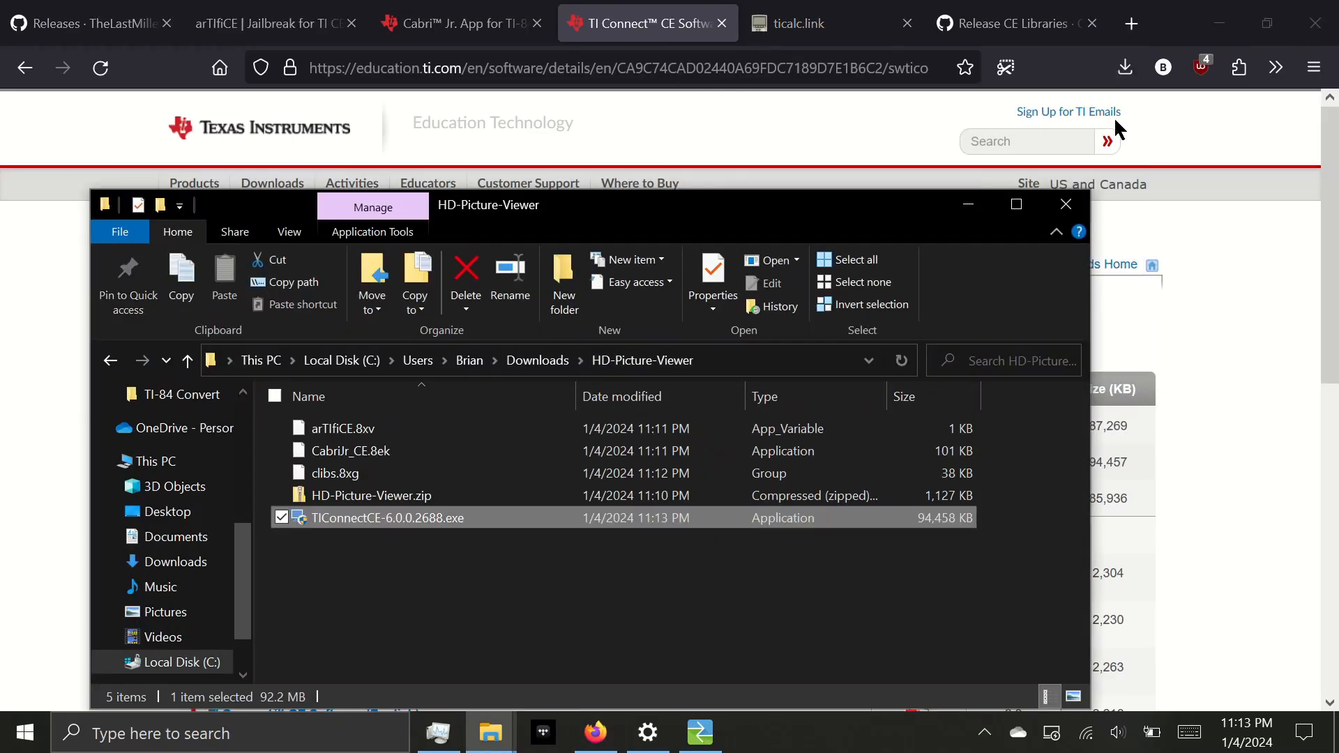
mouse_move(515, 558)
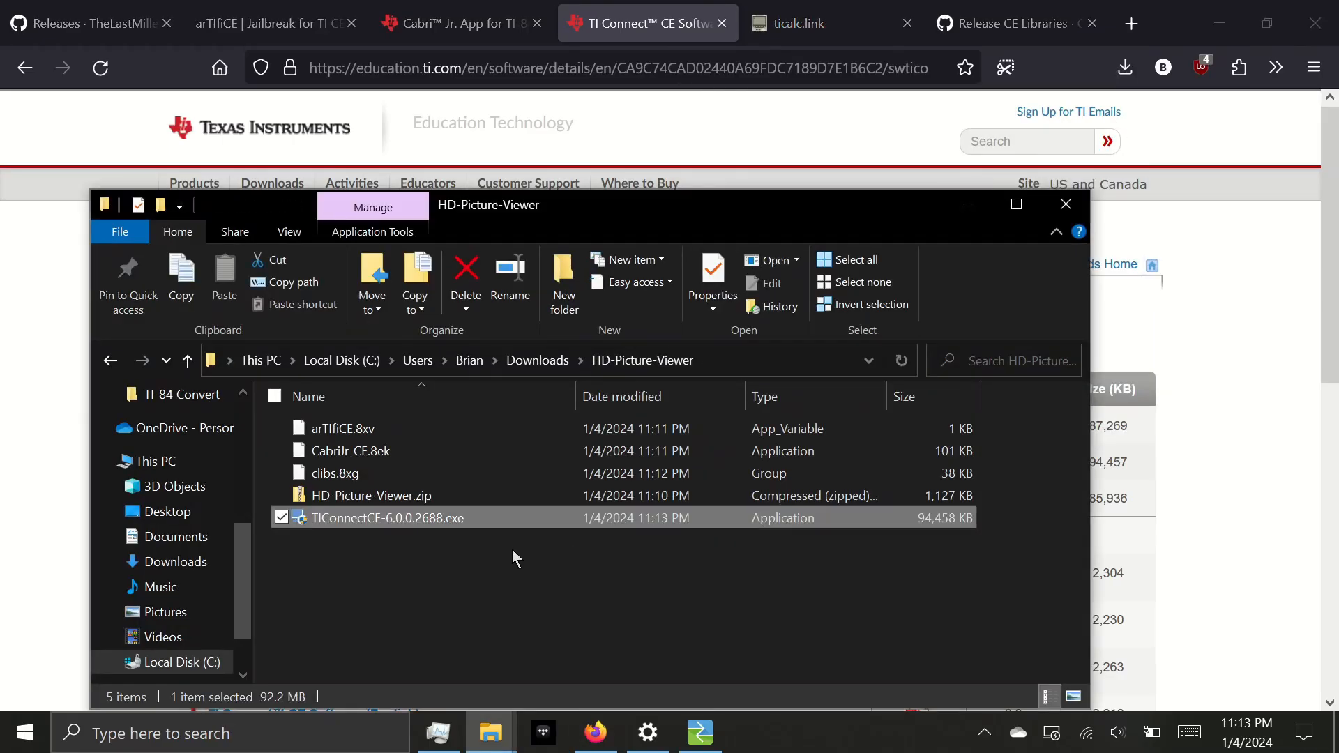
mouse_move(512, 526)
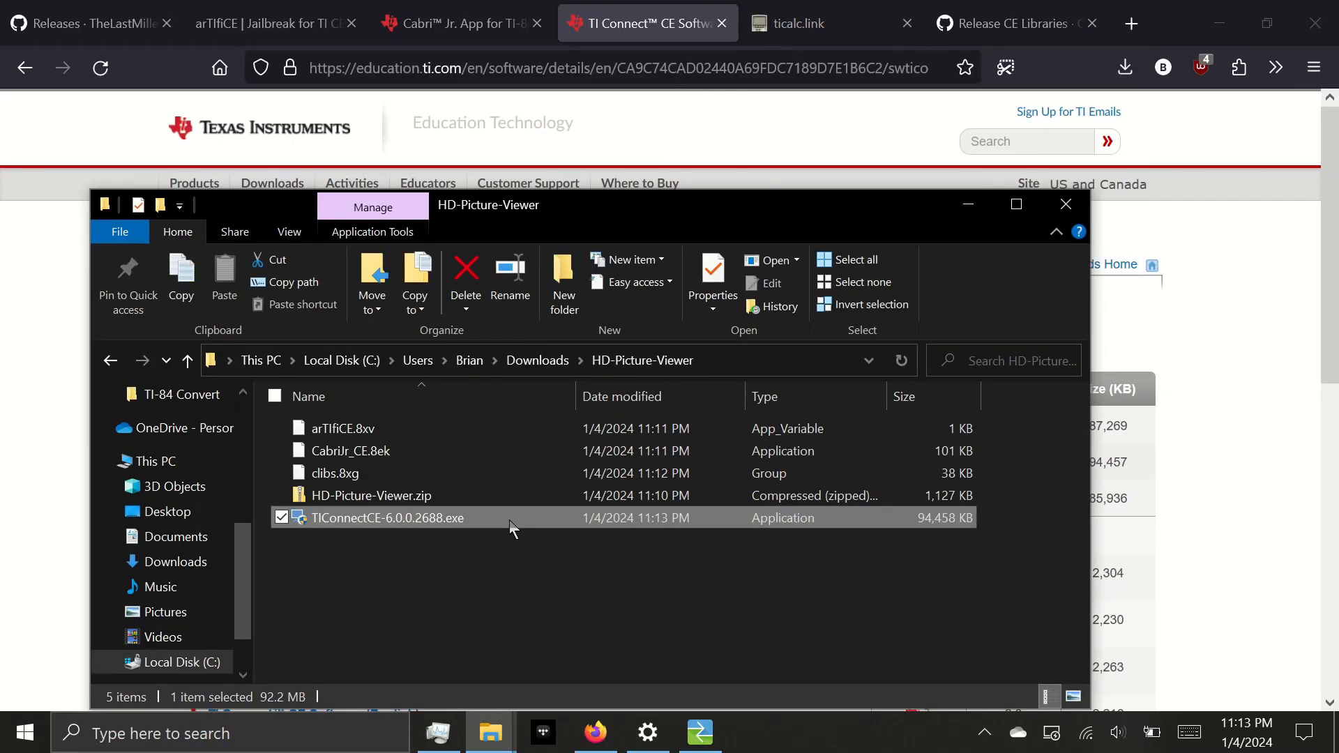
Launch TIConnectCE-6.0.0.2688.exe from the HD-Picture-Viewer downloads folder
double_click(388, 518)
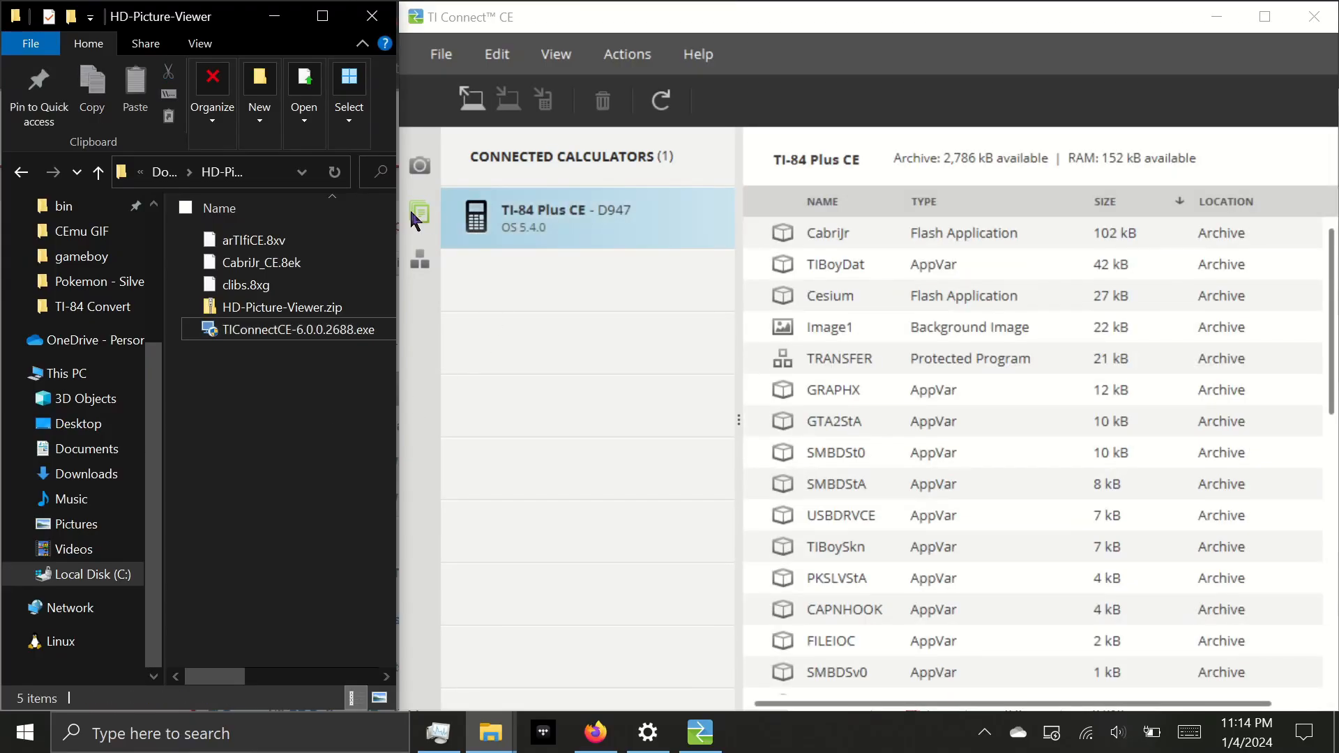
mouse_move(696, 245)
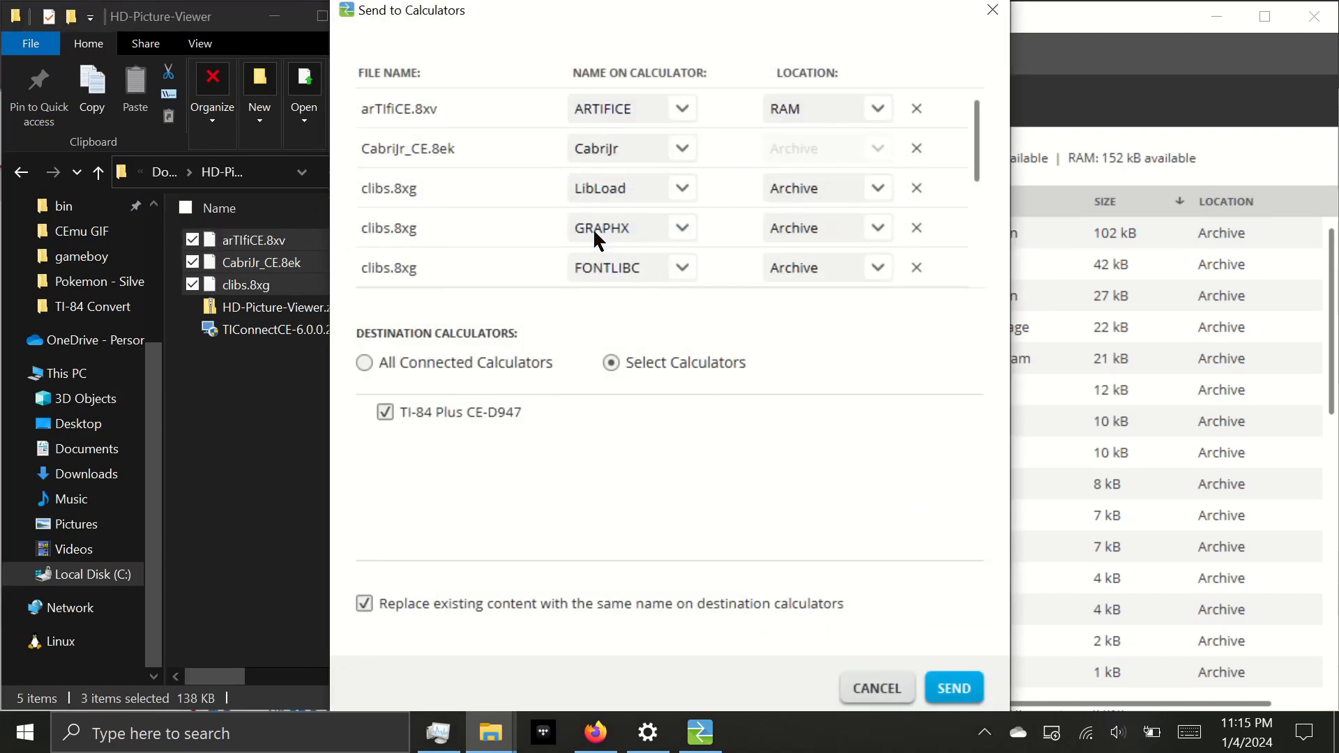
Review the library entries in Send to Calculators and send them to the TI-84 Plus CE
left_click(876, 108)
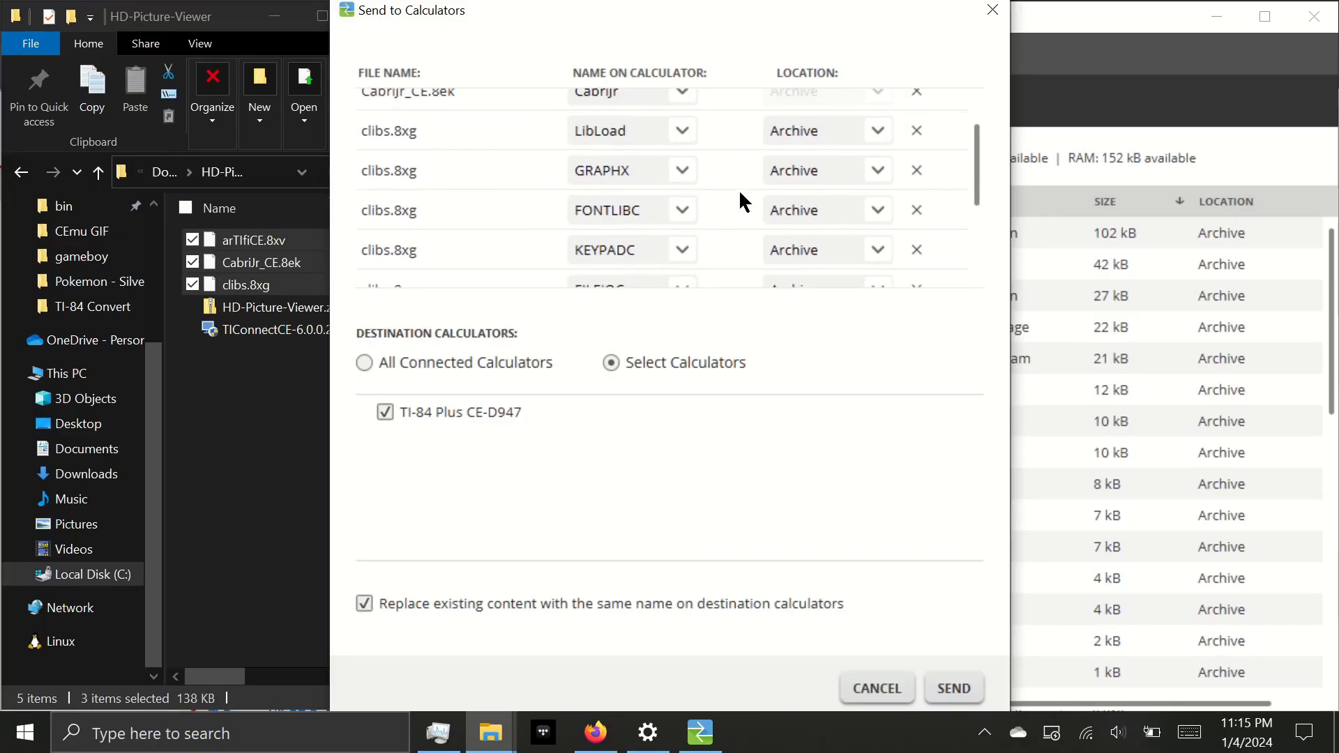
scroll("down", 3)
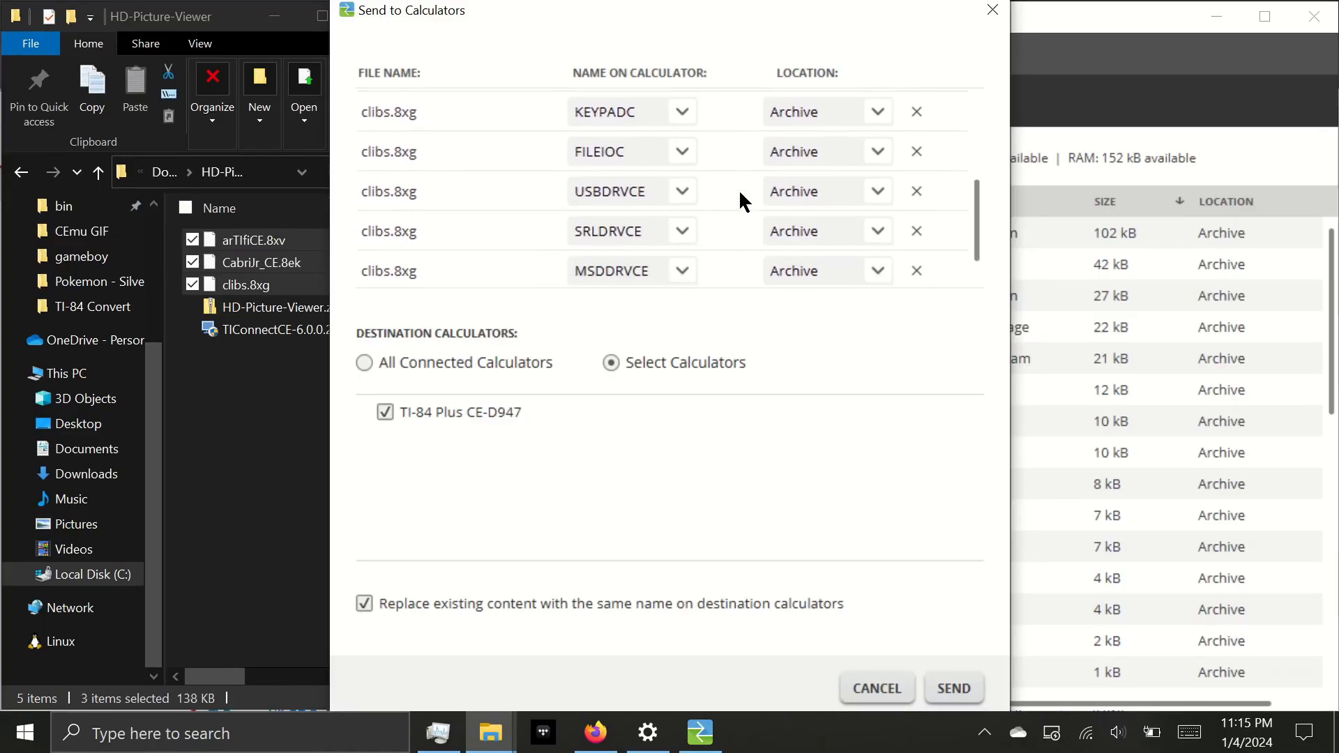
scroll("down", 3)
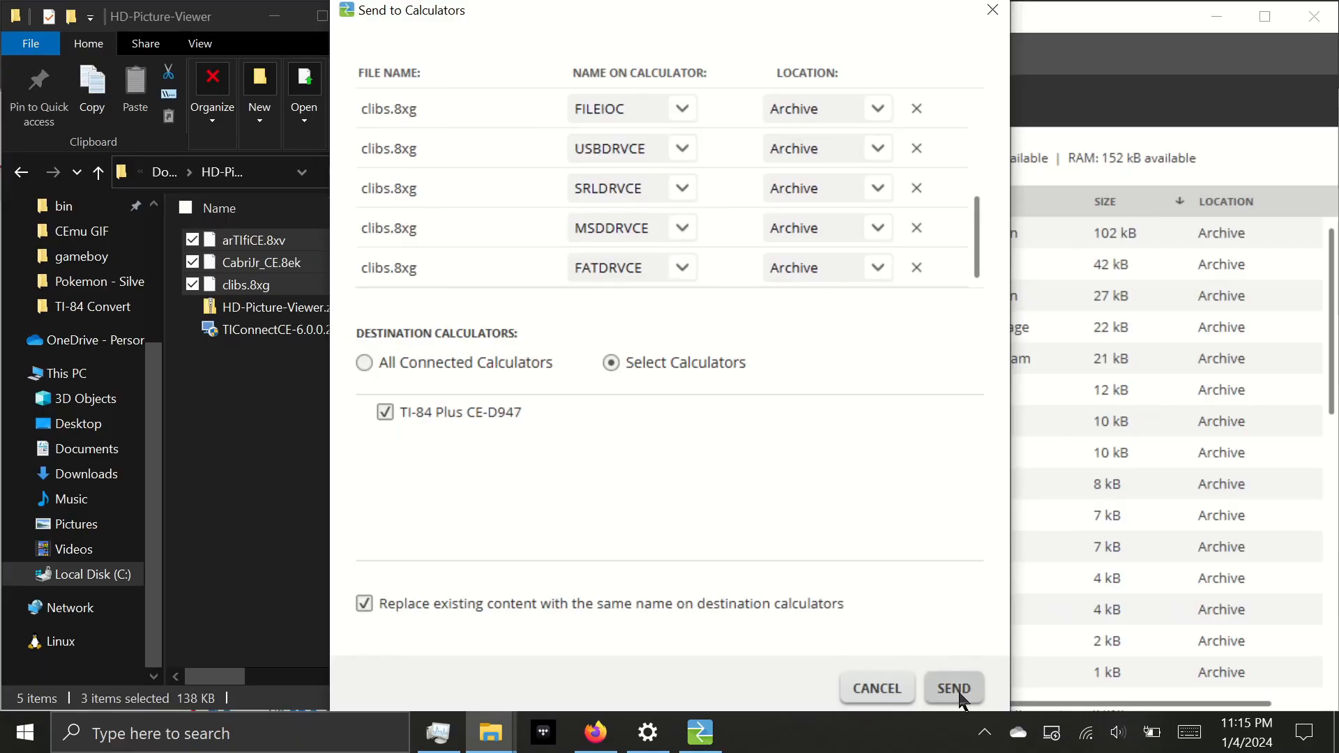
left_click(952, 688)
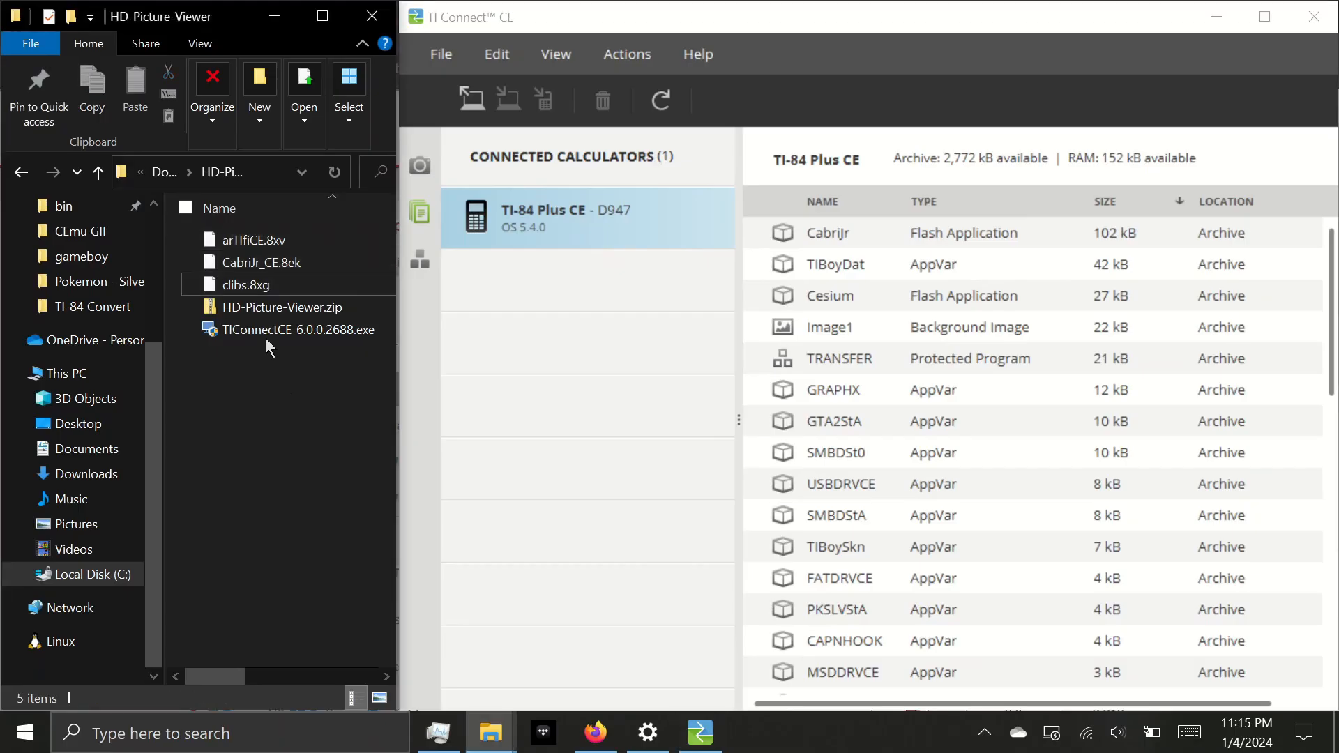
Extract HD-Picture-Viewer.zip into the suggested folder via Extract All
left_click(282, 307)
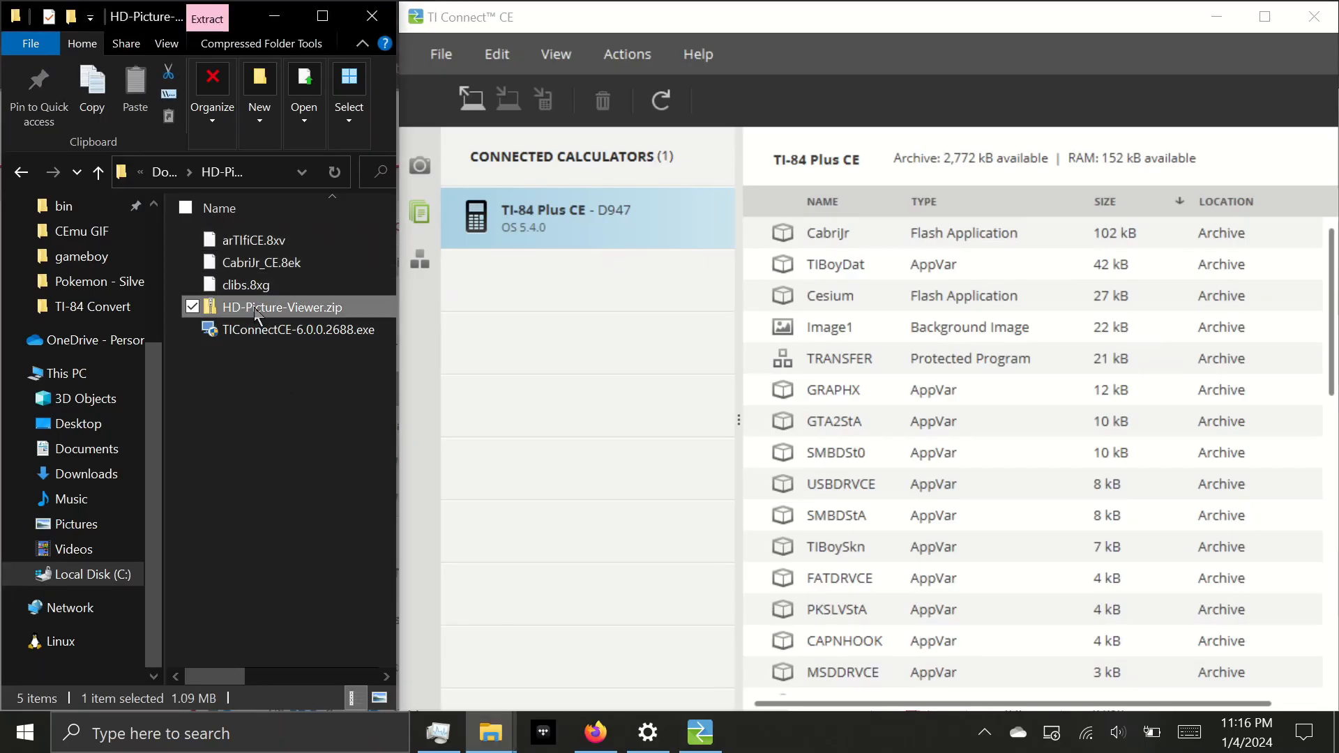
right_click(284, 307)
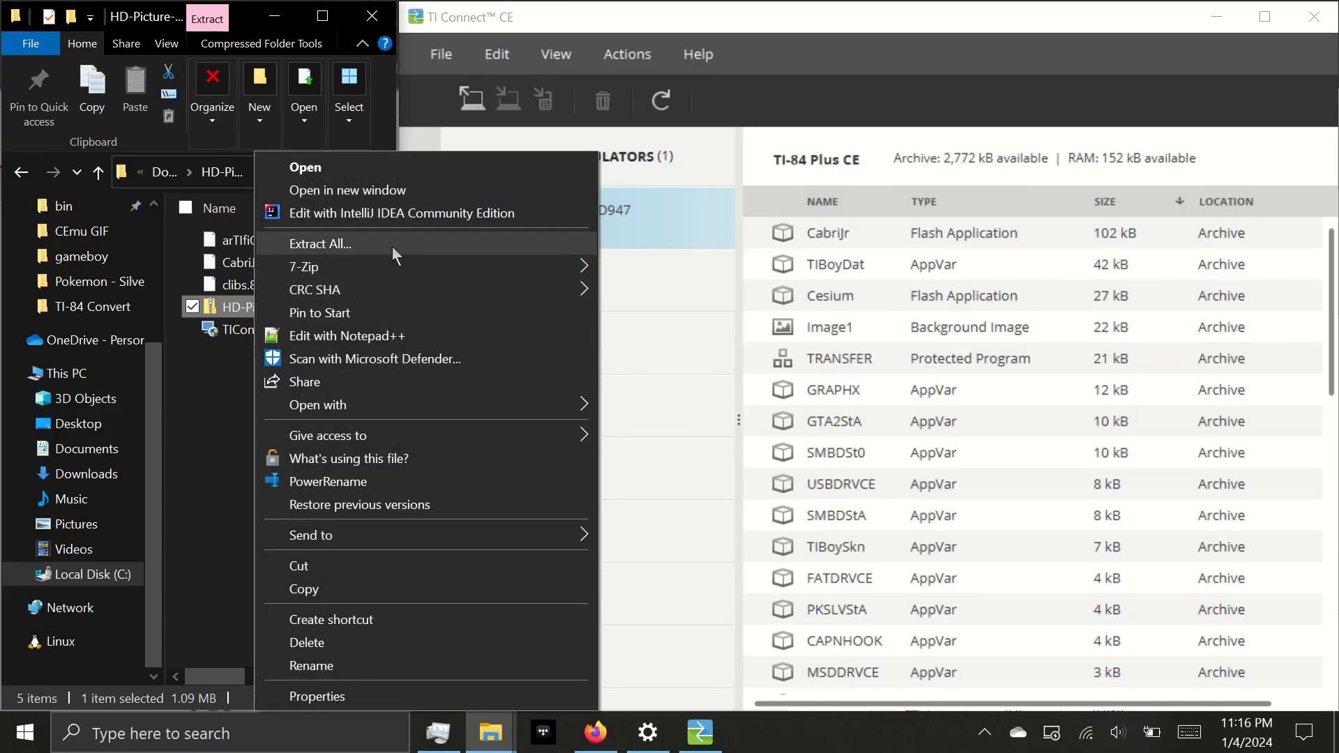
left_click(320, 242)
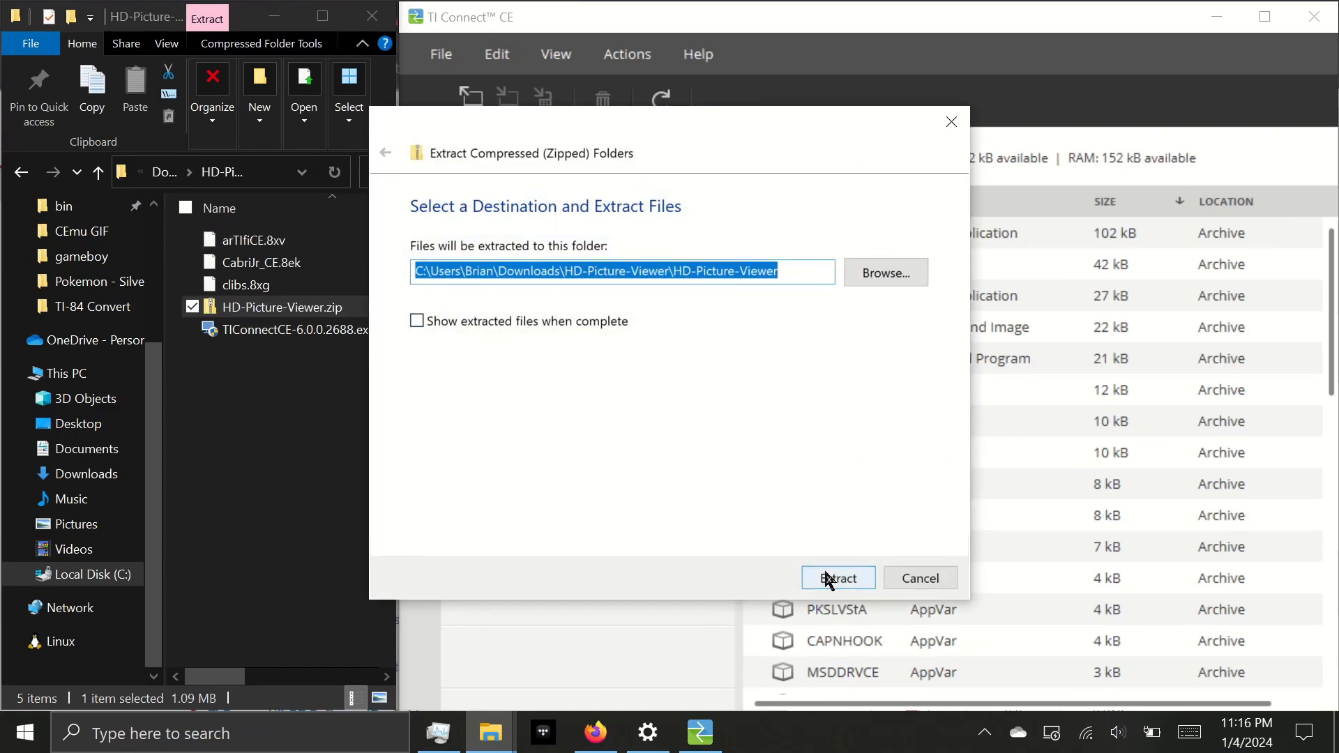
left_click(837, 577)
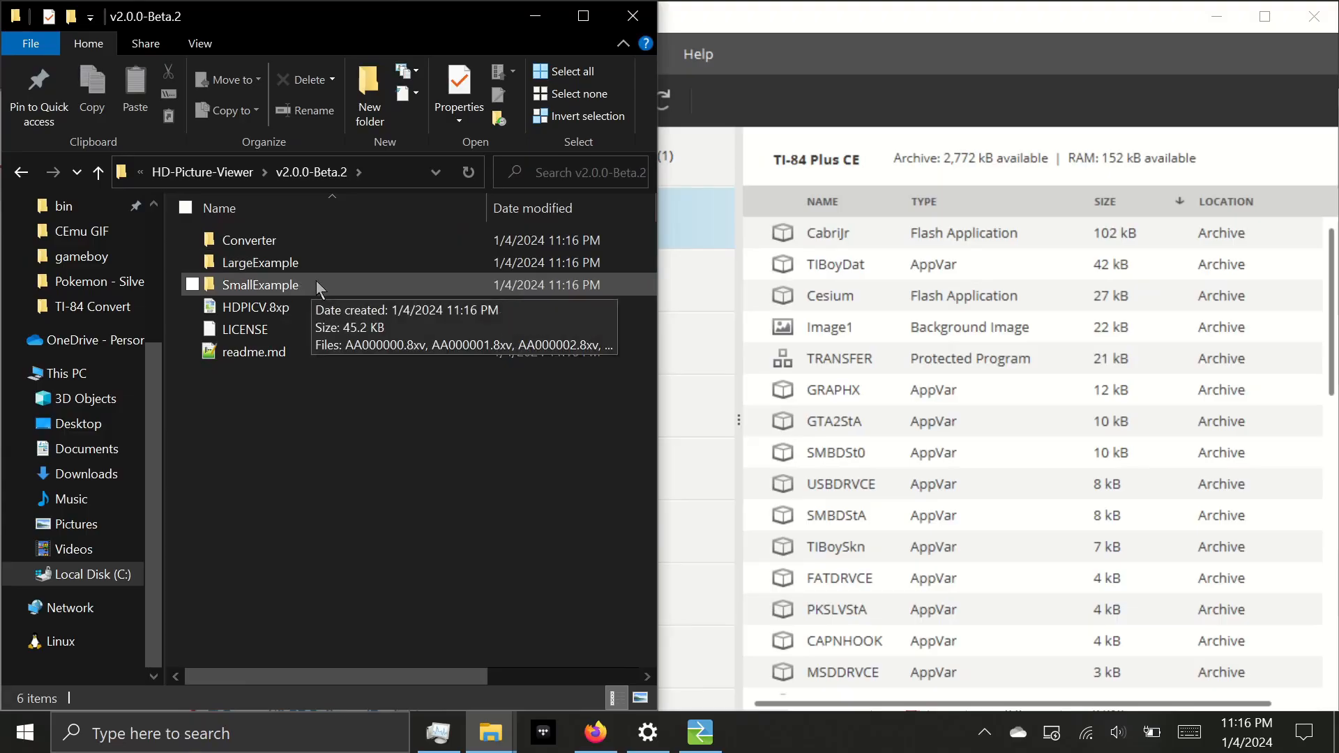
mouse_move(306, 329)
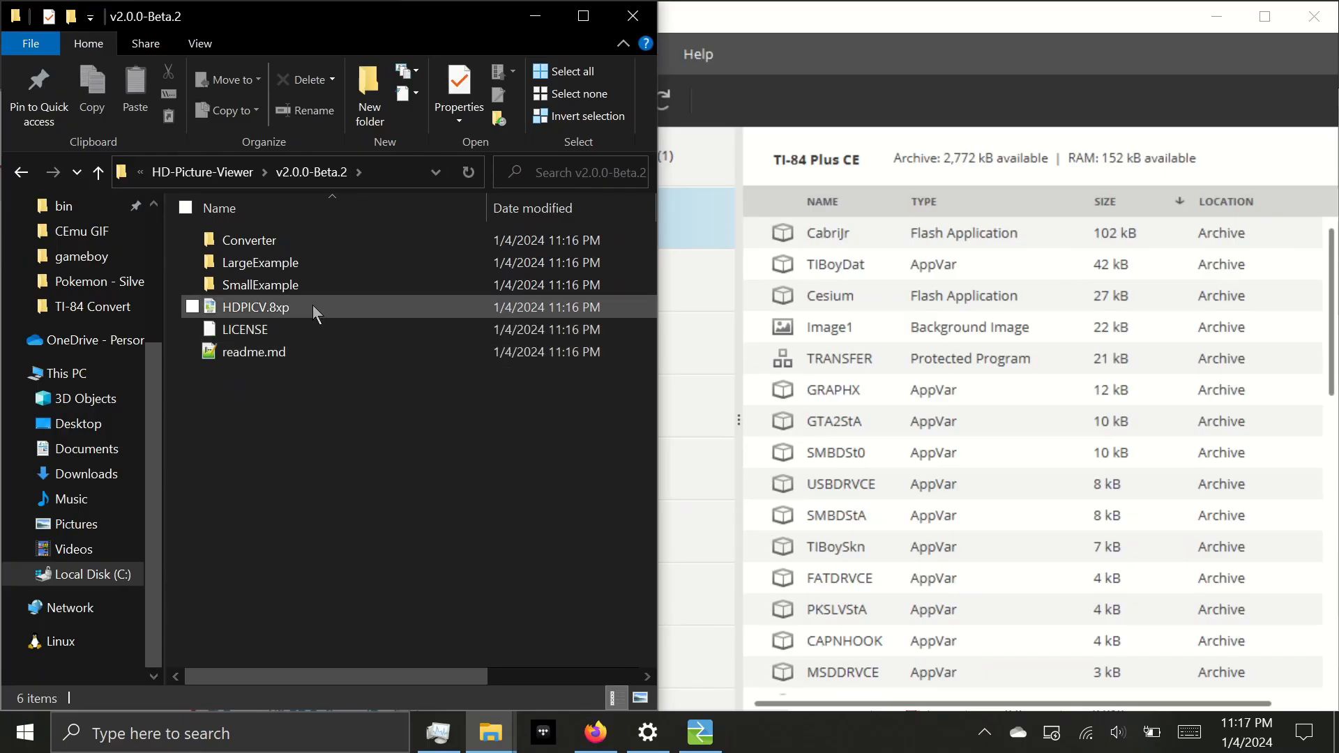
Send HDPICV.8xp and then the SmallExample .8xv pictures to the calculator archive
left_click(254, 307)
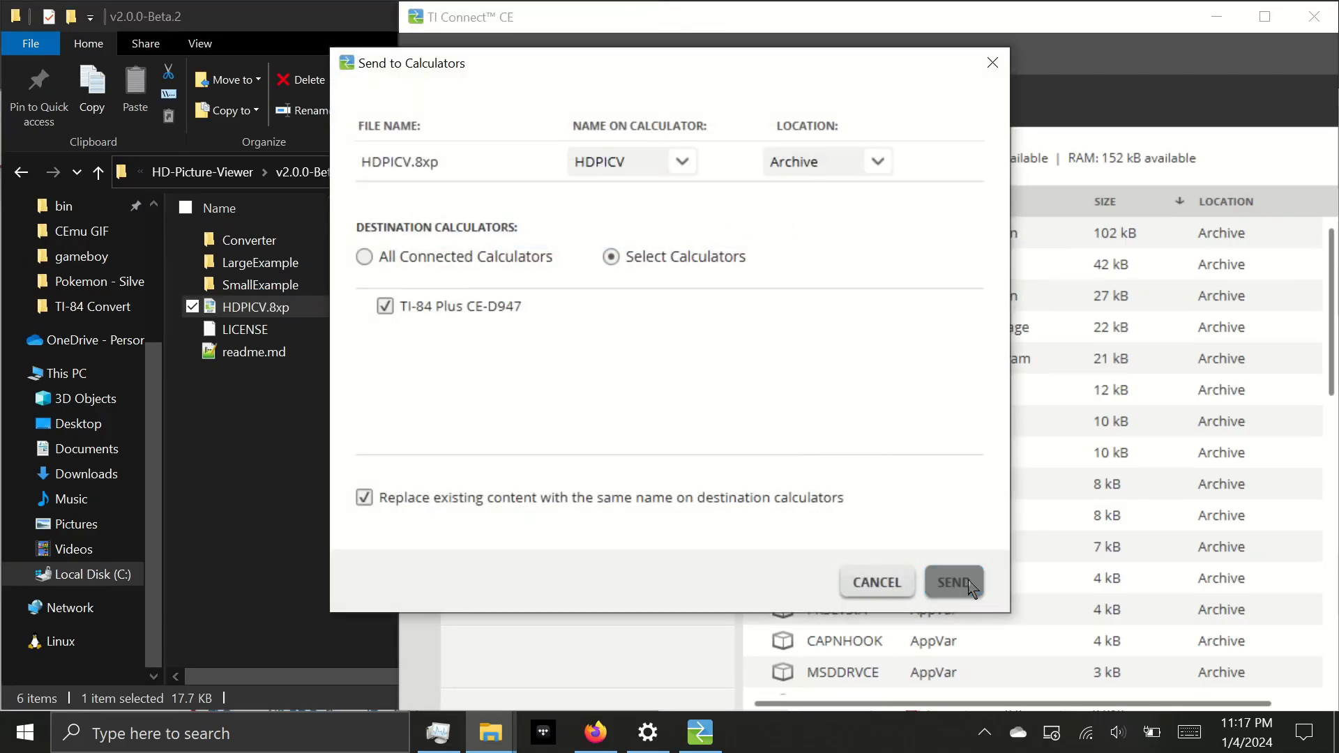
left_click(952, 583)
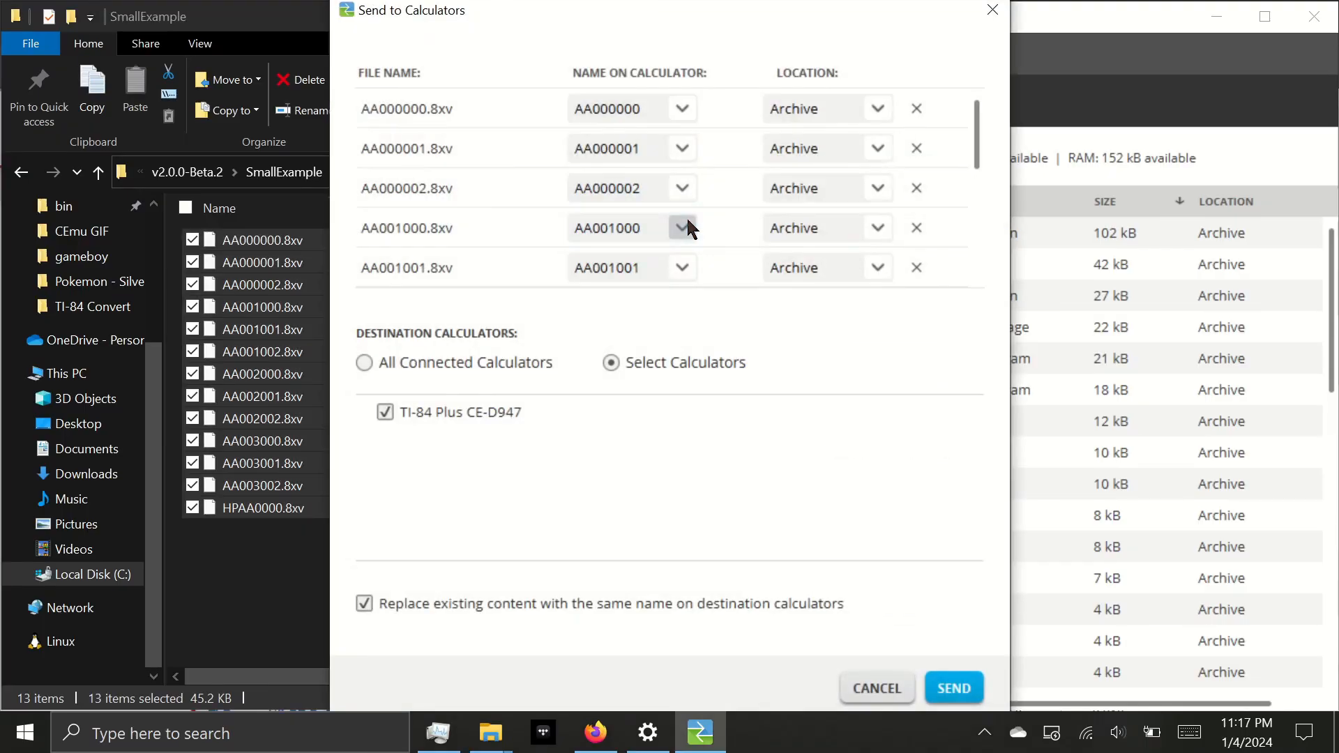
scroll("down", 3)
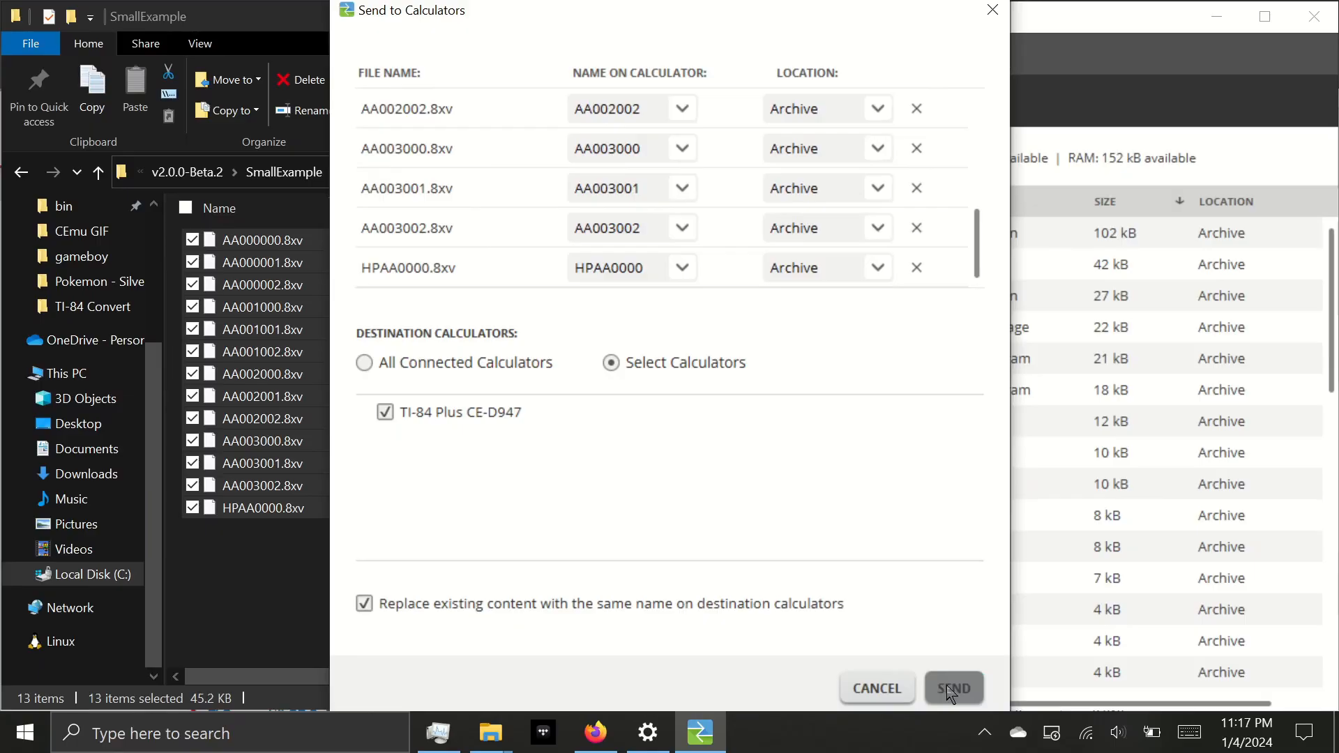
left_click(953, 688)
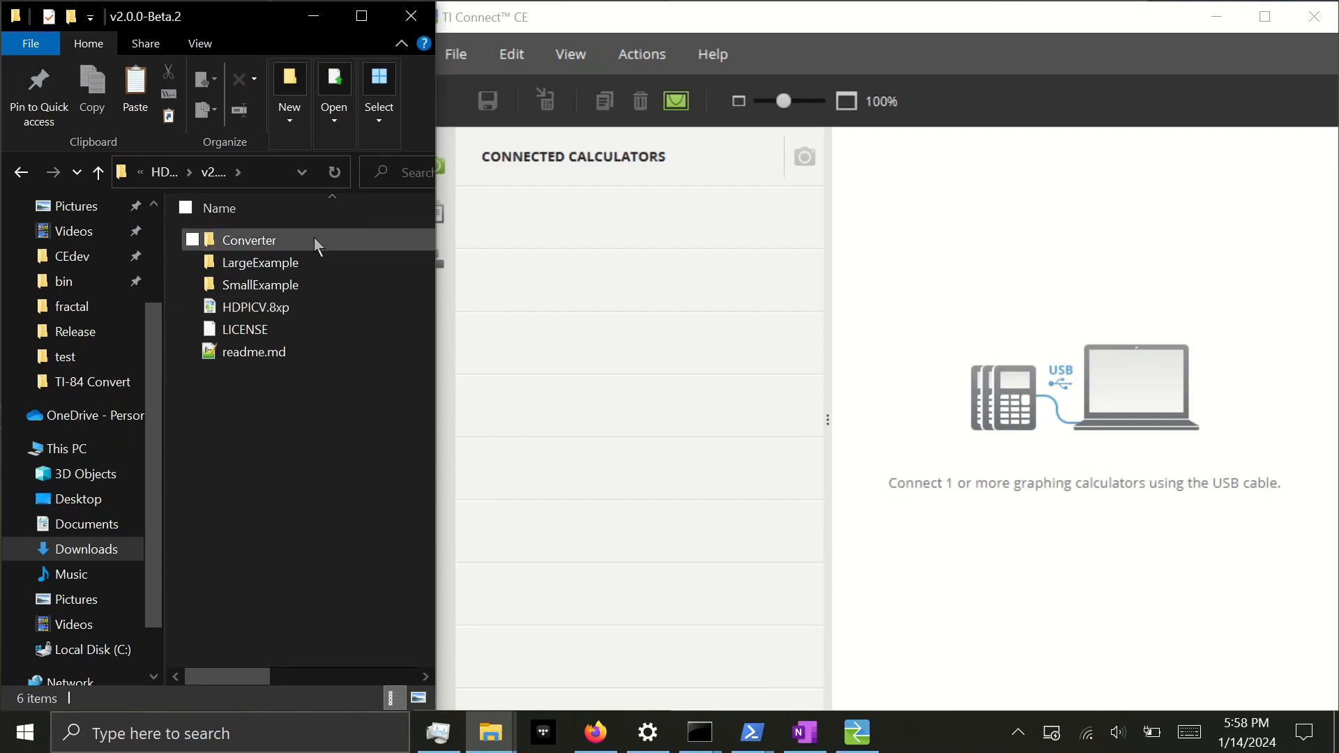
Launch HDPictureViewerConverter.exe from the Converter folder
double_click(250, 240)
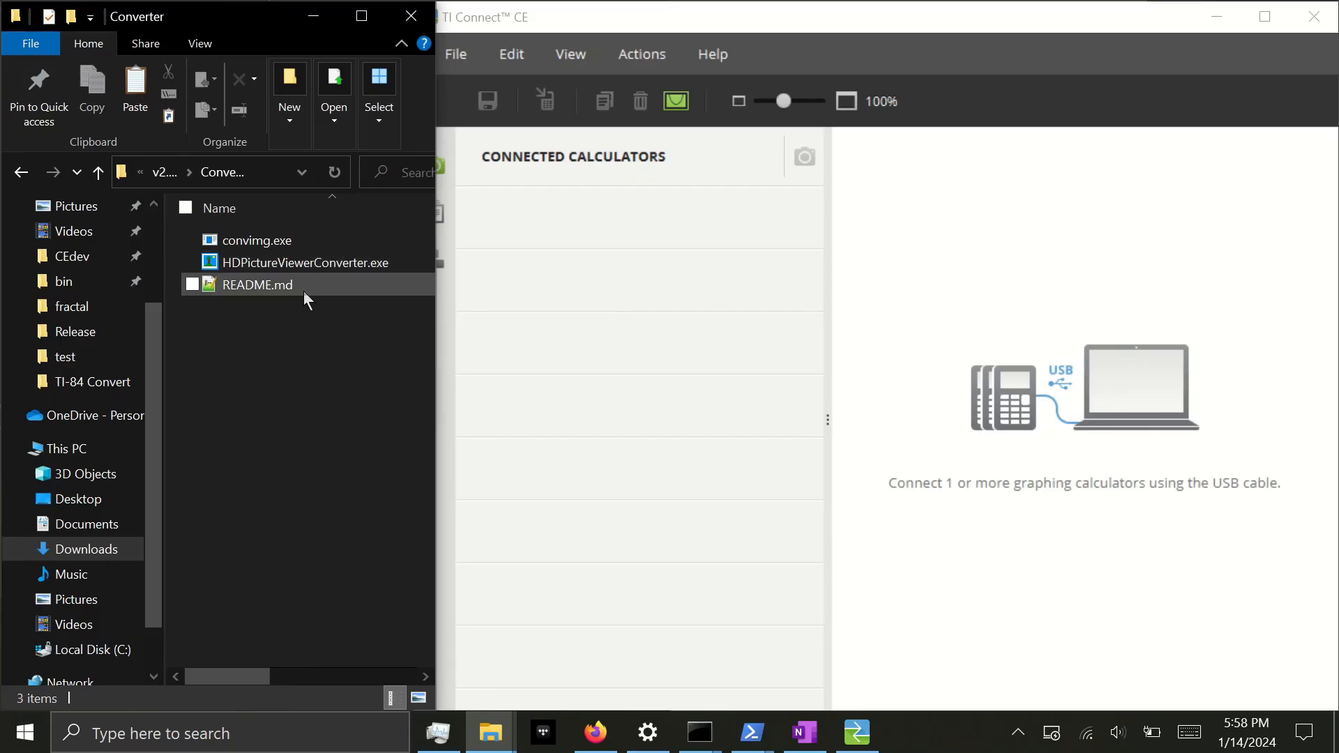
mouse_move(256, 285)
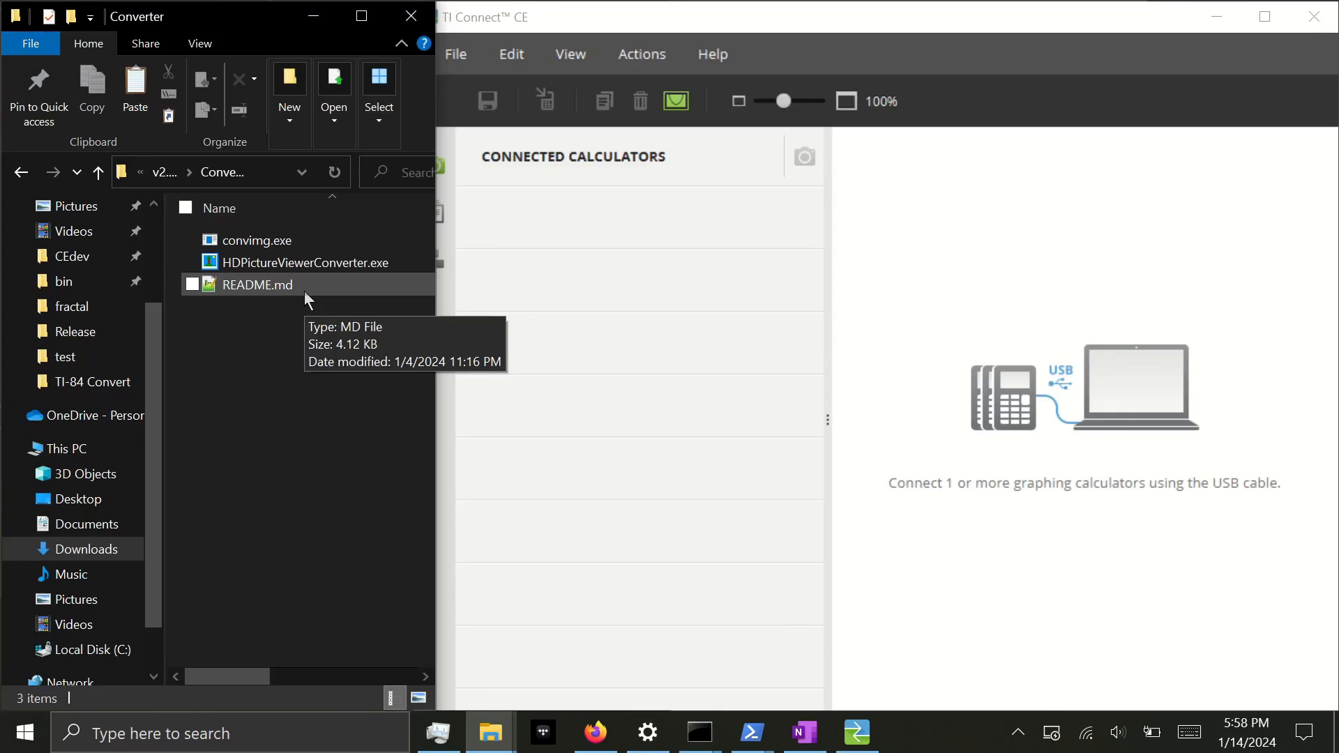
mouse_move(337, 262)
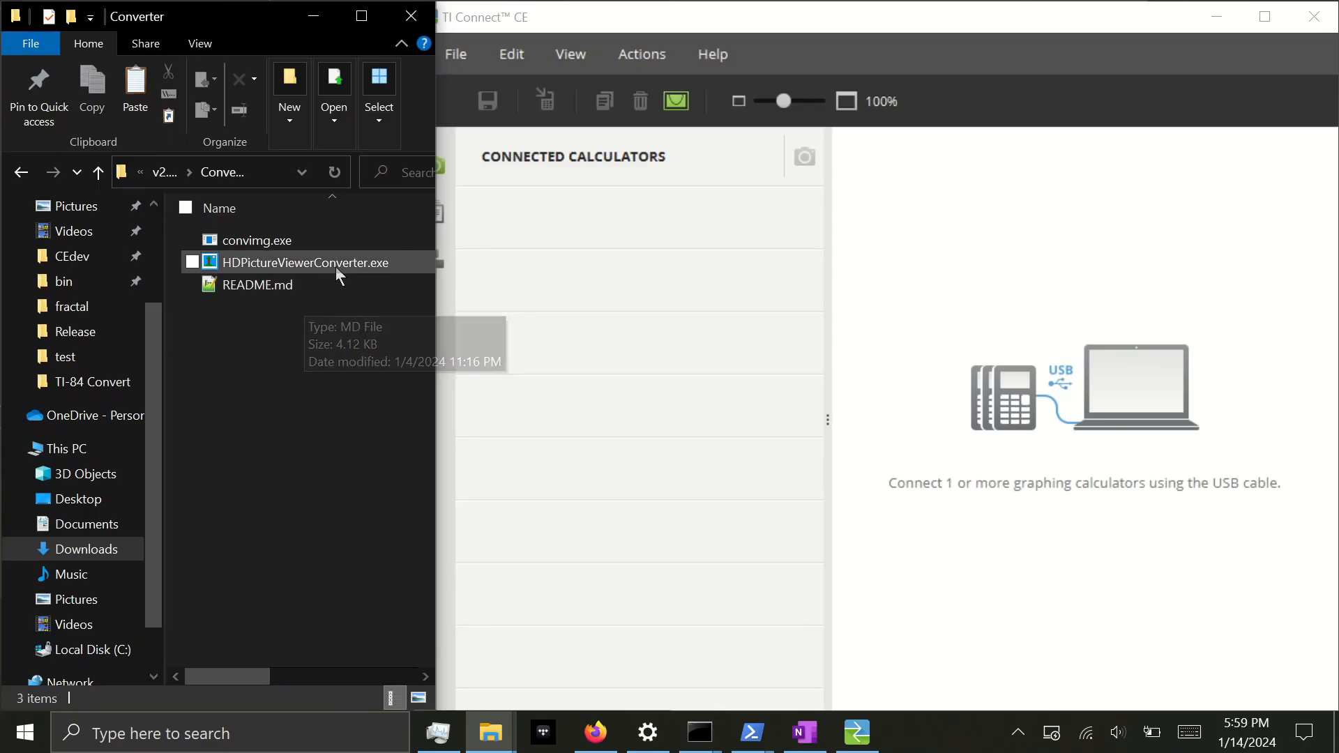
double_click(298, 262)
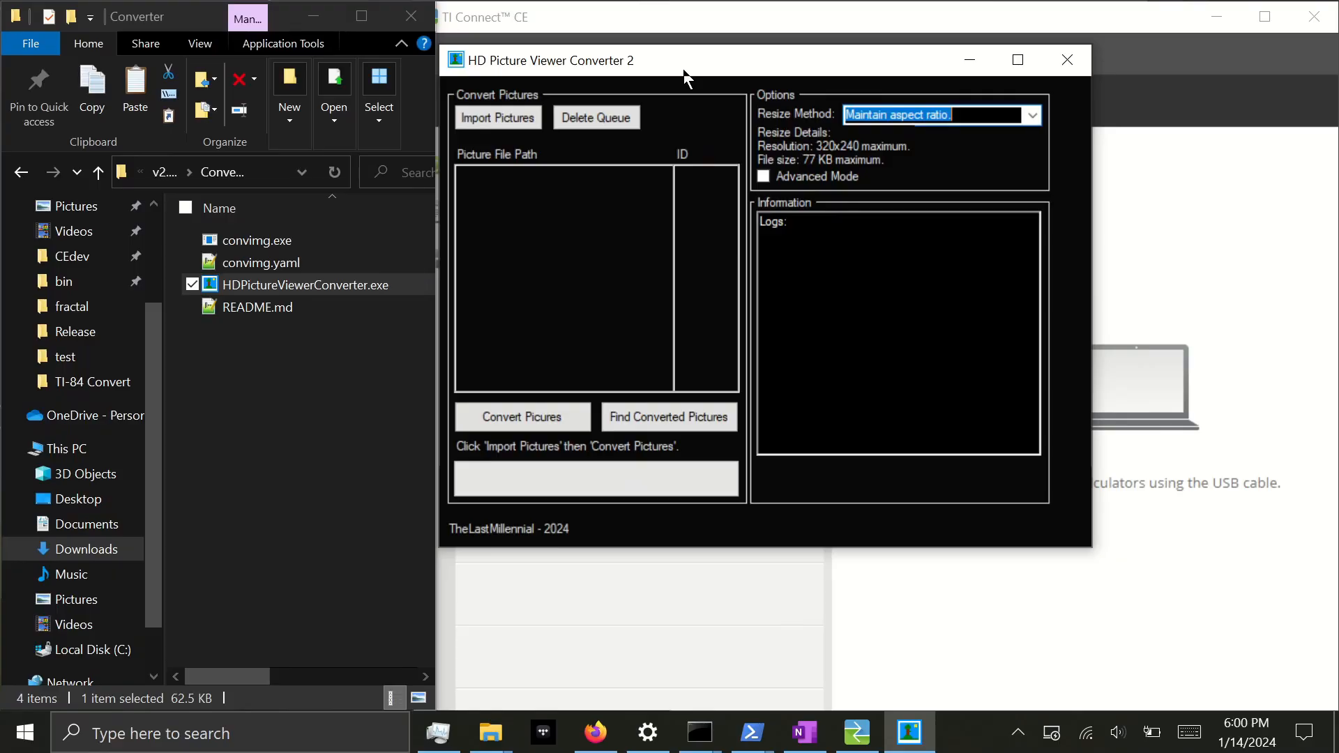
mouse_move(551, 363)
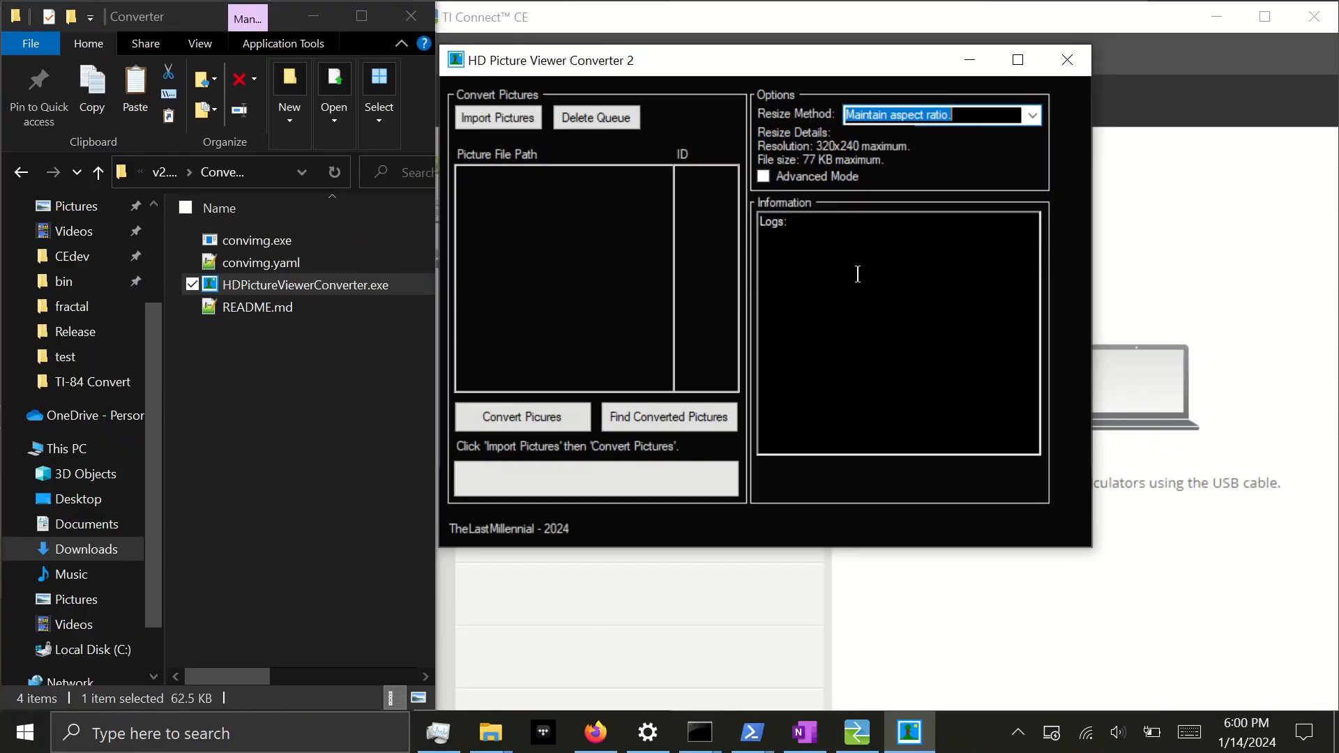
mouse_move(786, 267)
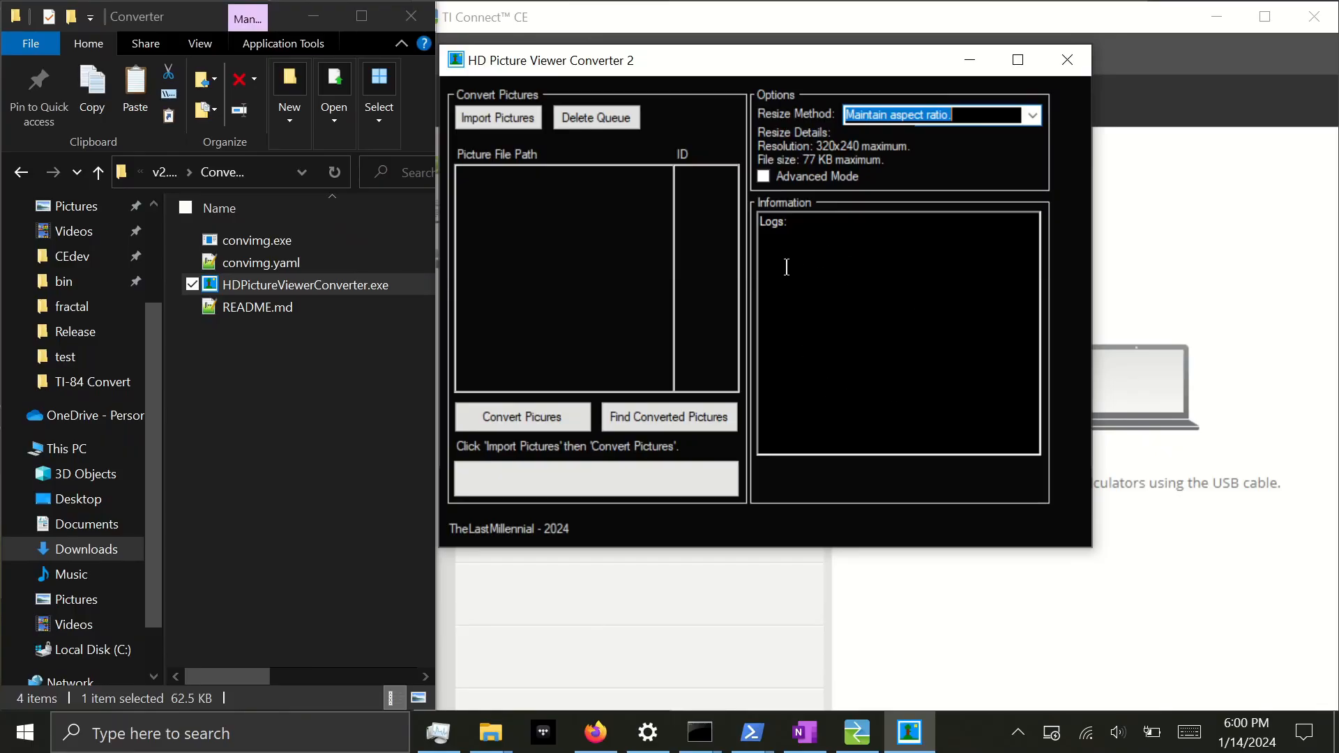
mouse_move(780, 240)
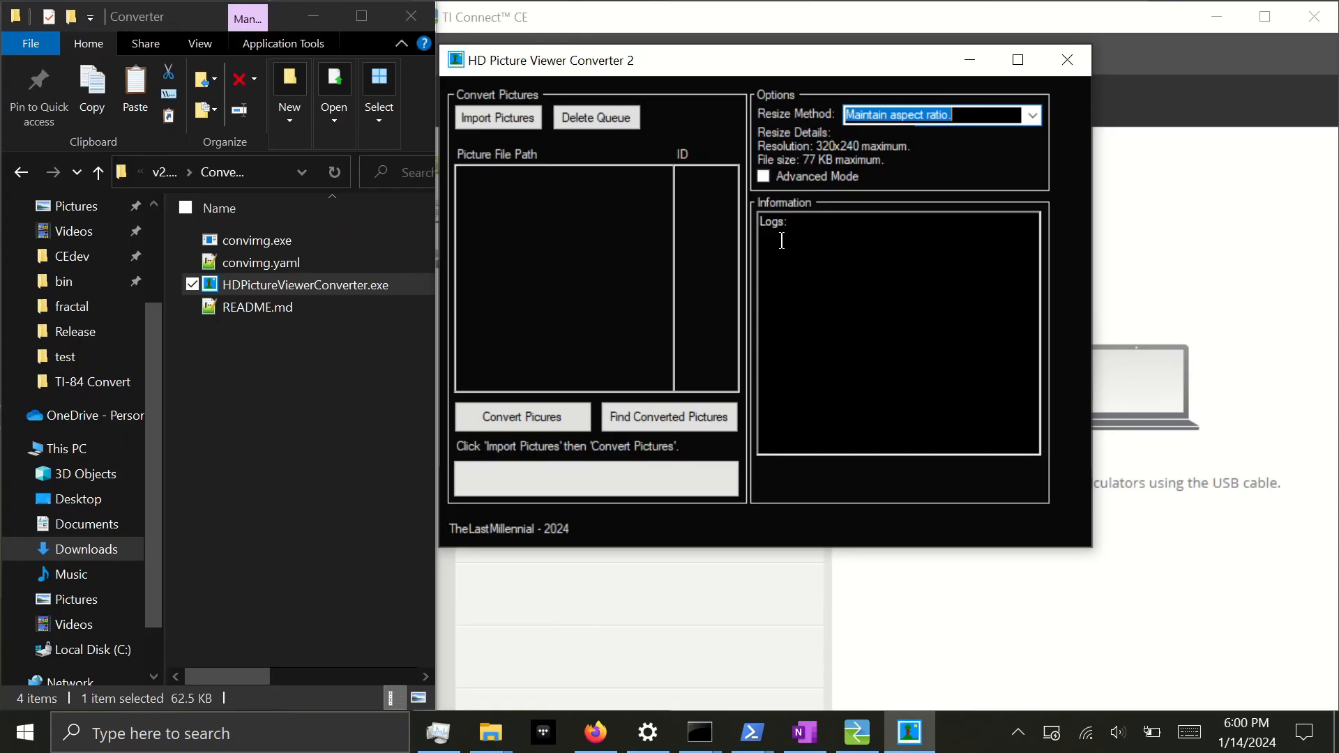
mouse_move(763, 177)
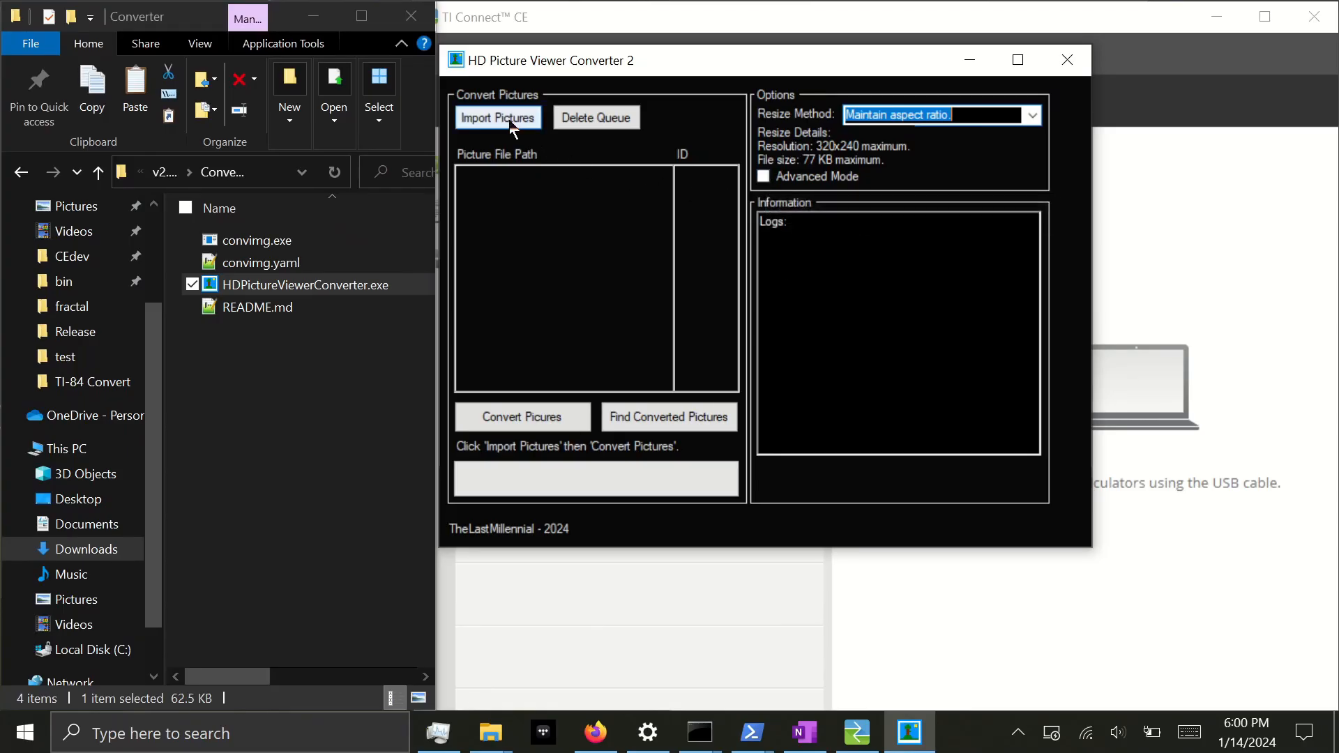
Import fractal-spiral.png into the conversion queue and give it the ID FR
left_click(498, 117)
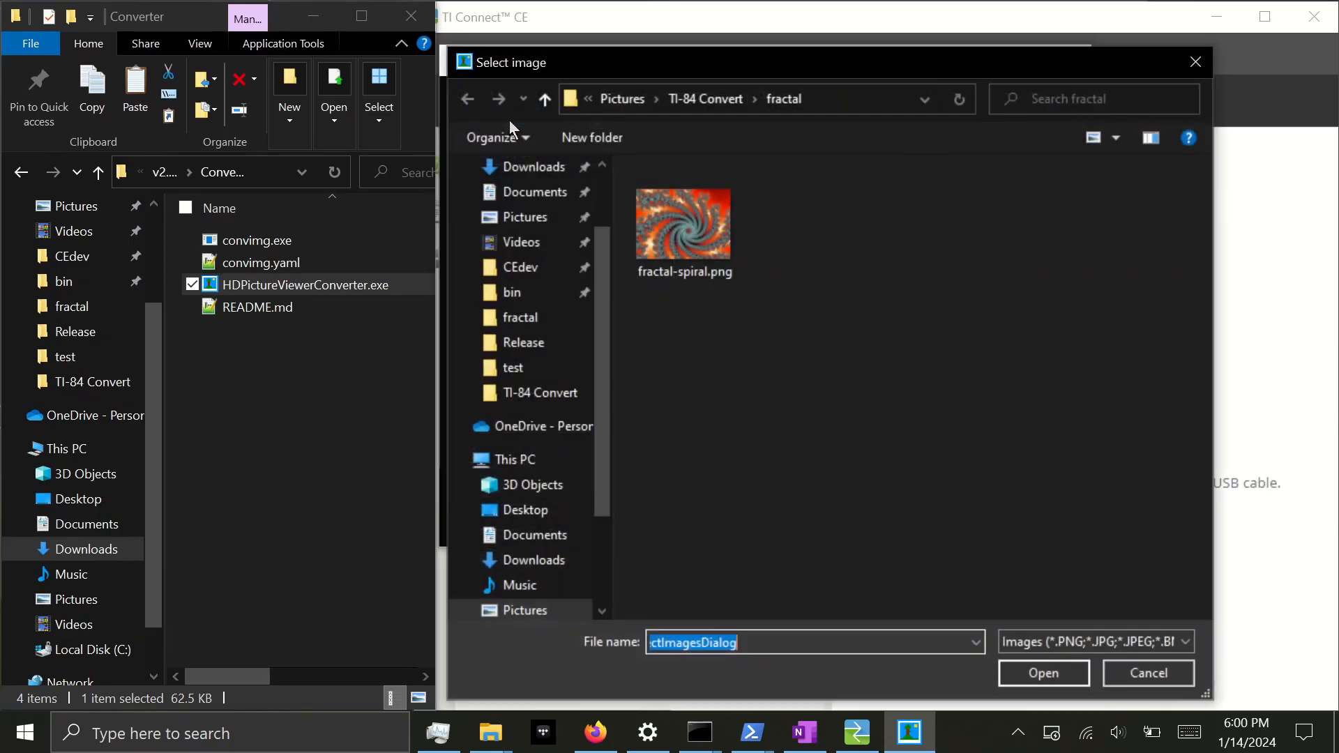
left_click(684, 222)
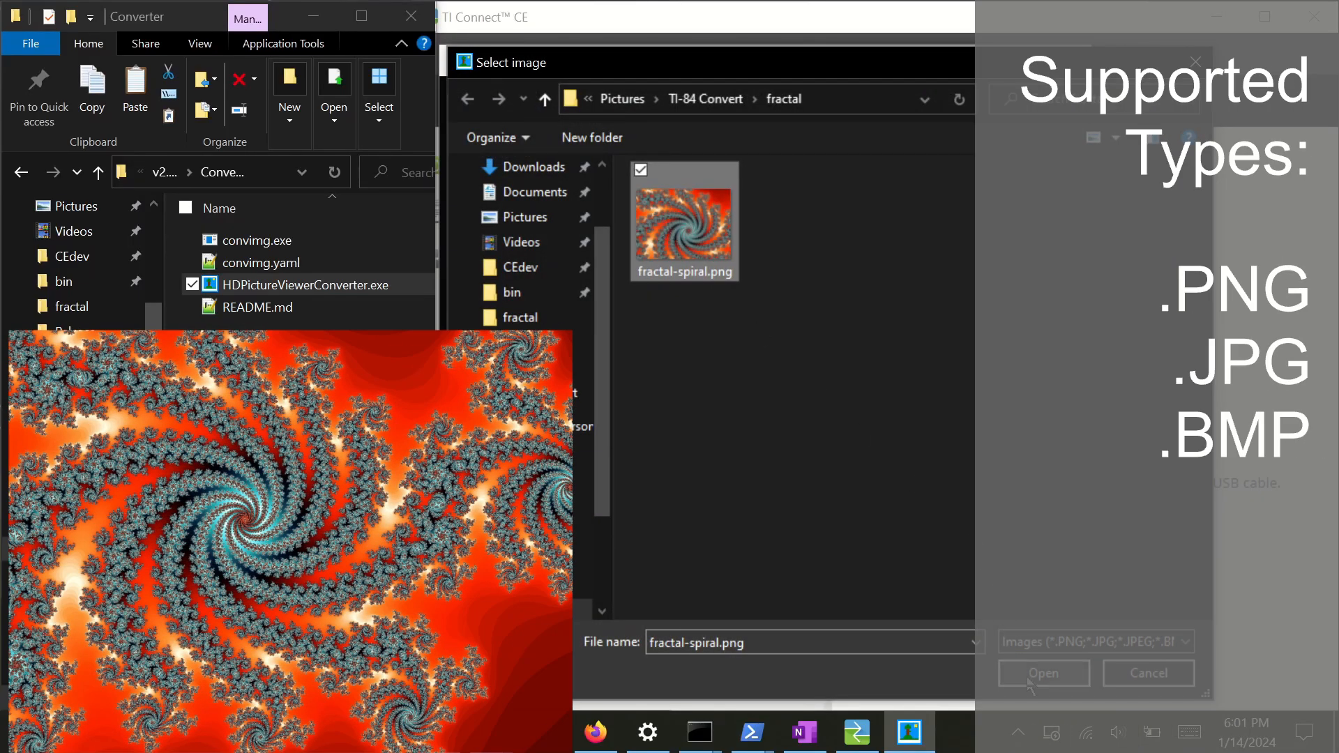
left_click(1042, 673)
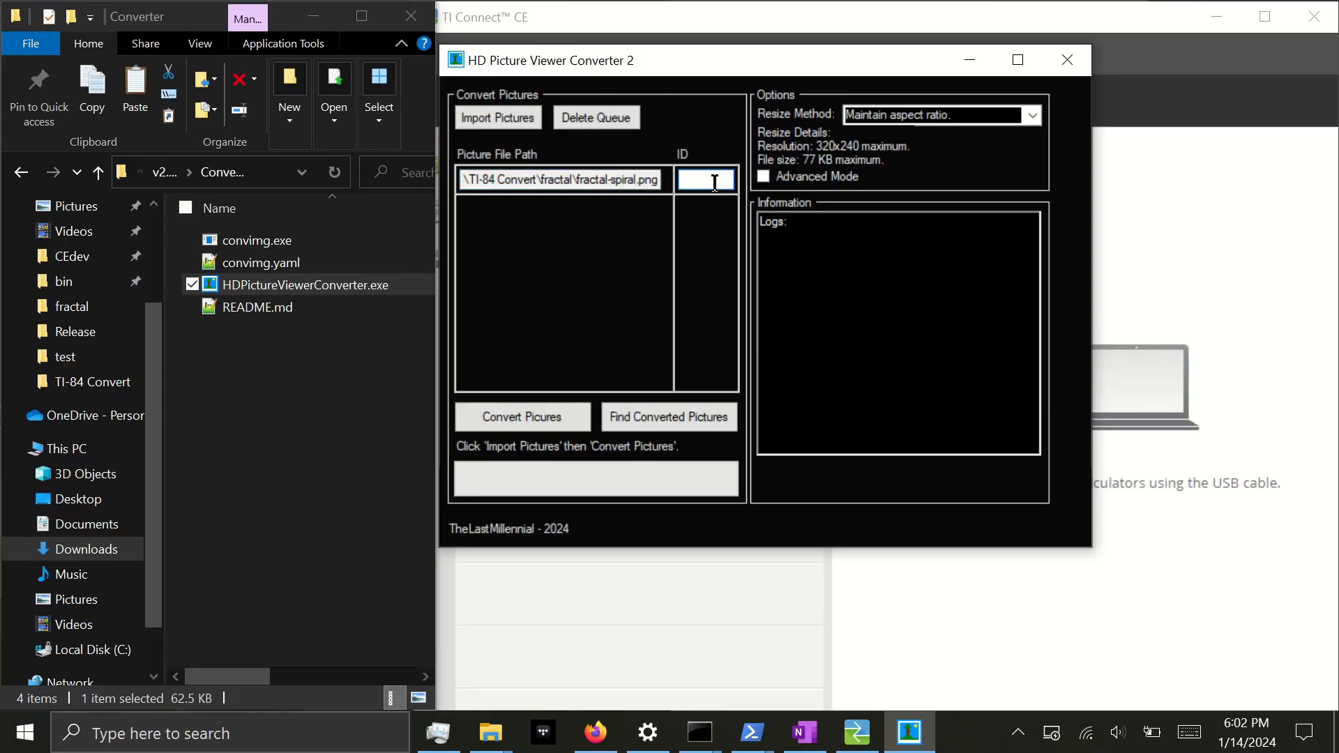
type("FR")
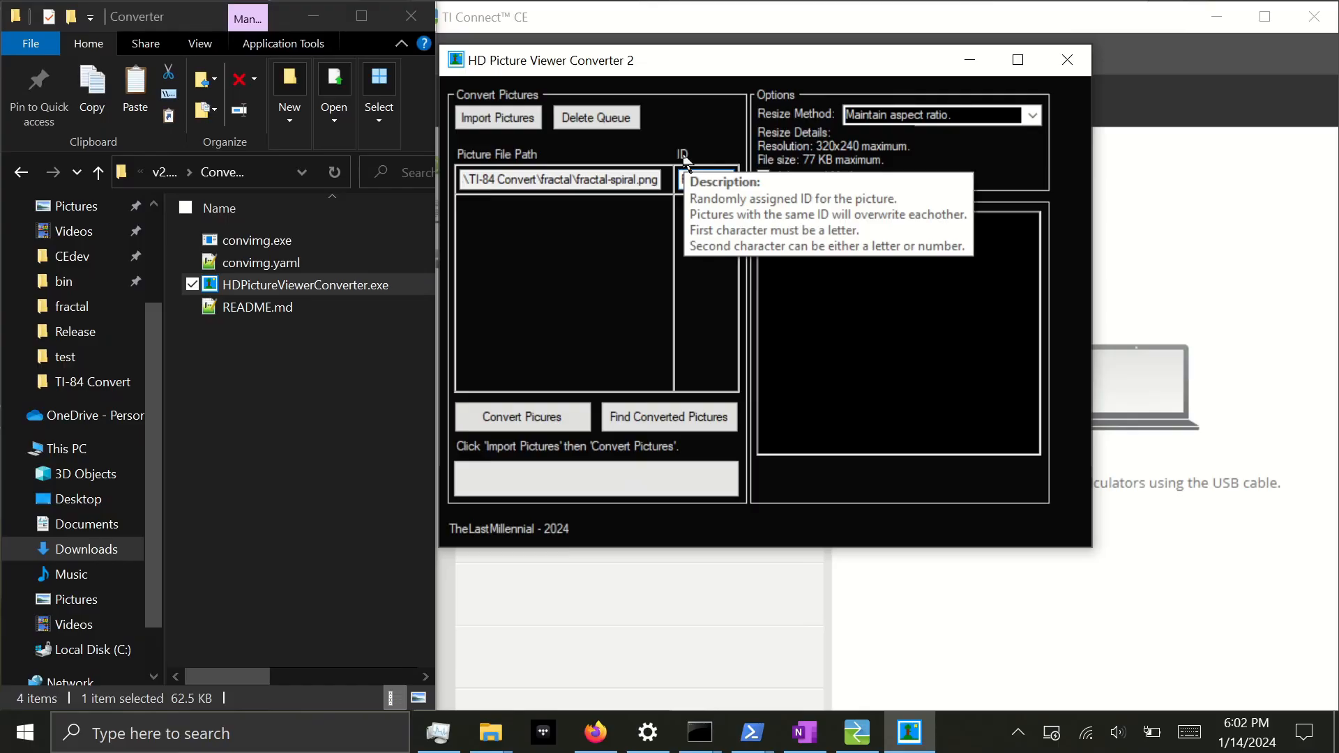
Give the picture ID FR and, after trying Stretch to fit, choose Do not resize image
type("FR")
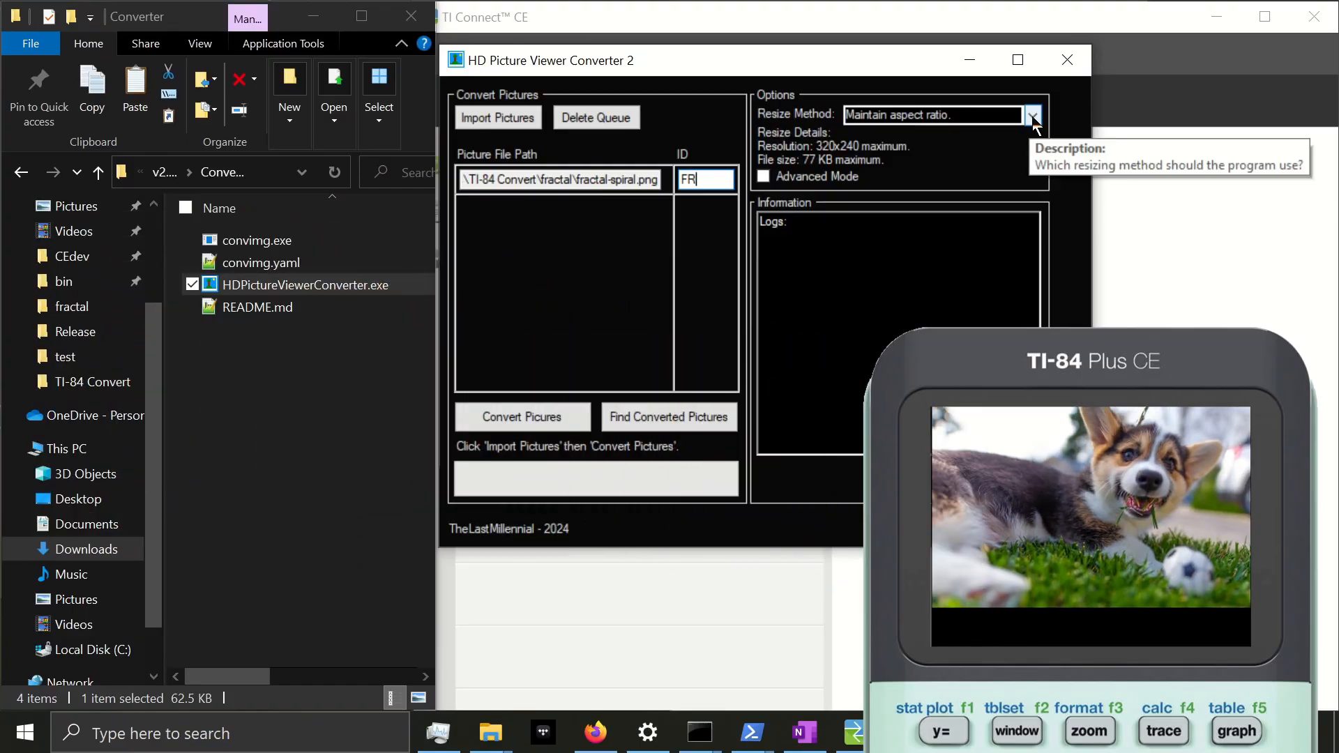
left_click(1032, 115)
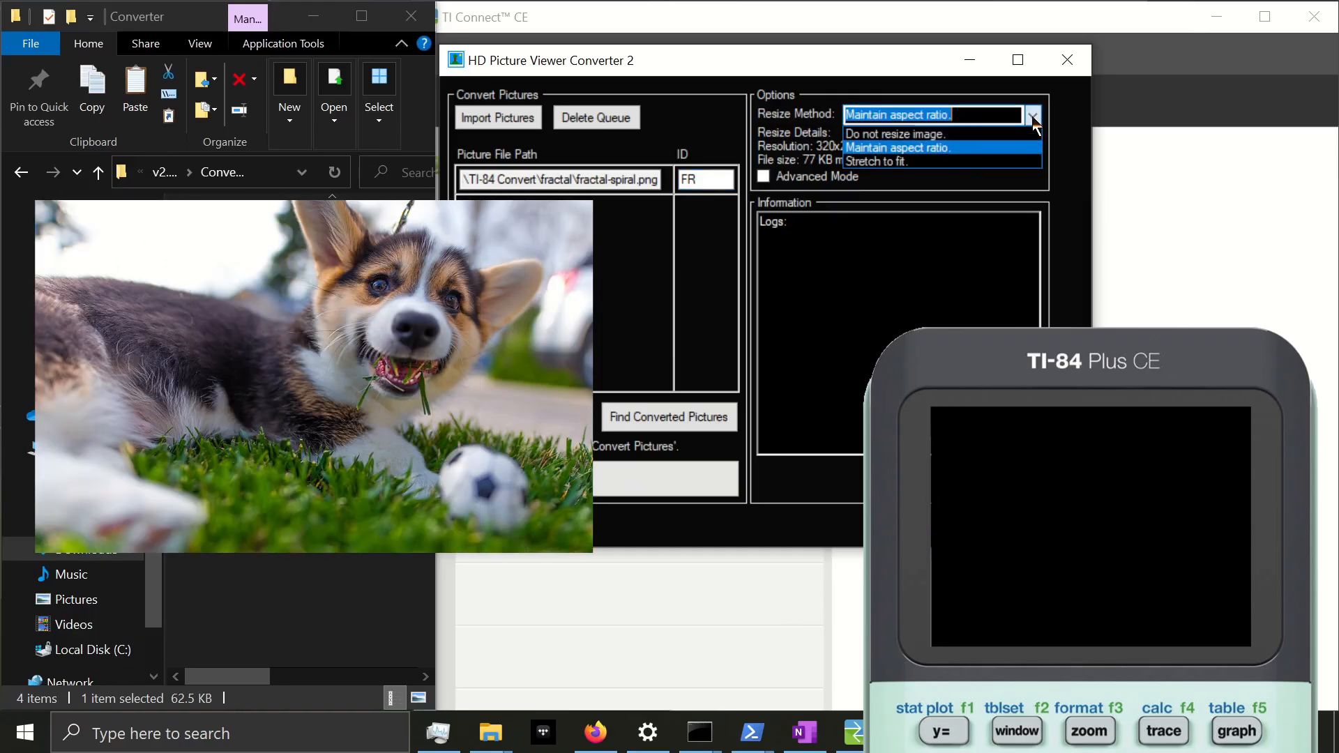
left_click(879, 162)
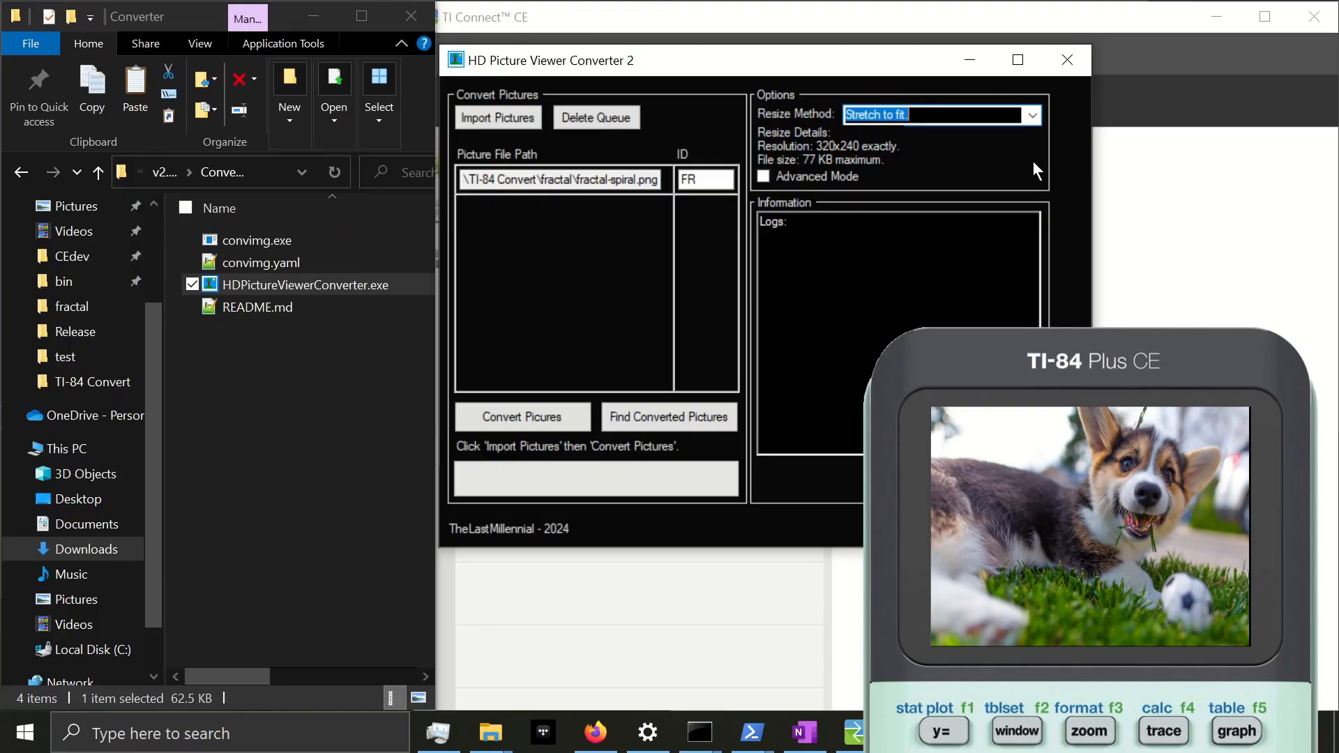
left_click(1030, 114)
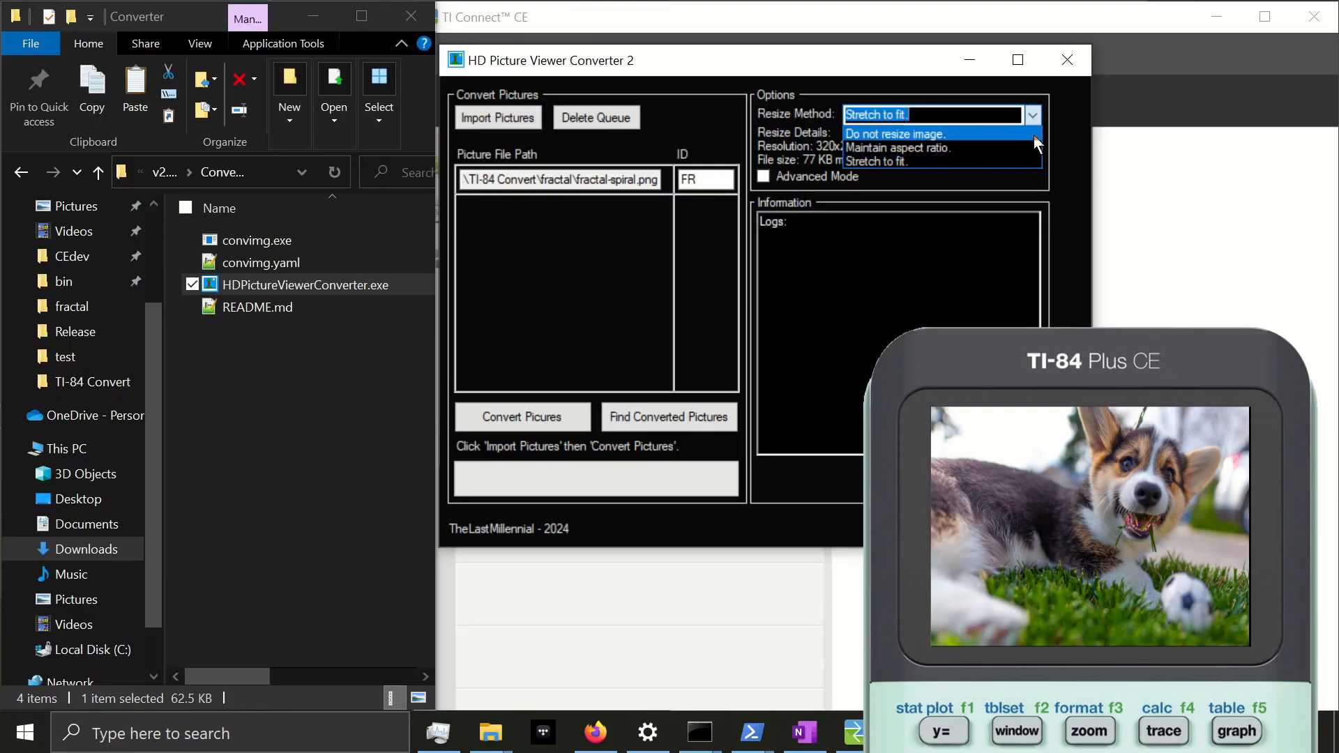
left_click(893, 134)
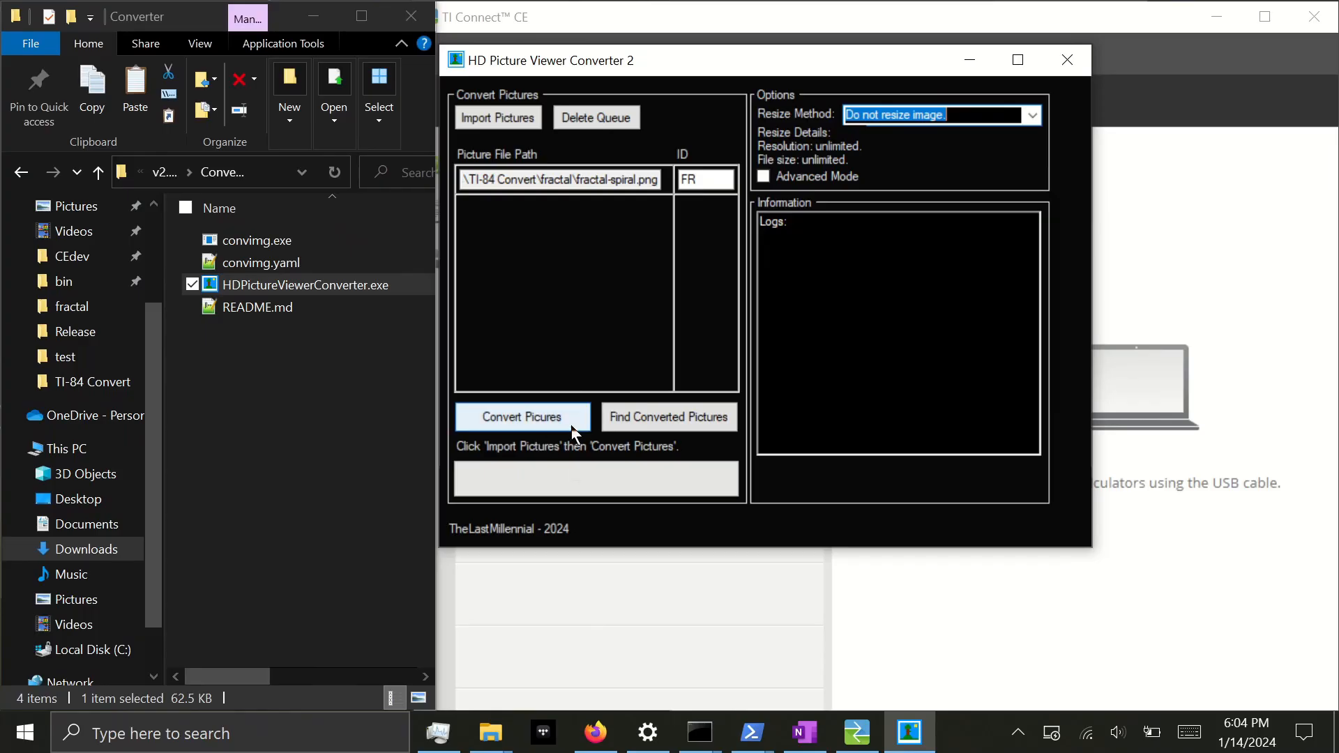
mouse_move(522, 417)
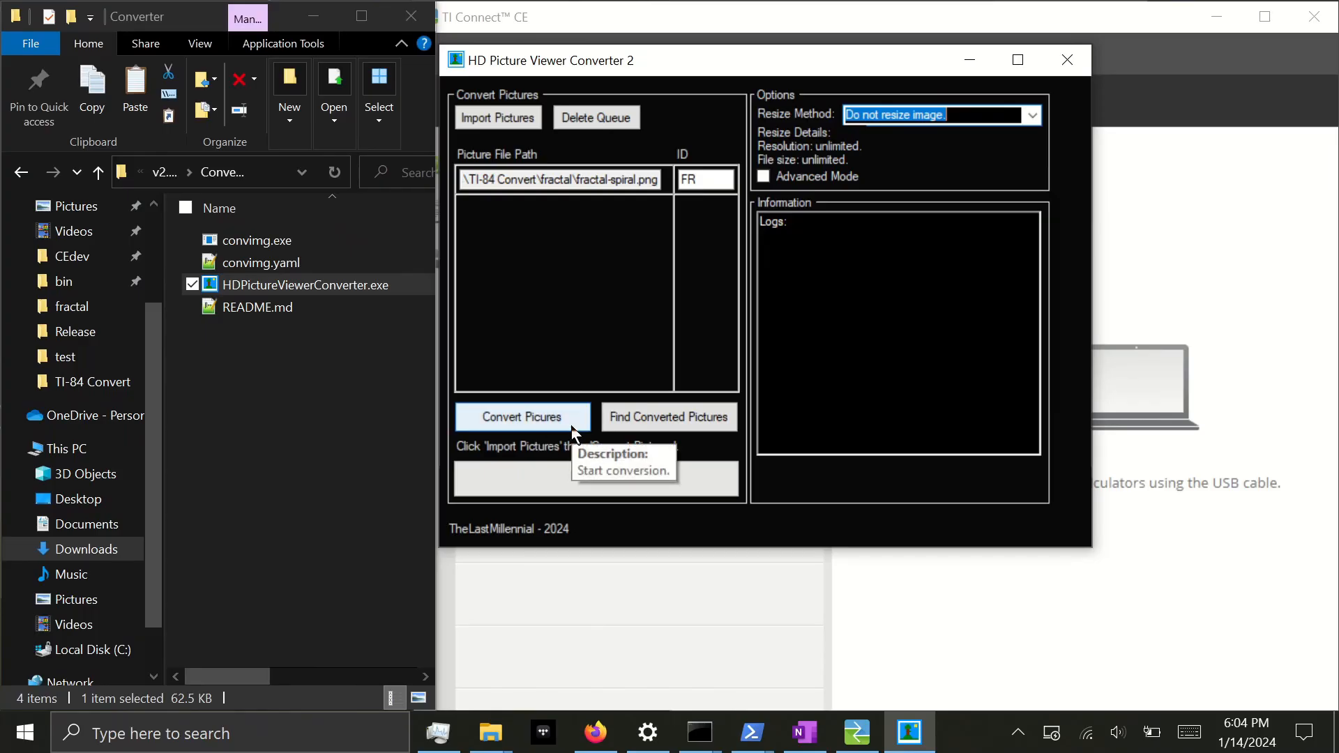
Start converting the queued fractal picture and let it run until FINISHED: fractalspiral
left_click(523, 417)
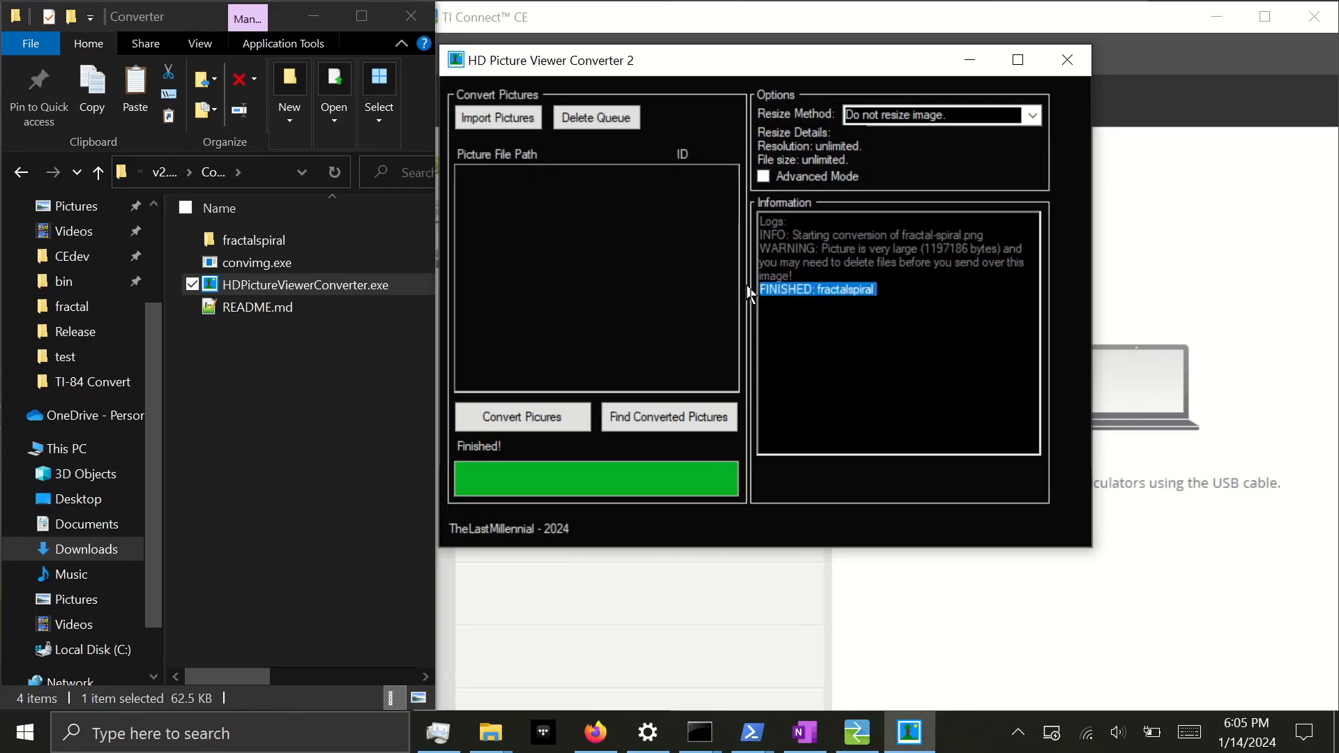
mouse_move(602, 235)
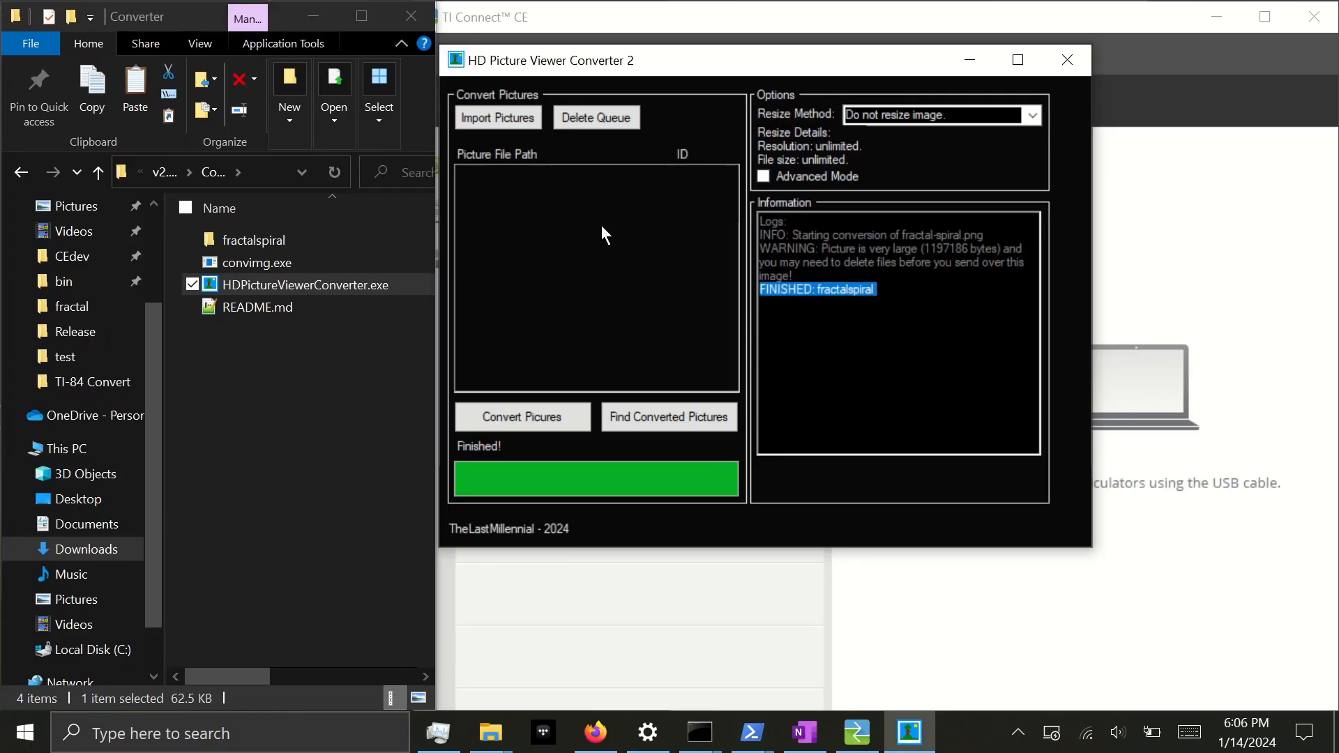
mouse_move(668, 417)
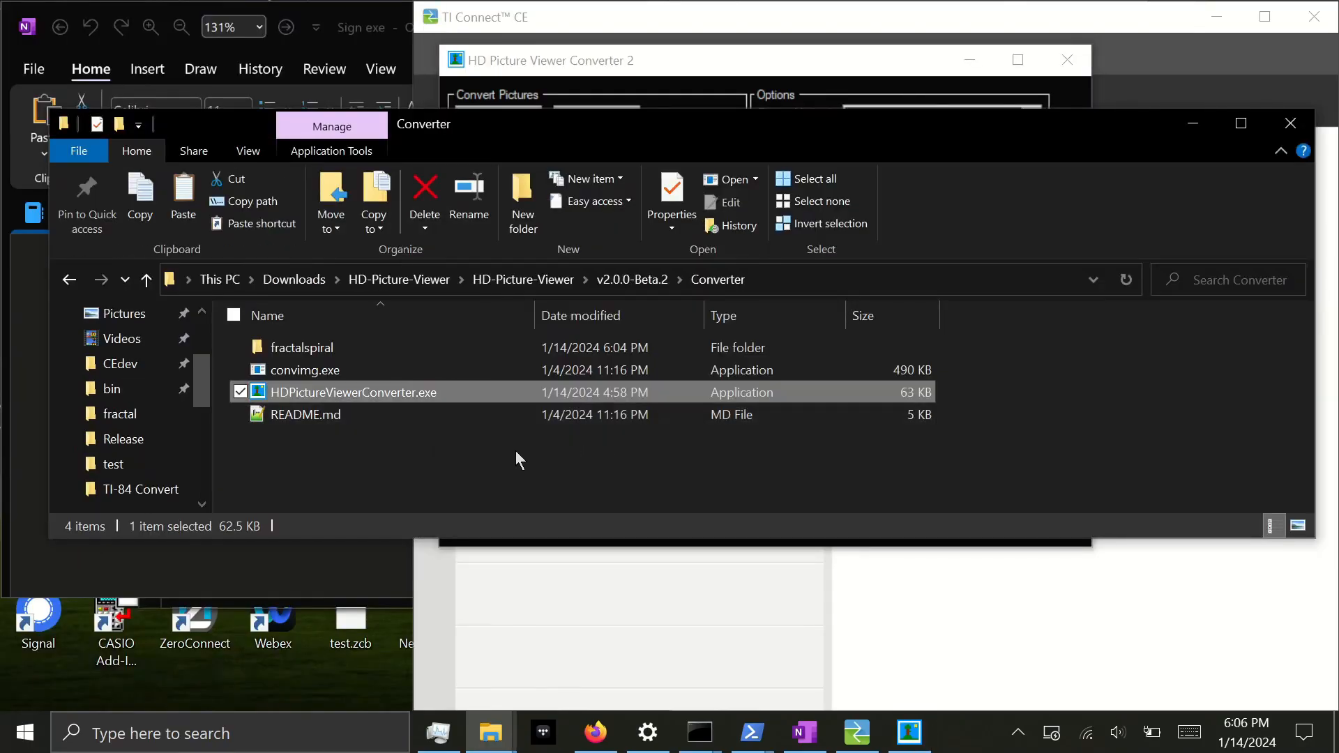
mouse_move(395, 362)
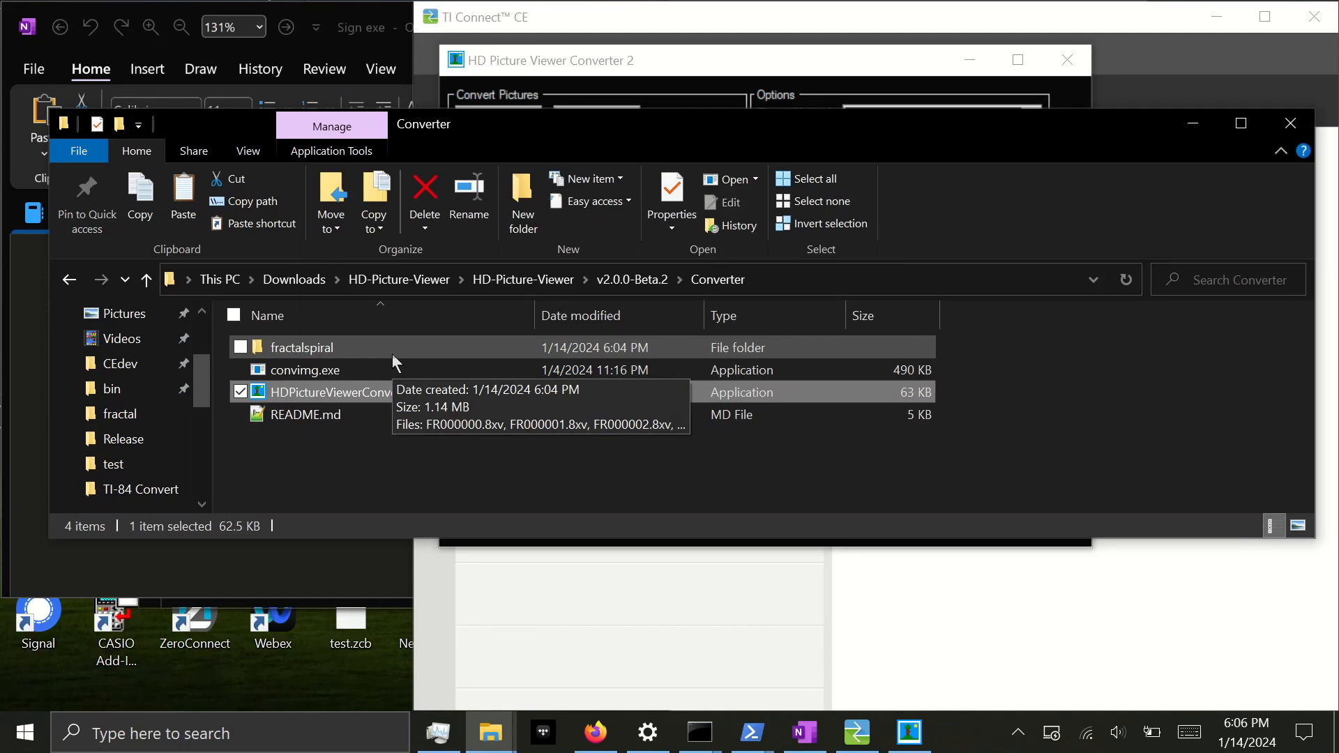
Enter the fractalspiral output folder in the Converter directory
double_click(301, 347)
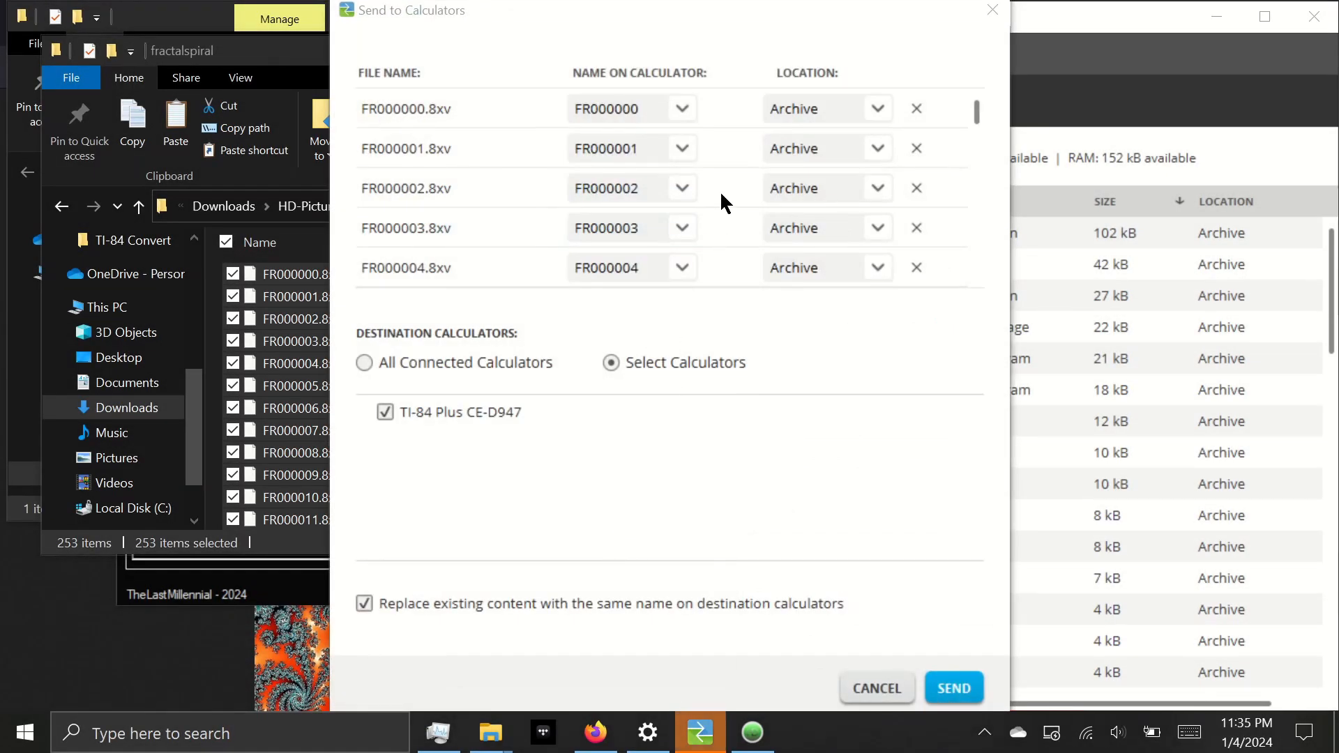
Review the 253 listed files and send them to the checked TI-84 Plus CE
scroll("down", 3)
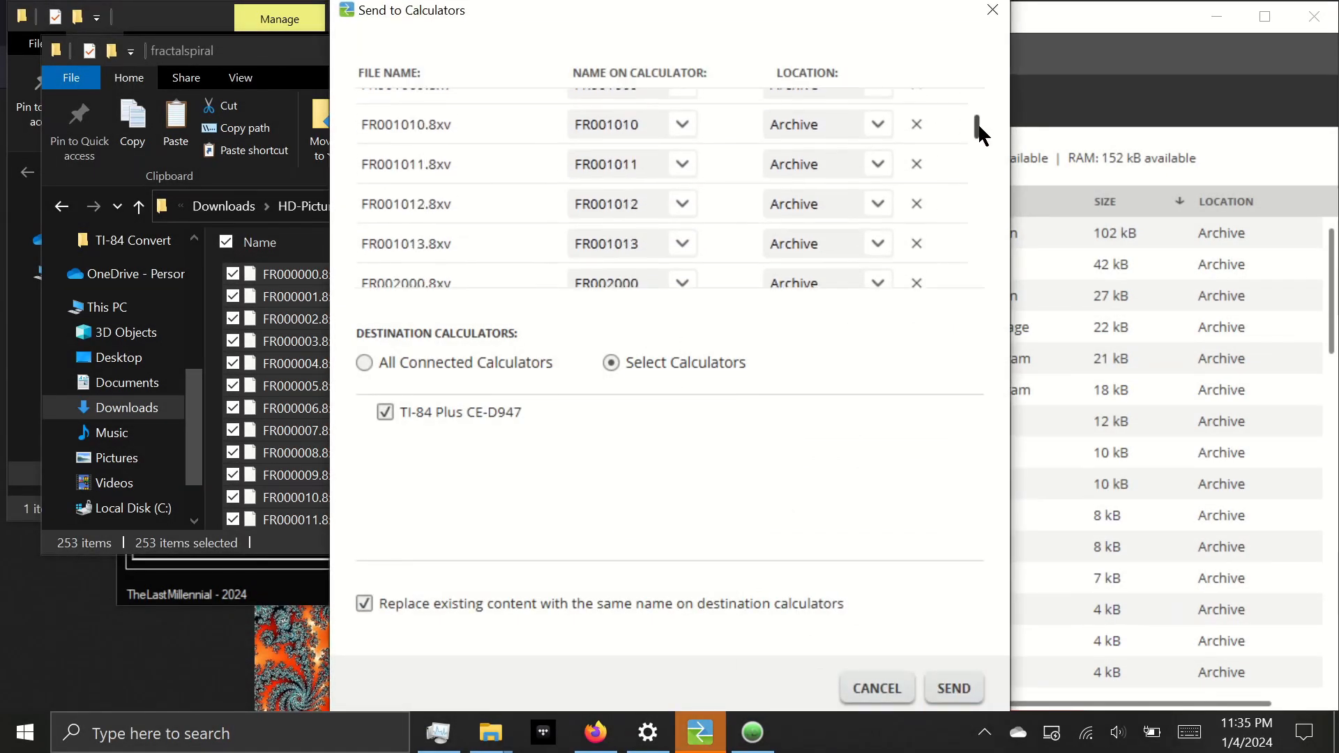
scroll("down", 3)
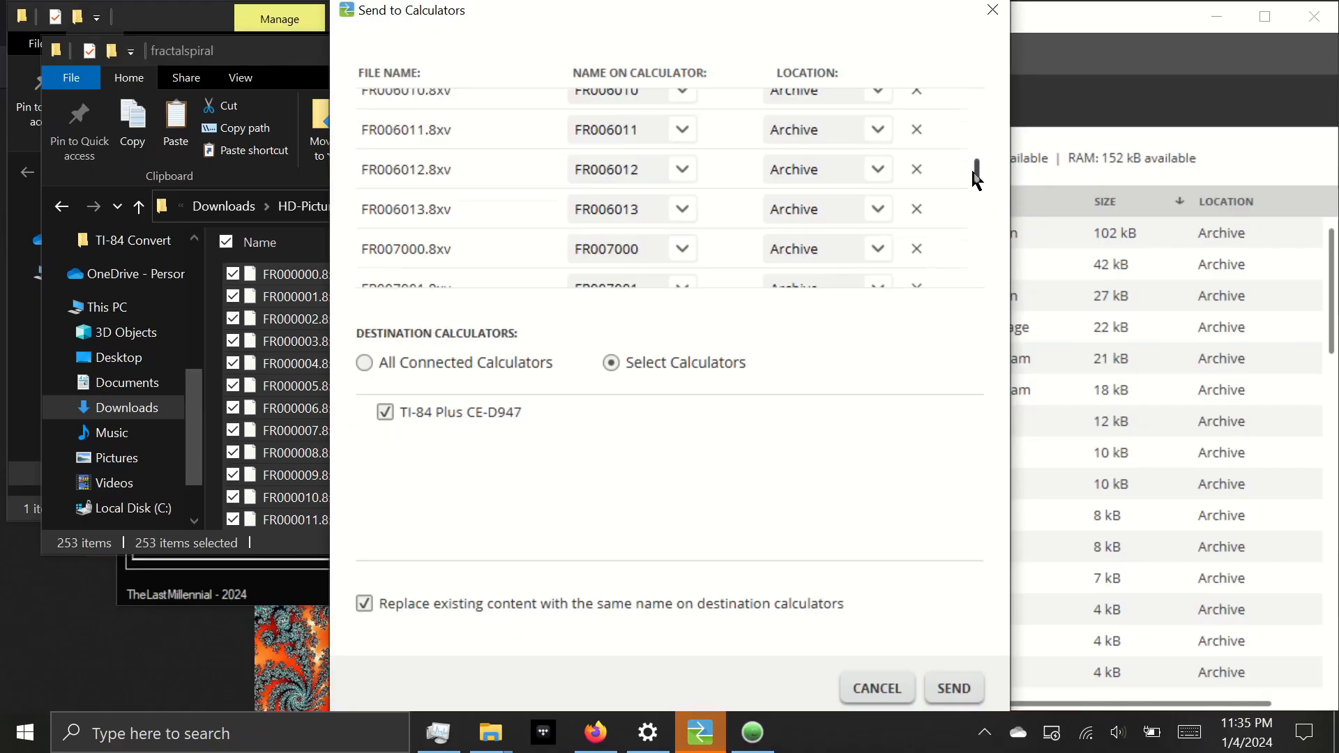
scroll("down", 3)
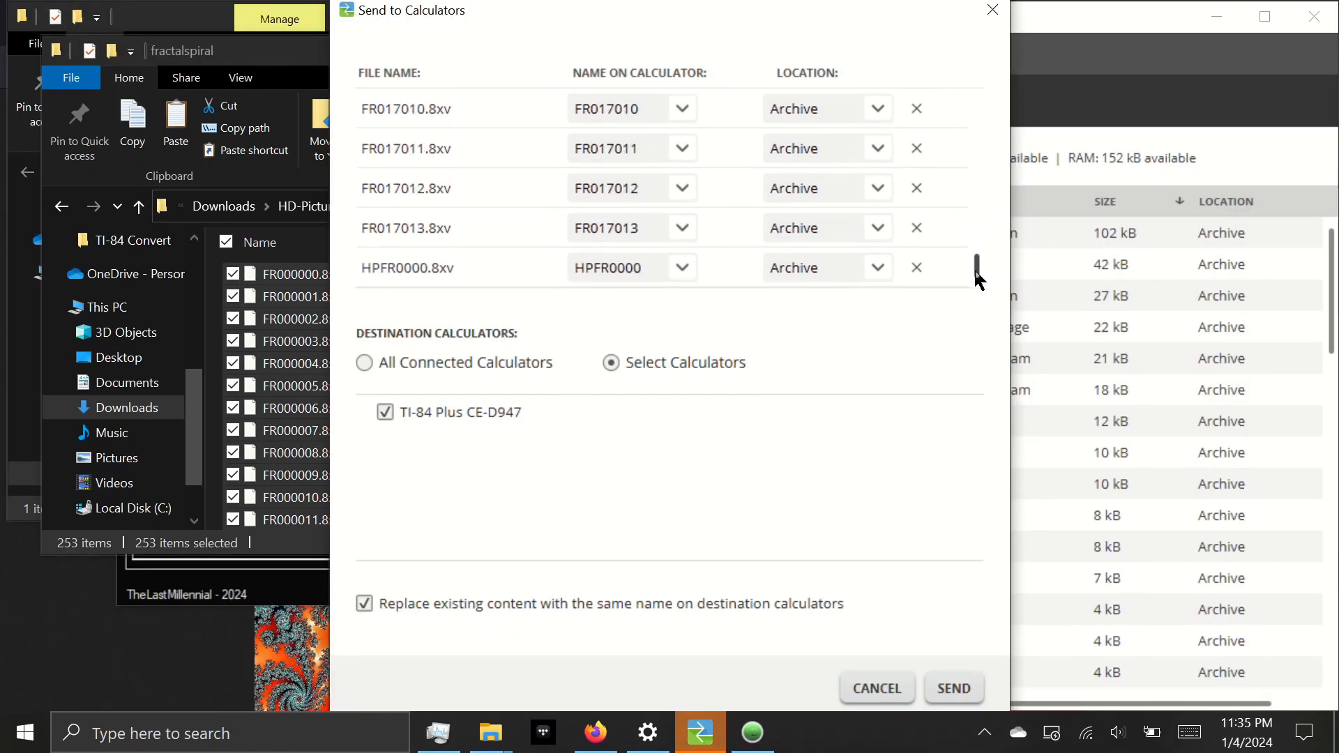
mouse_move(975, 323)
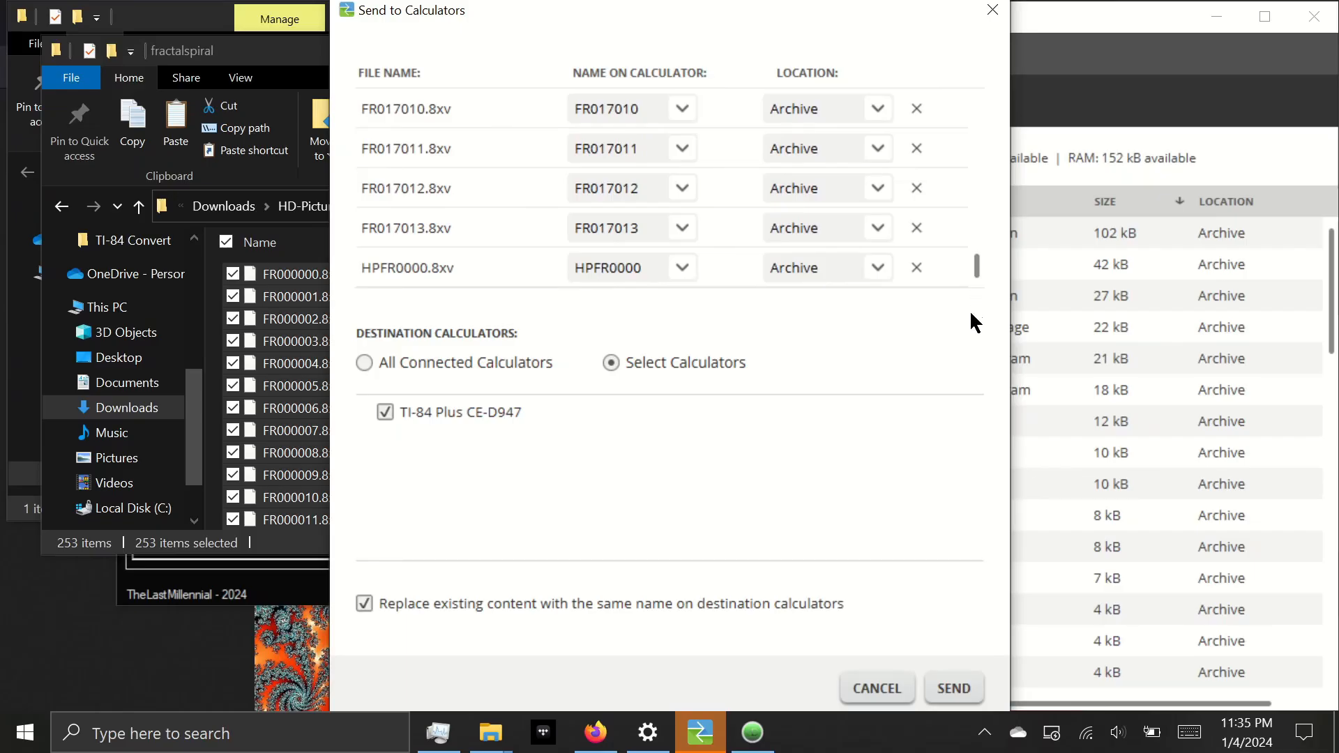
left_click(952, 687)
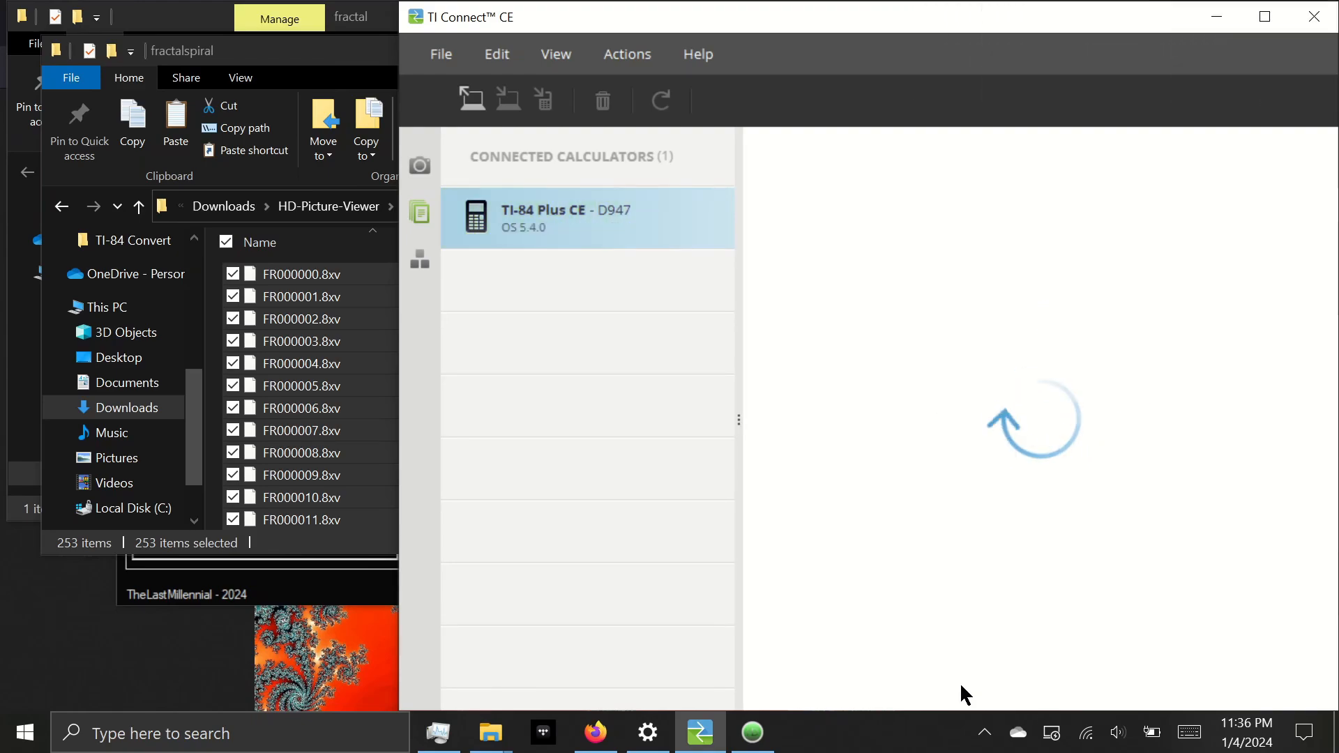
Show the calculator's stored files, selecting CabriJr and the HDPICV viewer program
left_click(587, 218)
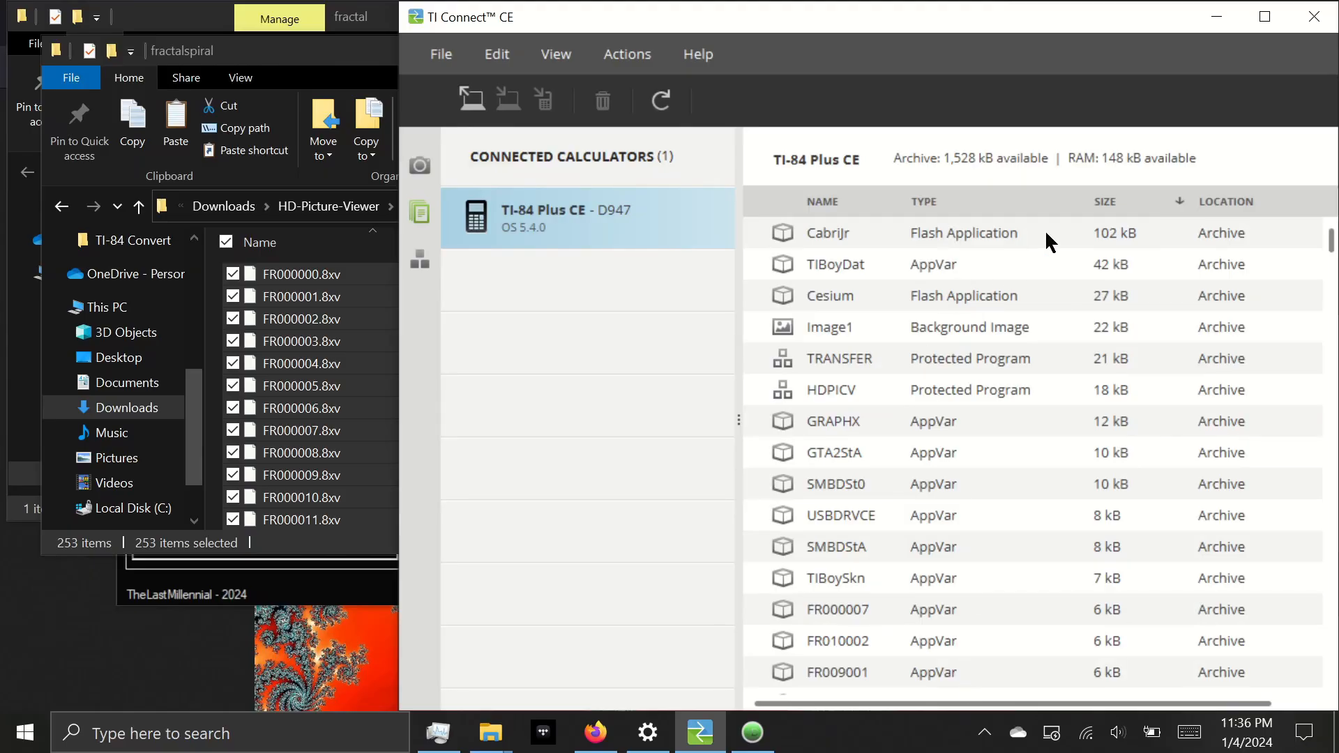
left_click(854, 233)
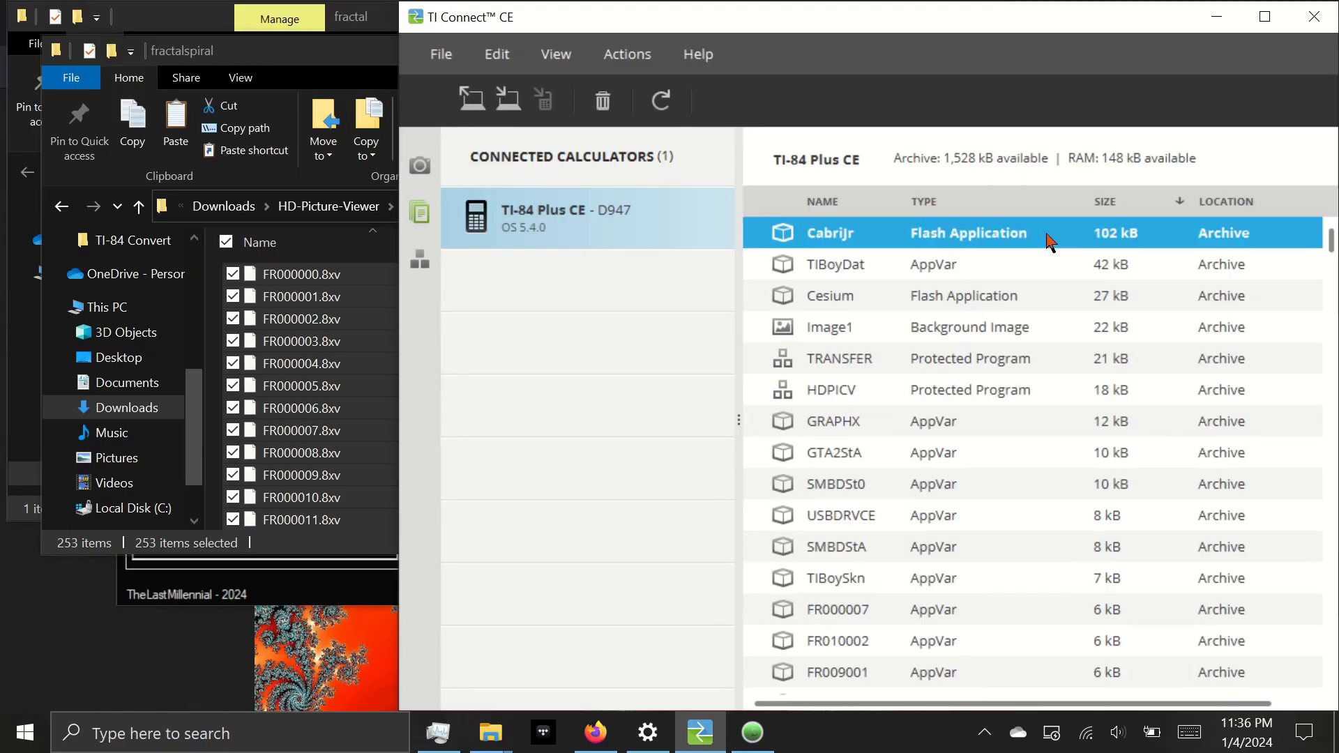
mouse_move(1042, 403)
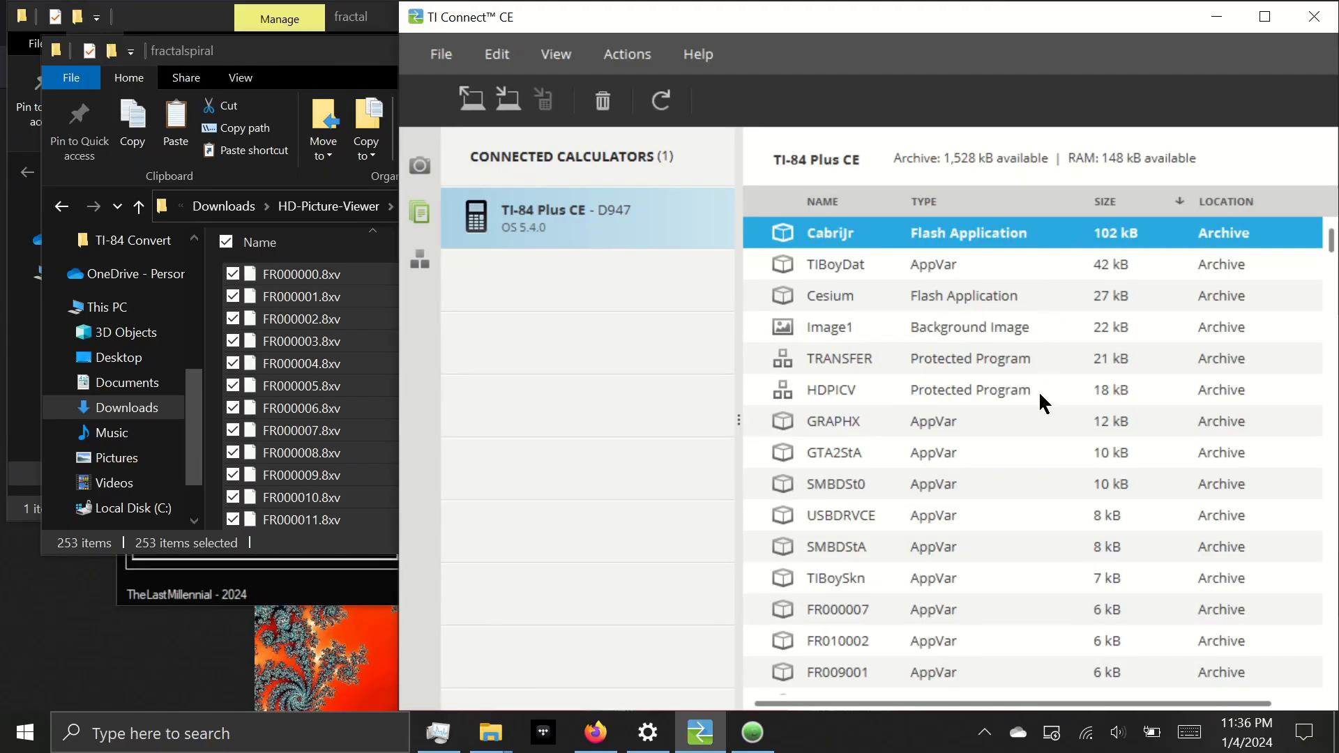
left_click(854, 389)
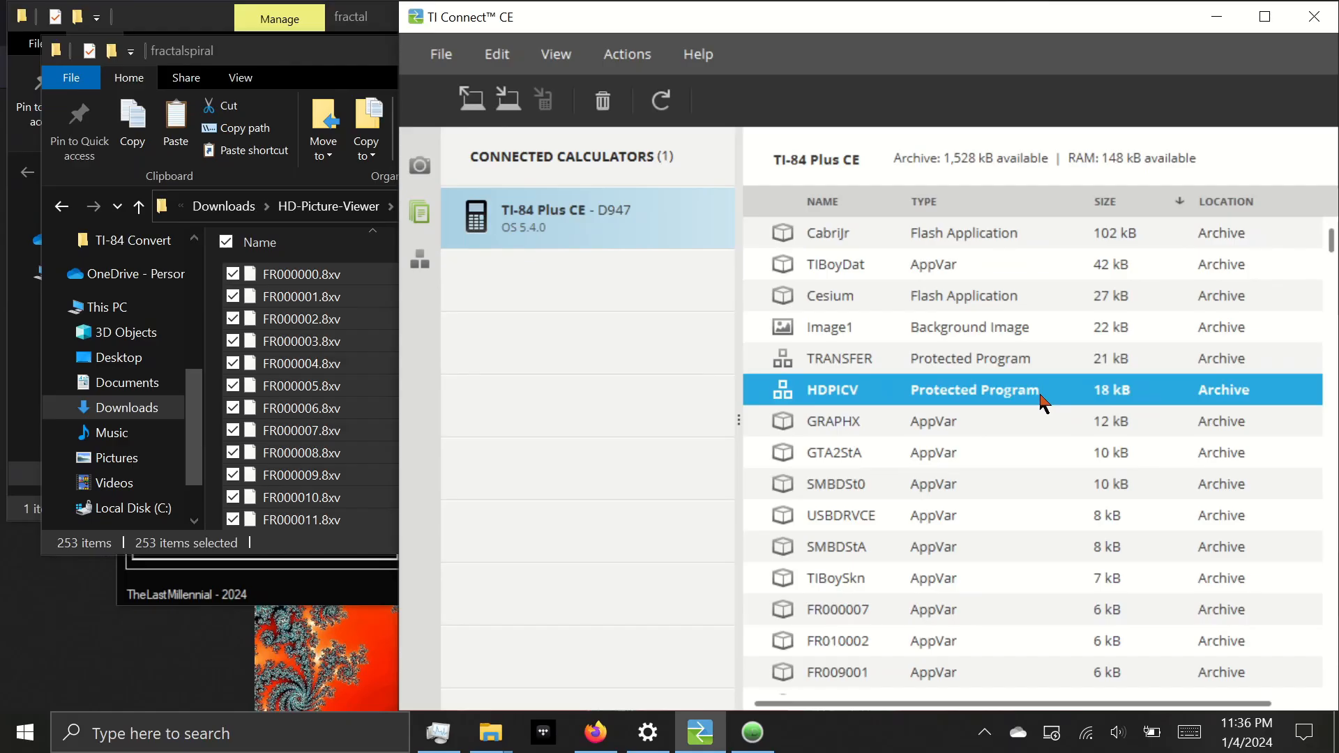
scroll("down", 3)
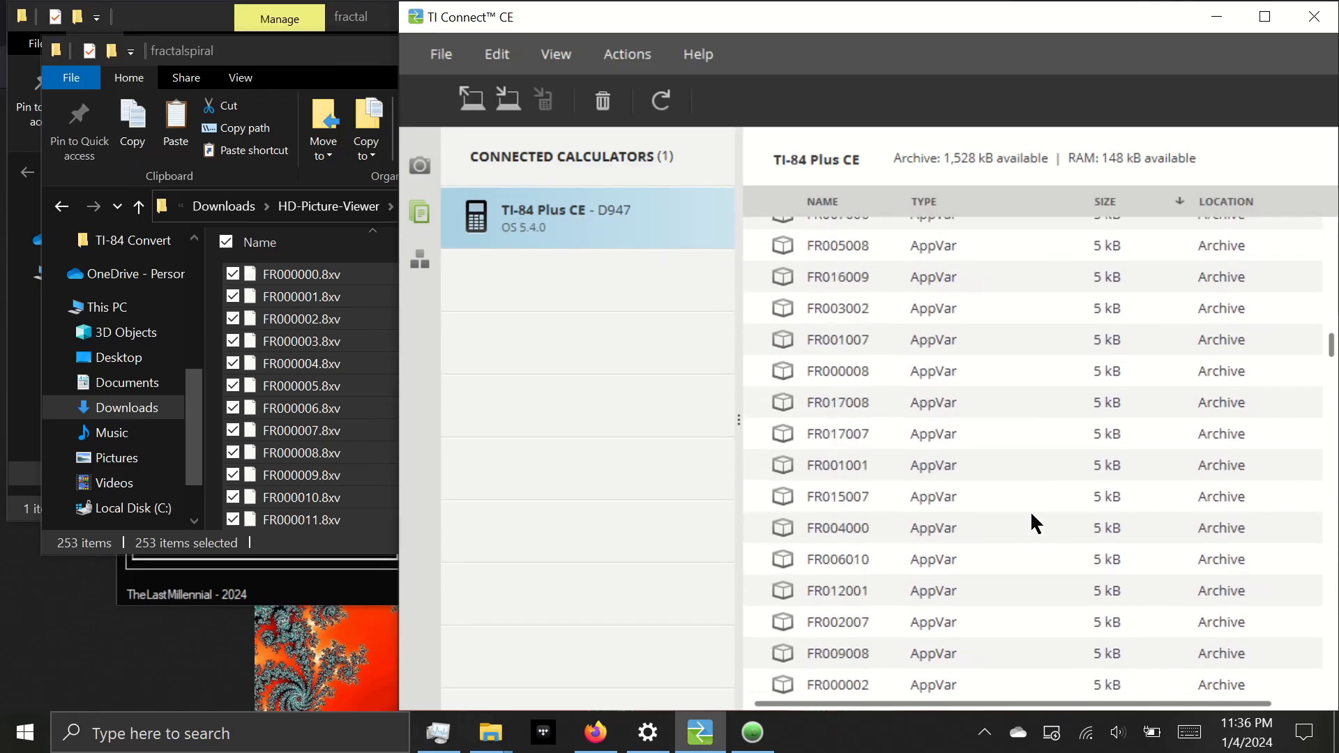
scroll("down", 3)
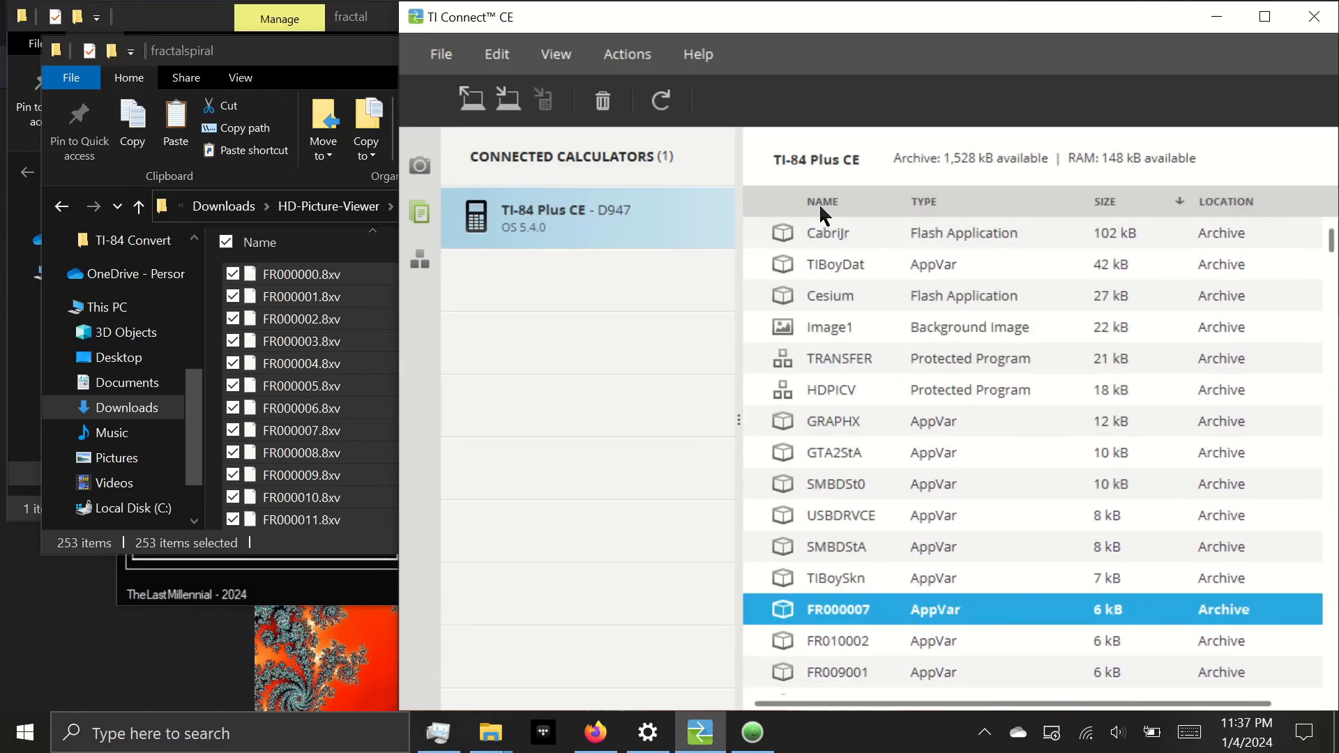
Sort the content list by NAME and locate the picture variables down to HPFR0000
left_click(820, 201)
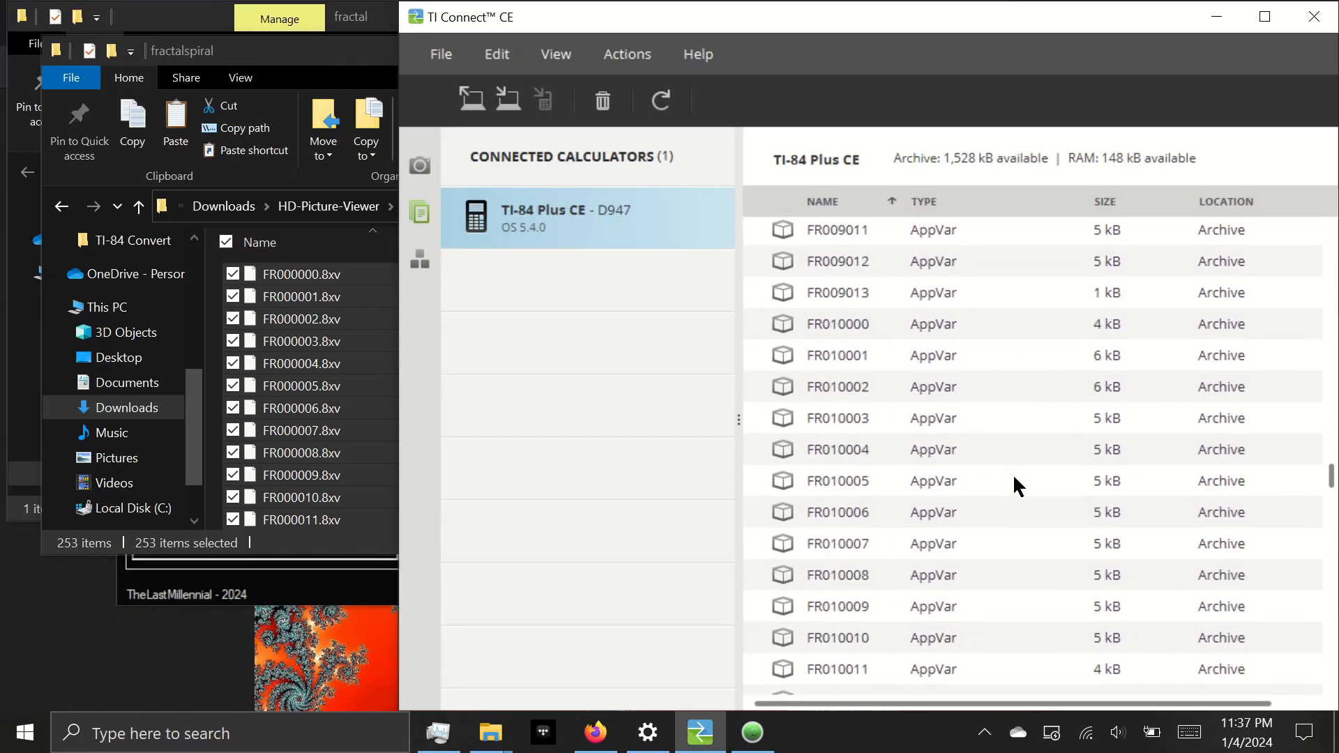
scroll("down", 3)
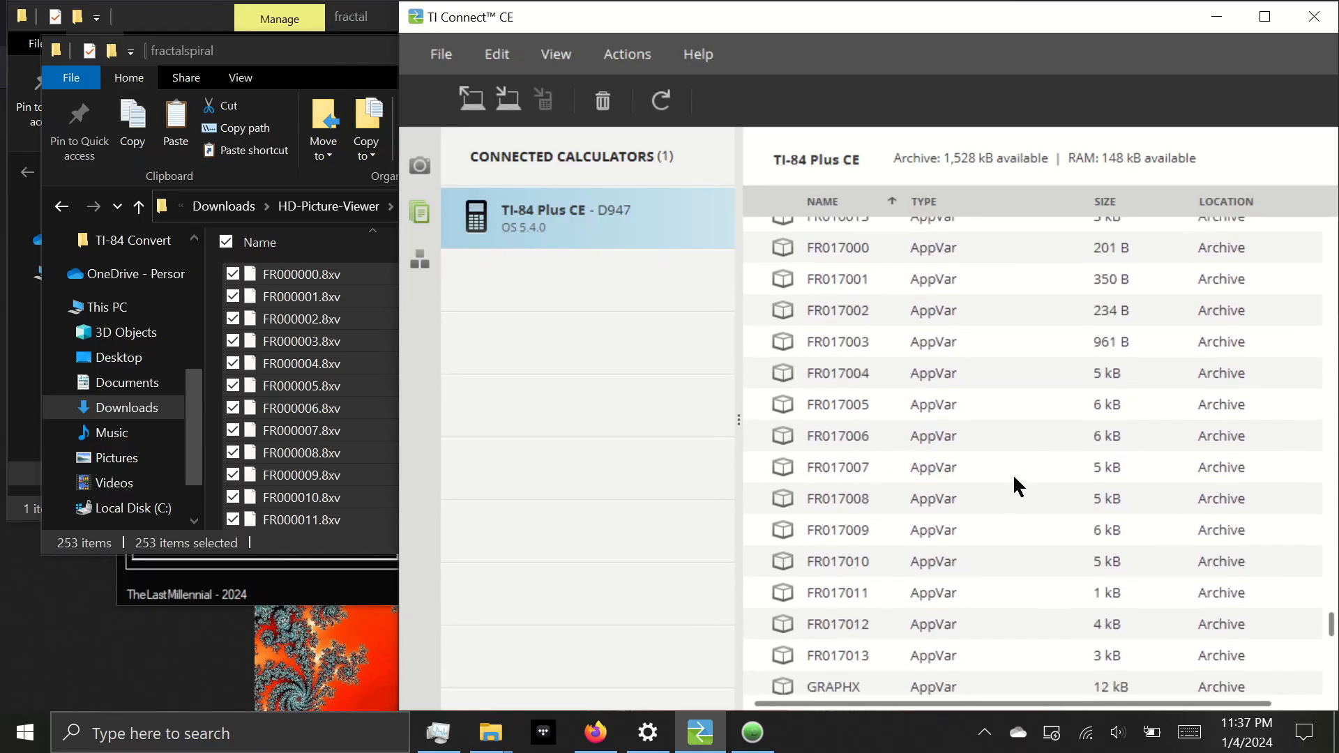
scroll("down", 3)
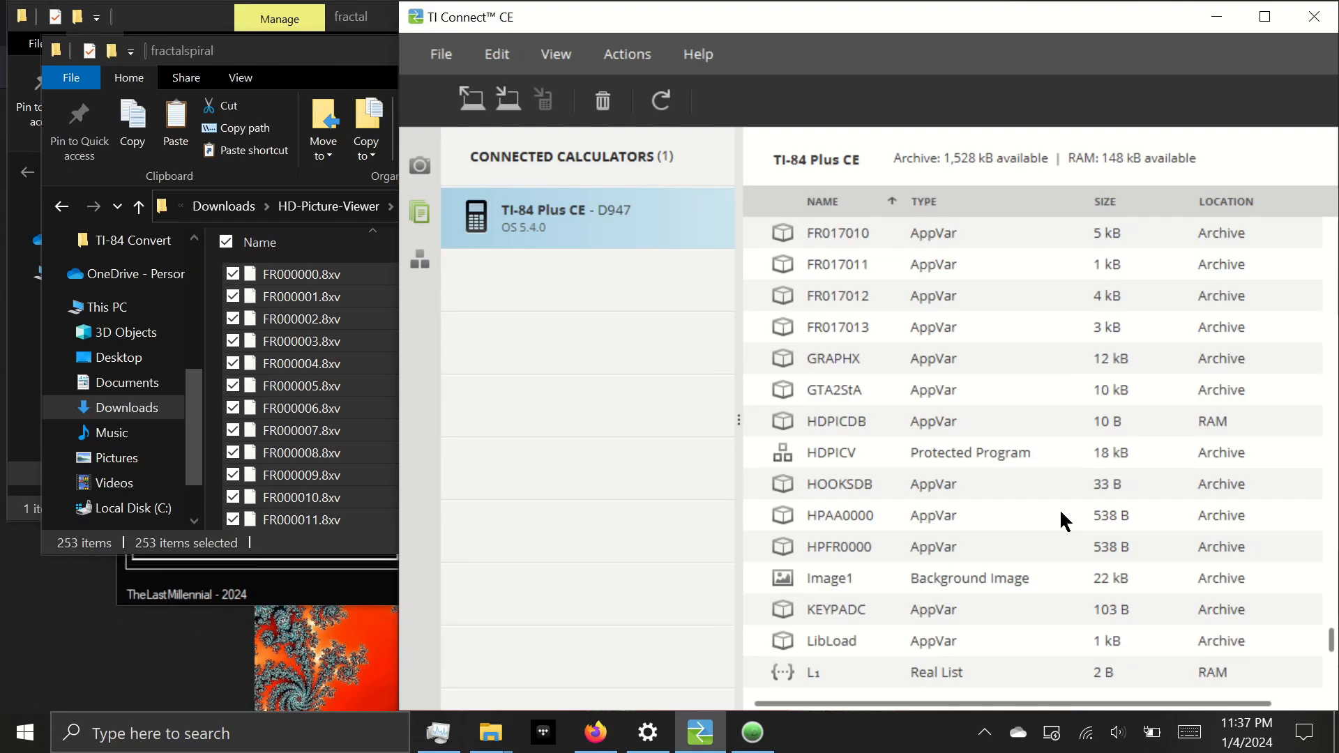
mouse_move(829, 536)
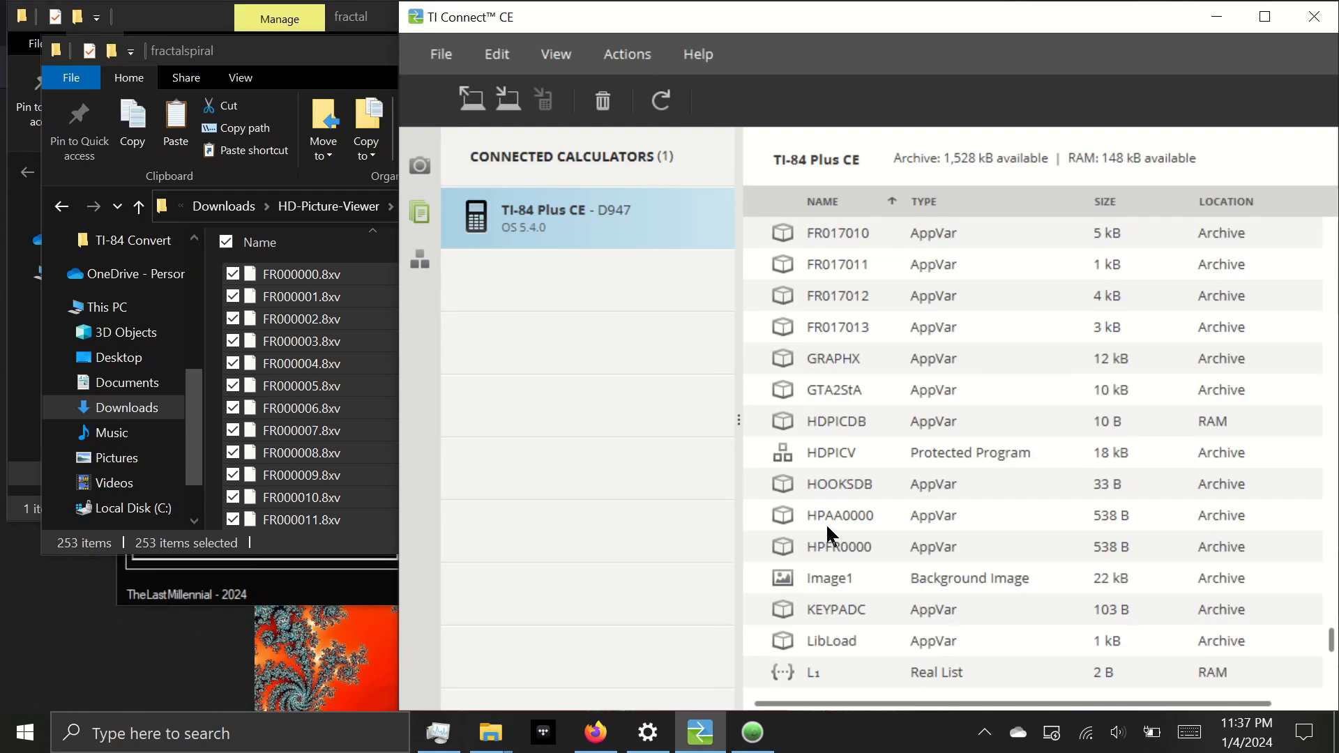
mouse_move(840, 536)
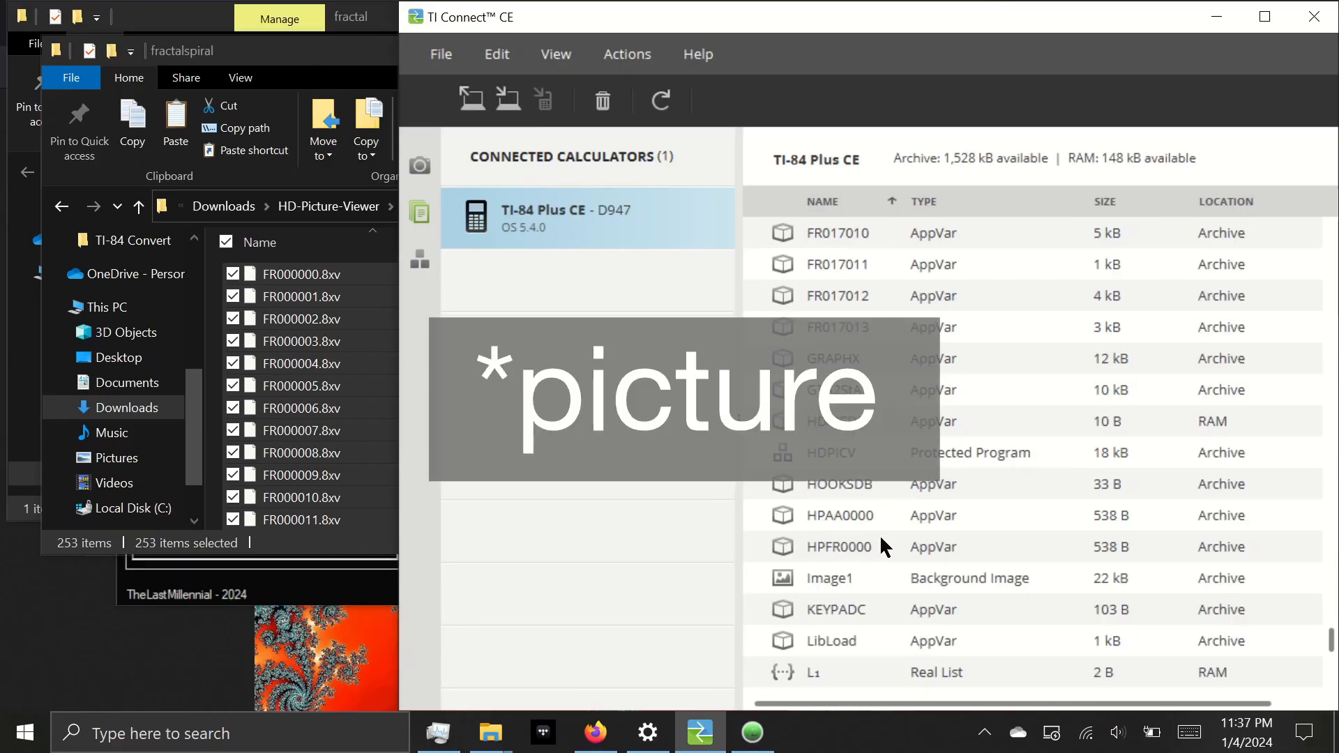
left_click(837, 515)
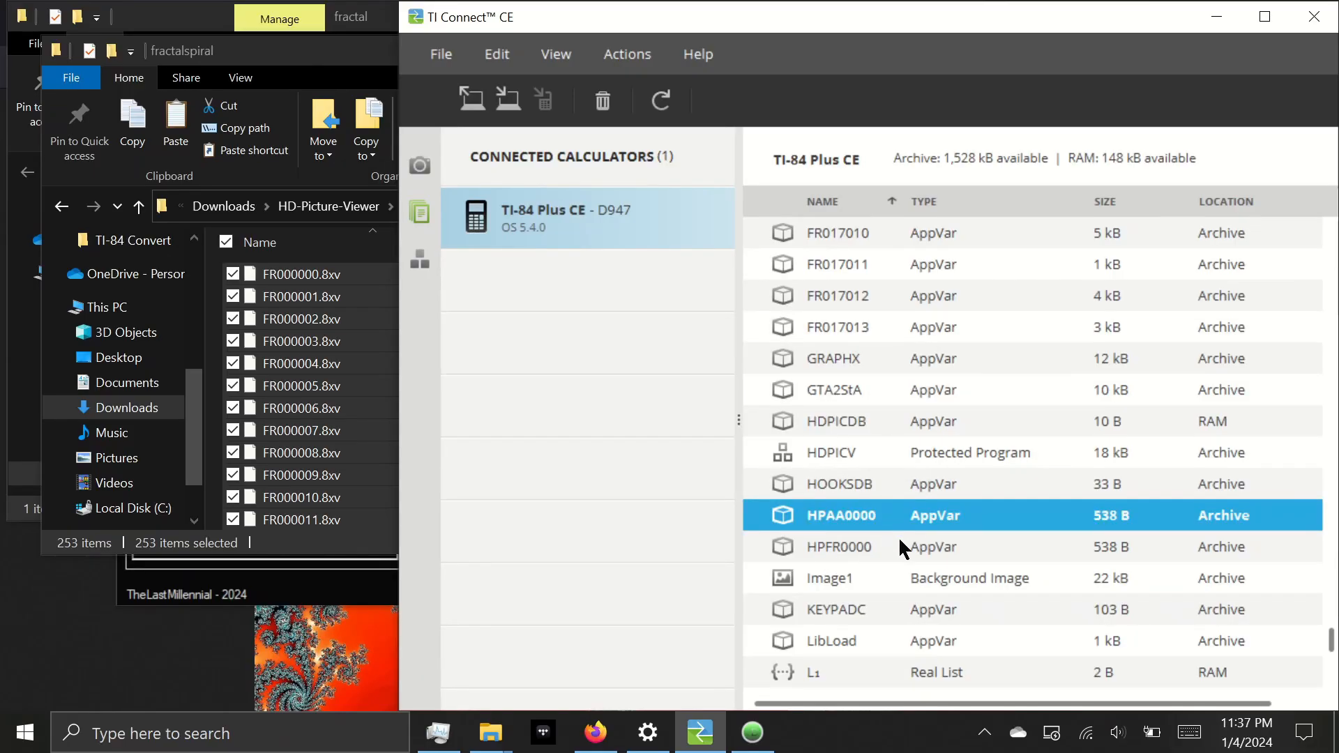
left_click(837, 547)
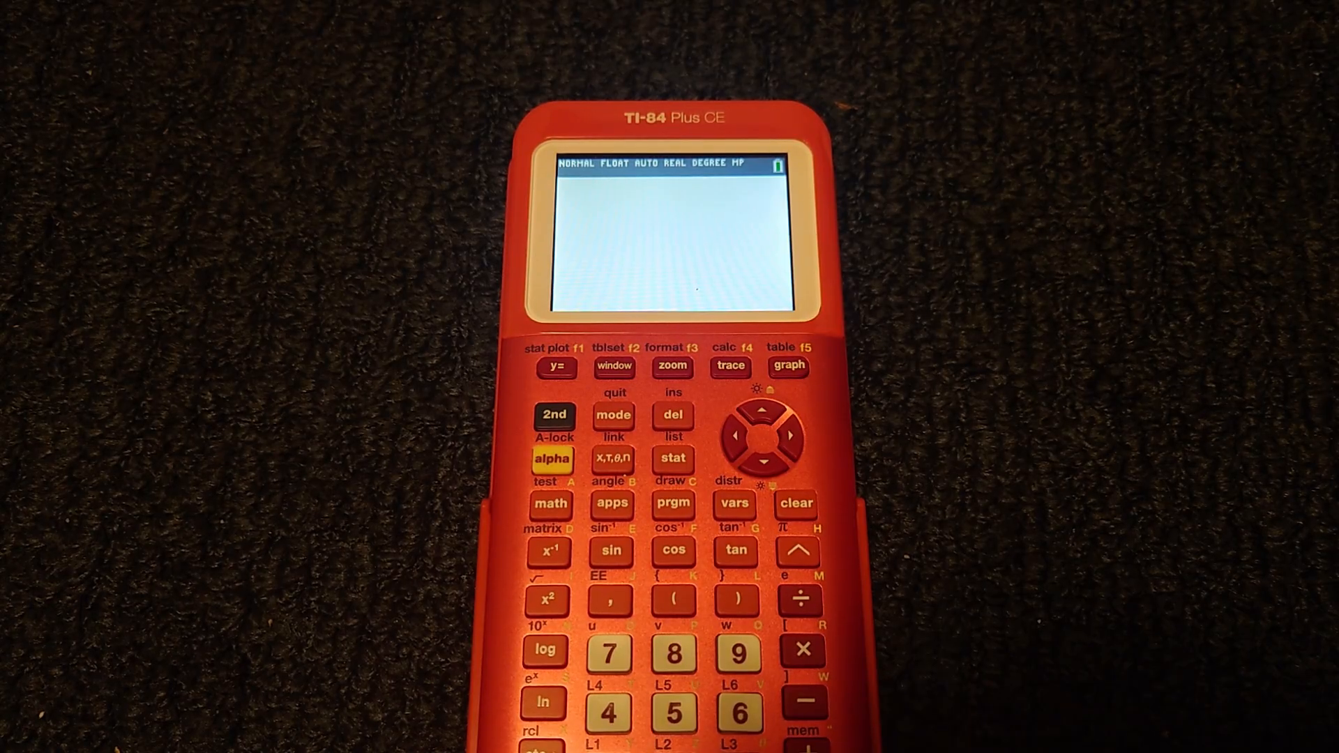
Launch CabriJr, load the arTIfiCE file via its F1 Open menu, and run HDPICV from the shell
left_click(611, 504)
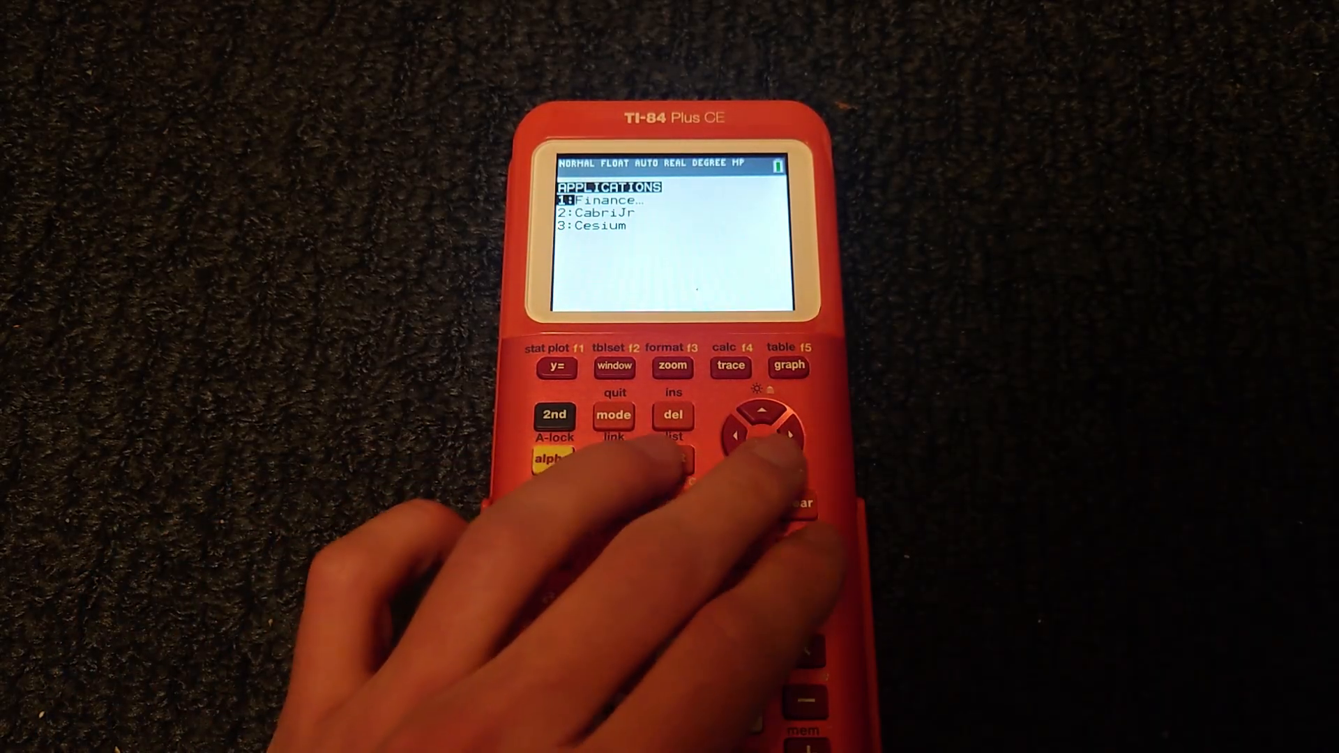
left_click(761, 436)
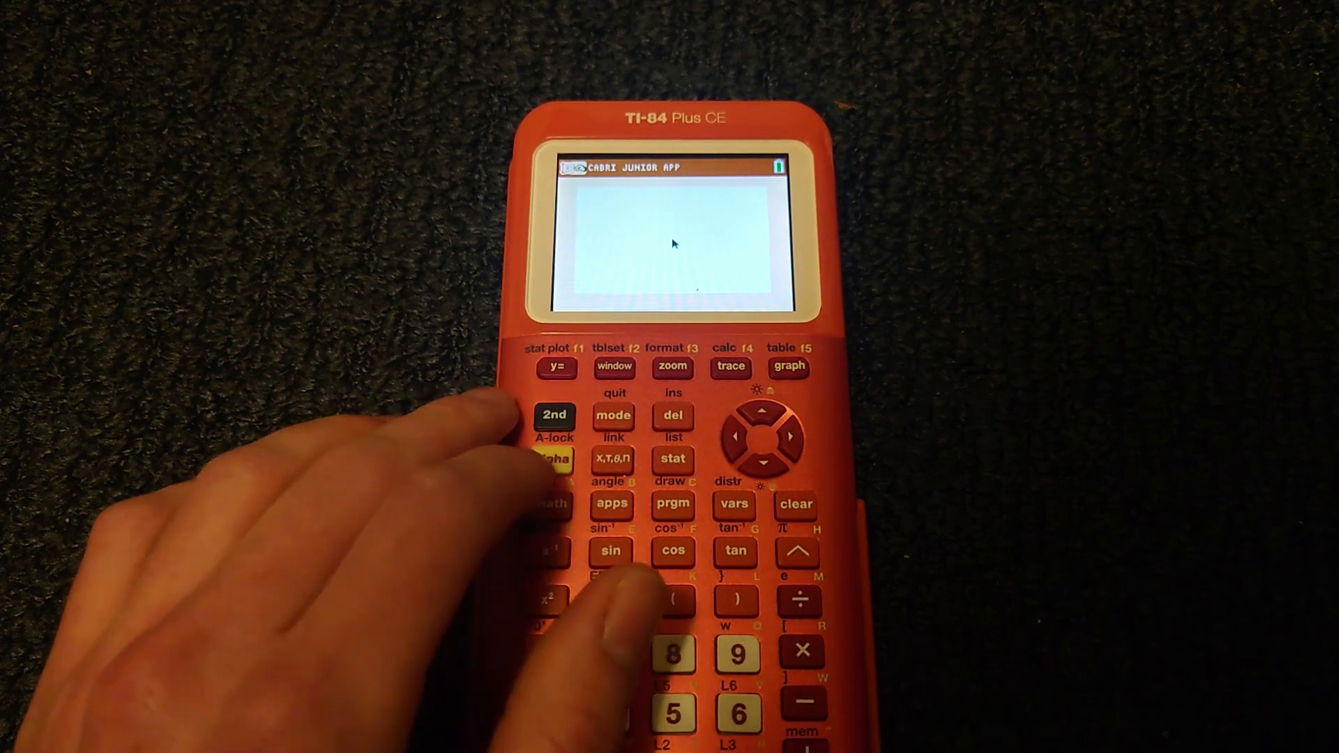
left_click(555, 366)
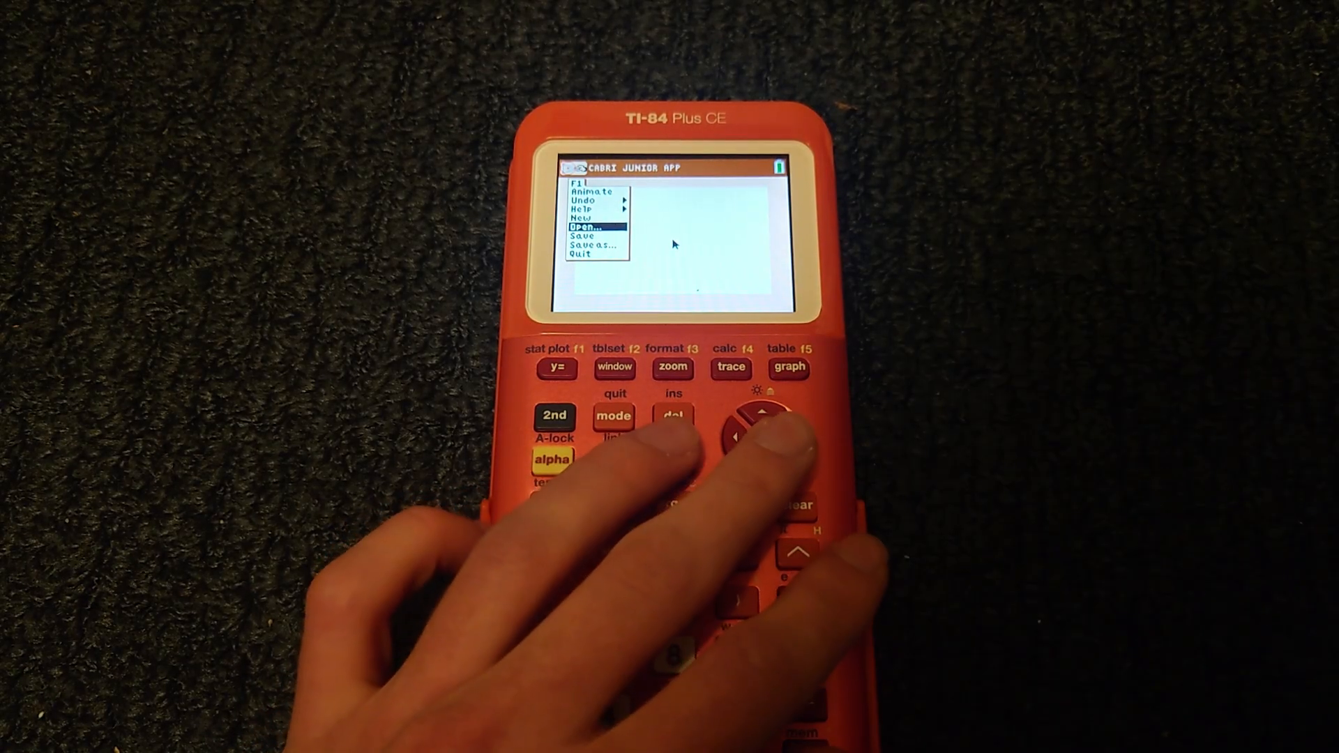
key("enter")
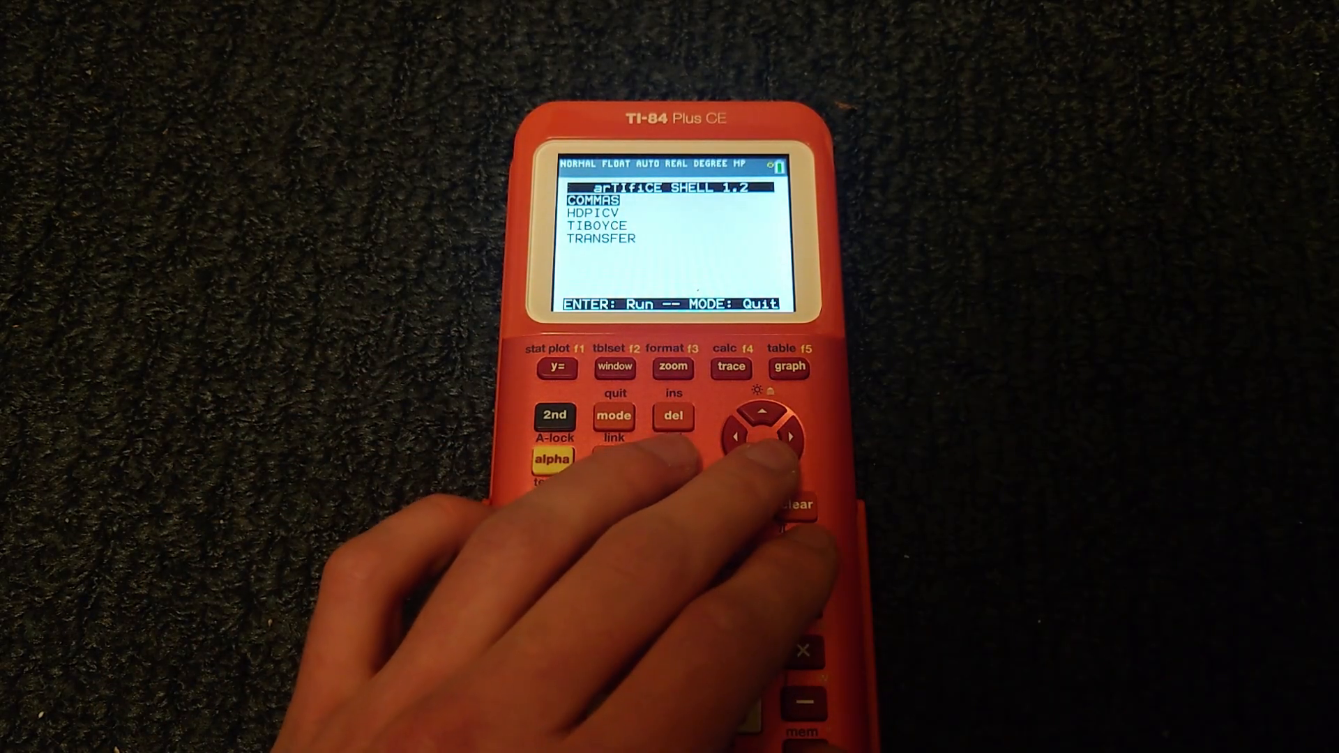
left_click(763, 410)
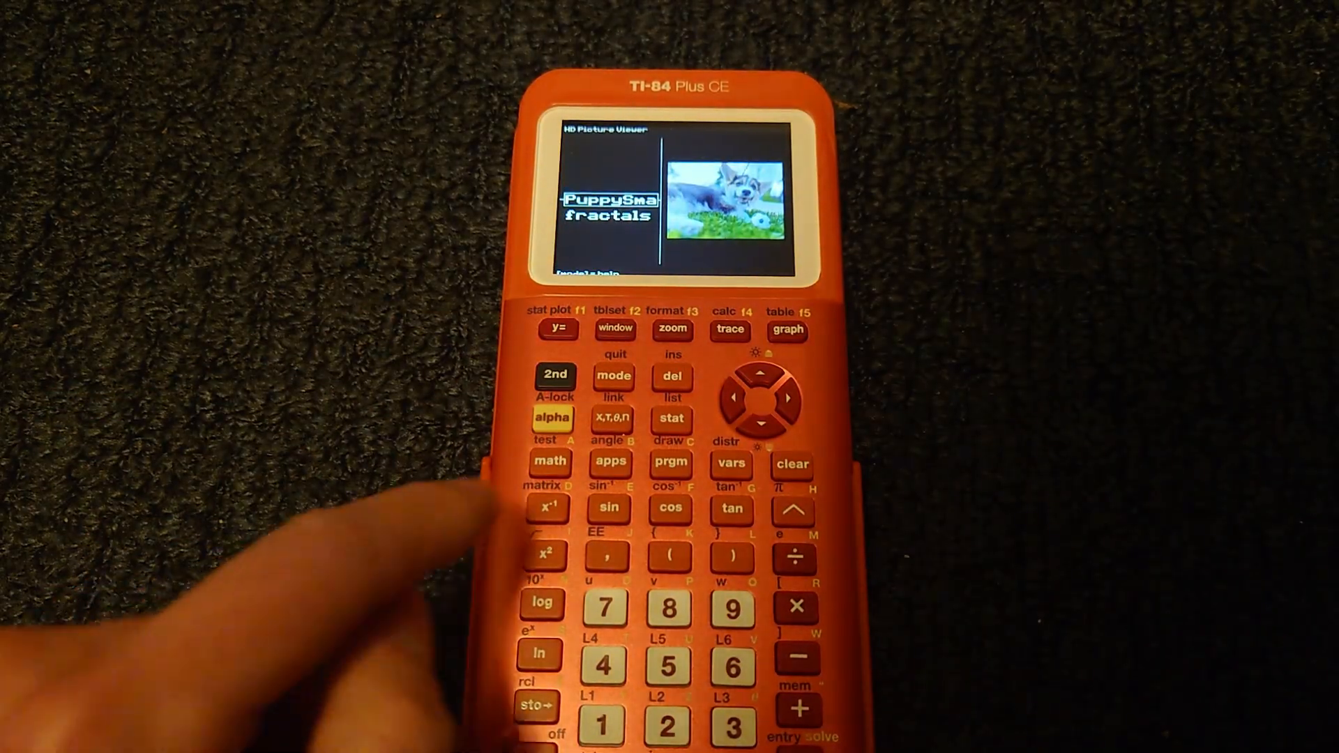
Move the selection down from the puppy picture to fractals to show its spiral preview
left_click(766, 424)
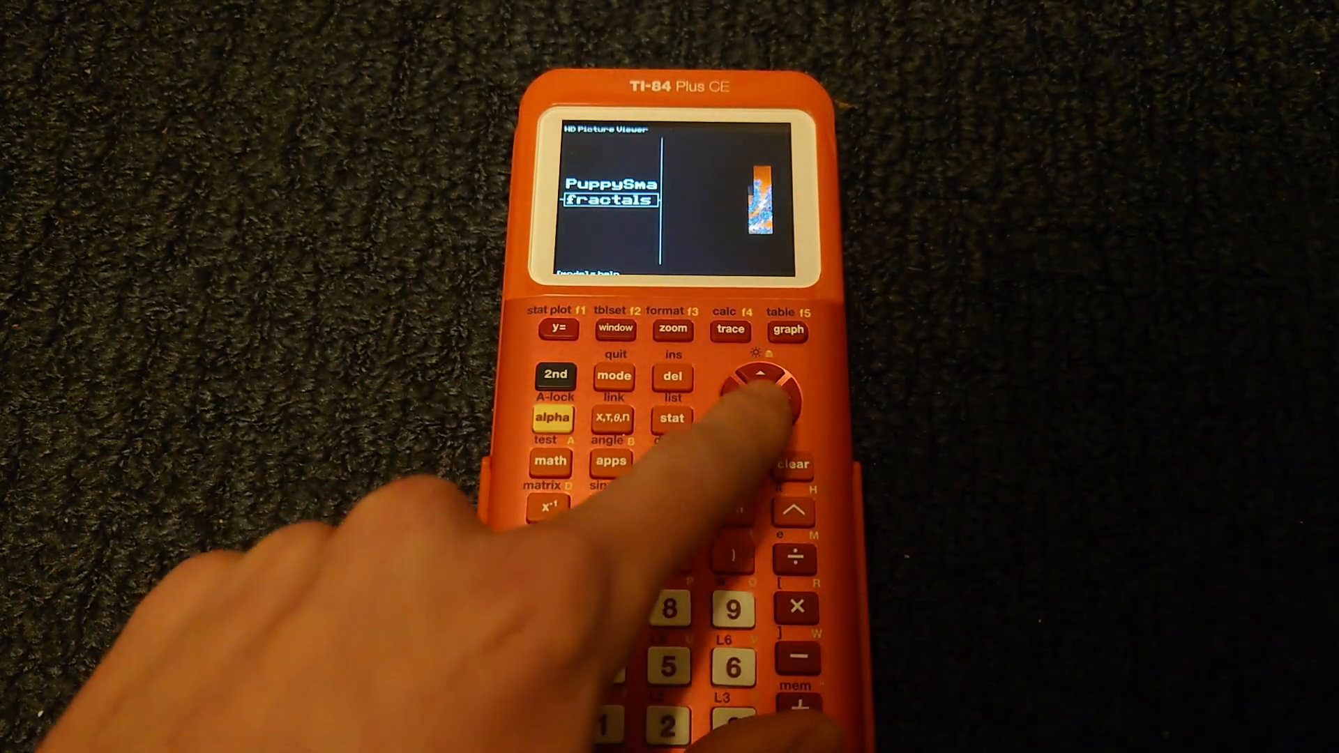